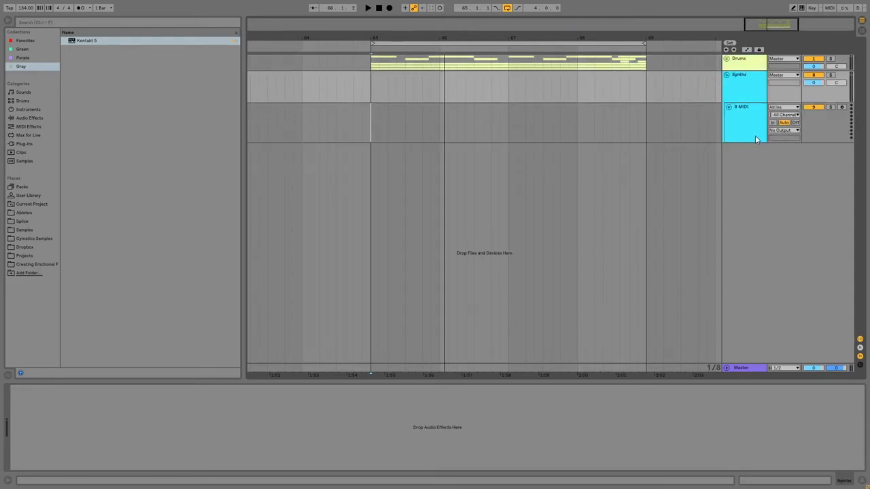
- Load Wavetable from Instruments onto the empty MIDI track and mark the bars for a new clip
left_click(28, 109)
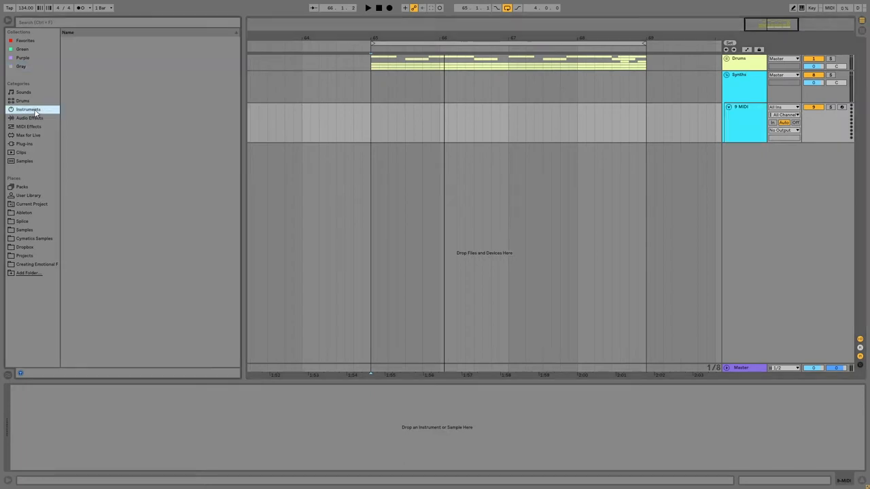
left_click(28, 109)
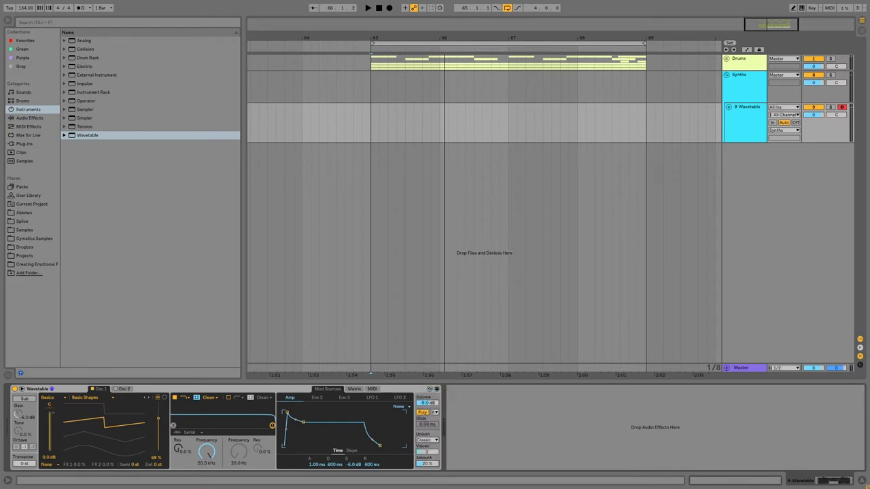
left_click_drag(369, 451, 369, 435)
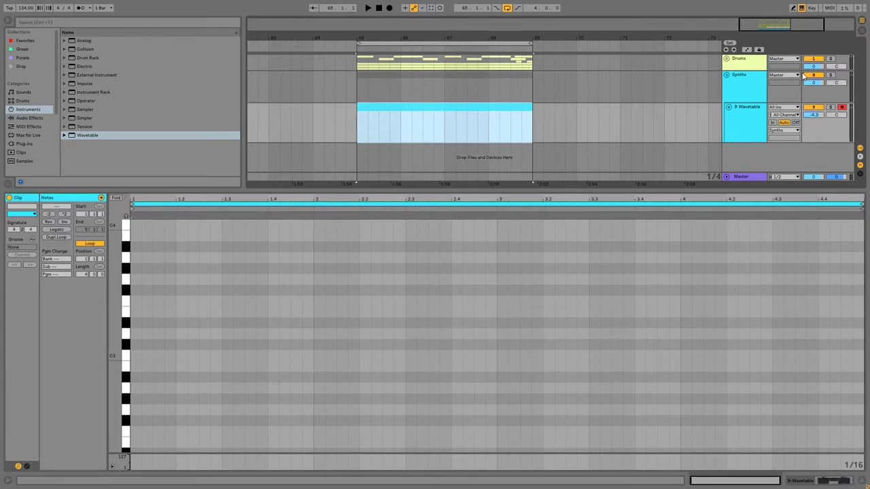
- Draw the first two phrases of sustained low notes into the Wavetable clip
left_click(367, 8)
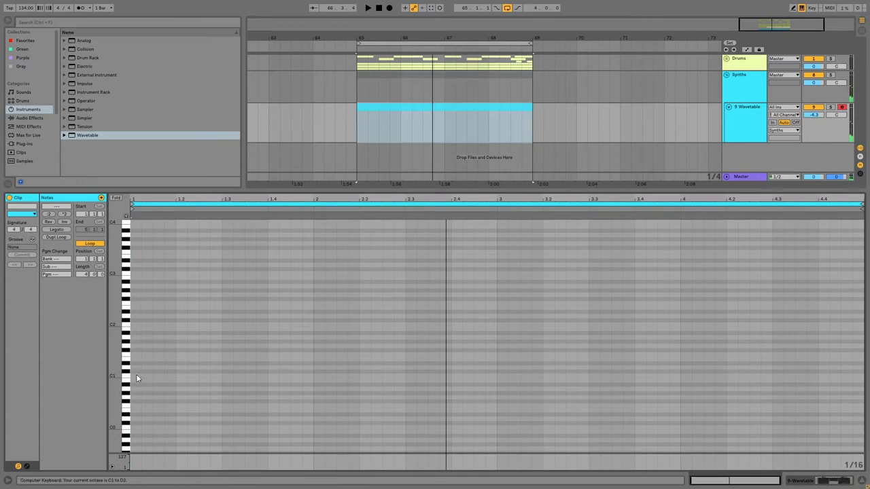
mouse_move(133, 341)
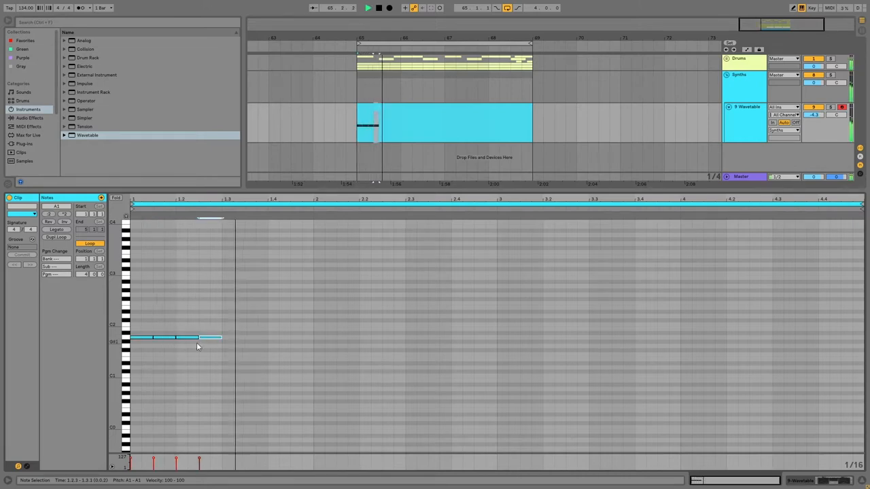
left_click_drag(199, 337, 256, 336)
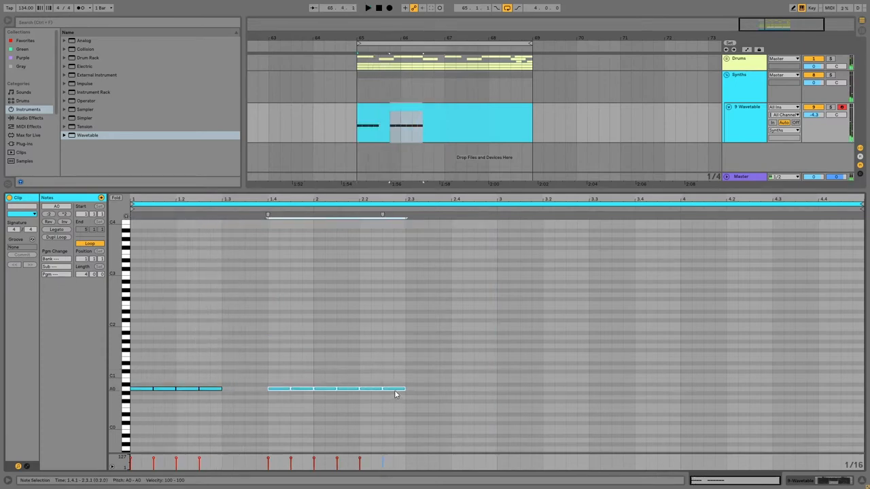
left_click_drag(332, 389, 333, 406)
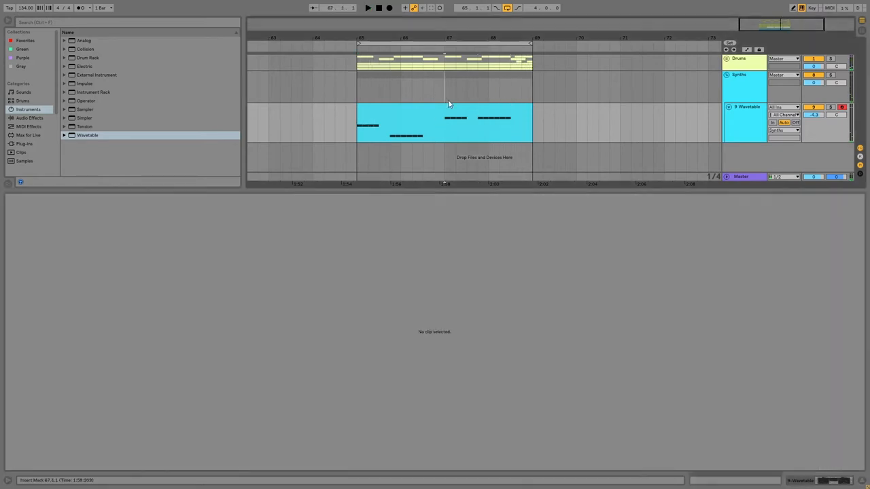
- Add the closing low phrase in the last bar and copy the opening phrase upward
double_click(446, 123)
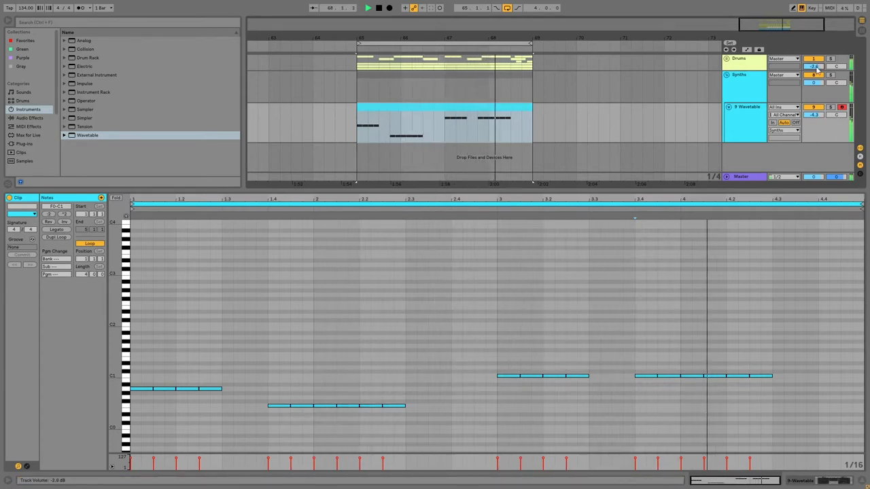
left_click(704, 375)
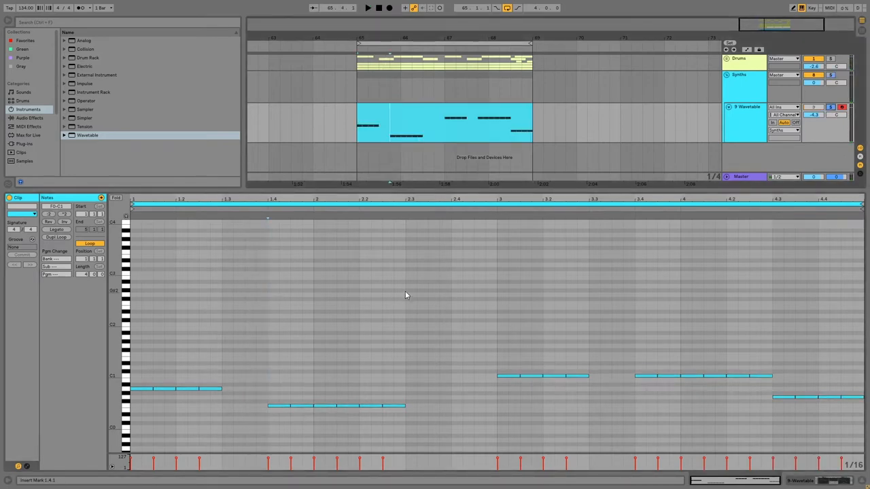
left_click(177, 389)
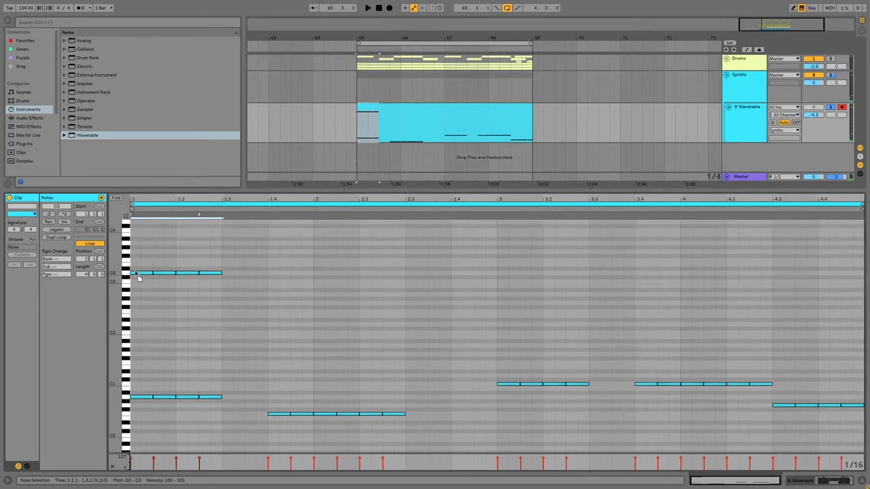
- Raise the copied opening phrase and shape a rising melody around bar 2
left_click_drag(176, 272, 175, 234)
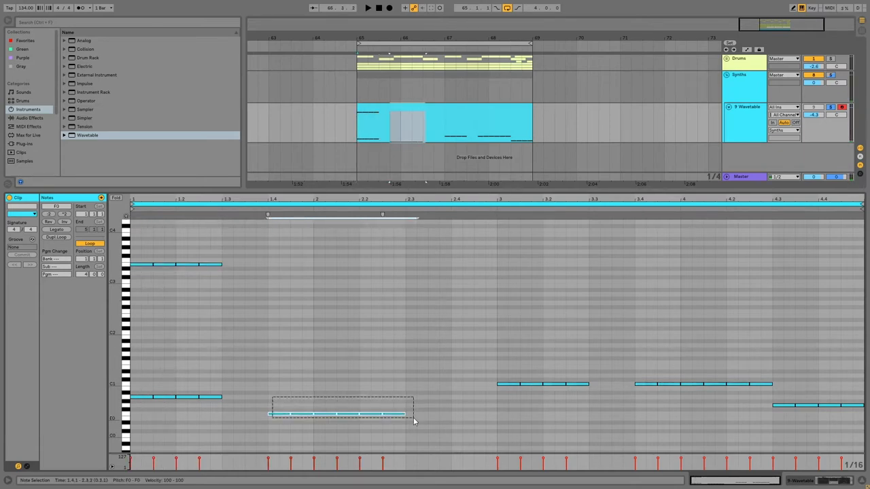
left_click_drag(340, 414, 347, 256)
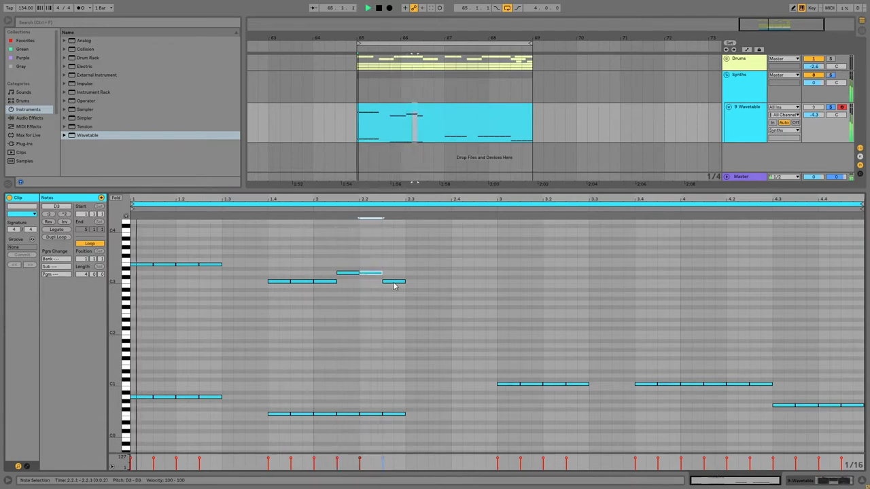
left_click_drag(394, 280, 394, 261)
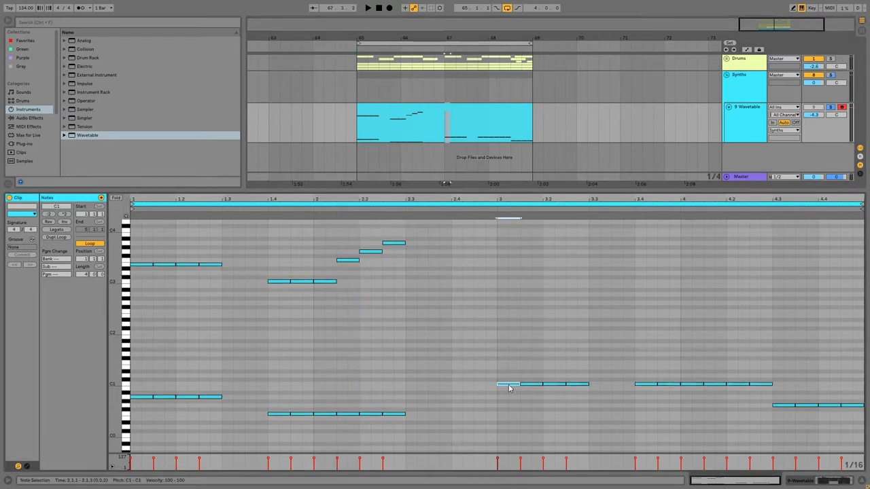
- Copy a bar 3 note up into the melody and extend it across bar 3
left_click_drag(508, 383, 508, 252)
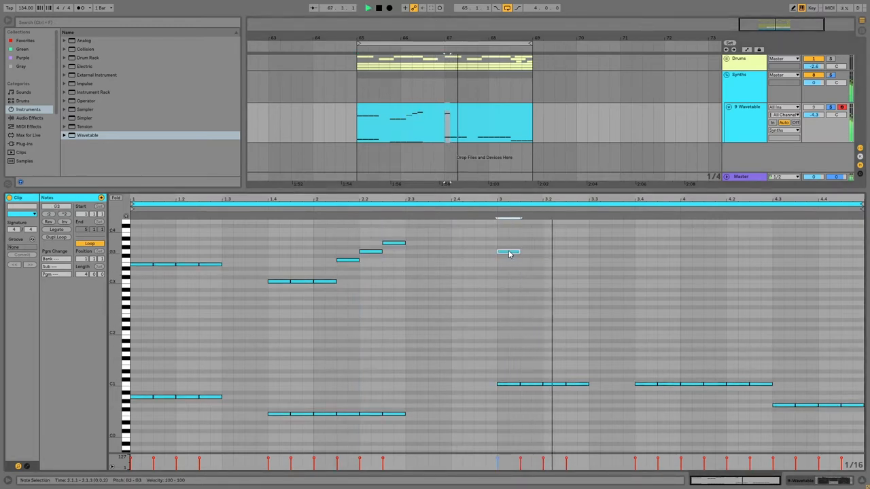
left_click_drag(518, 252, 587, 251)
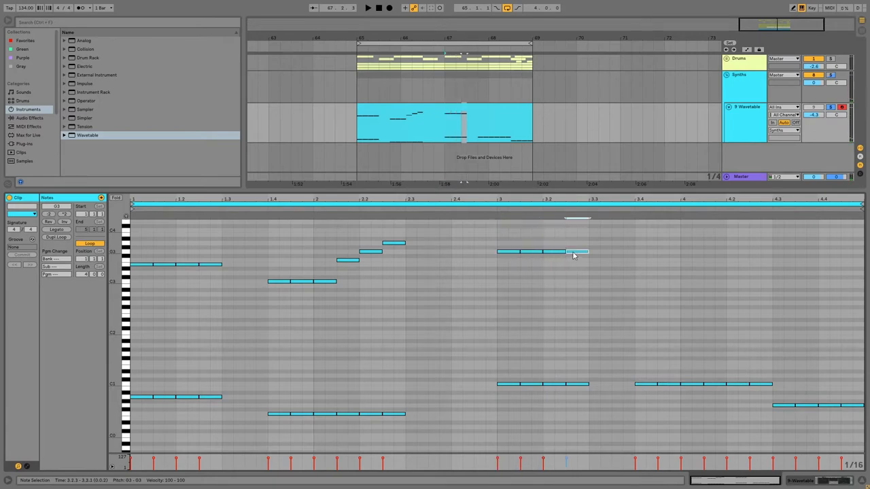
left_click_drag(577, 251, 577, 263)
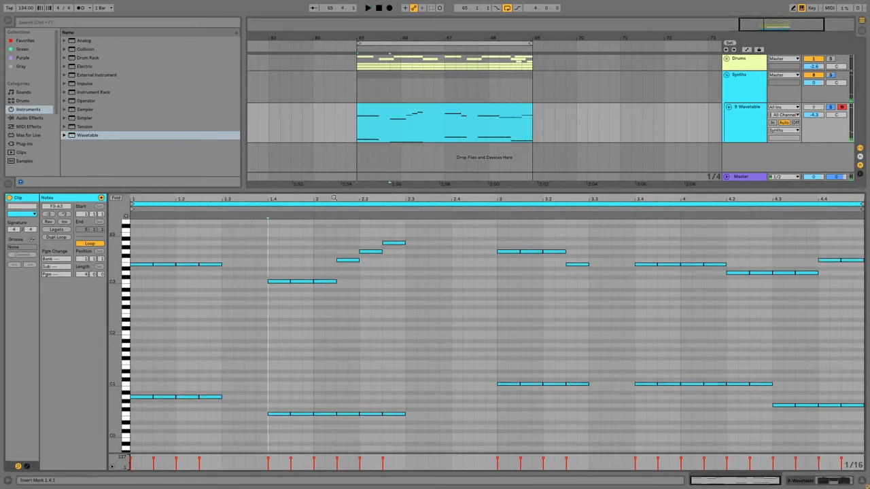
- Stack copies of the bar 1–2 melody notes to form chords
left_click(442, 125)
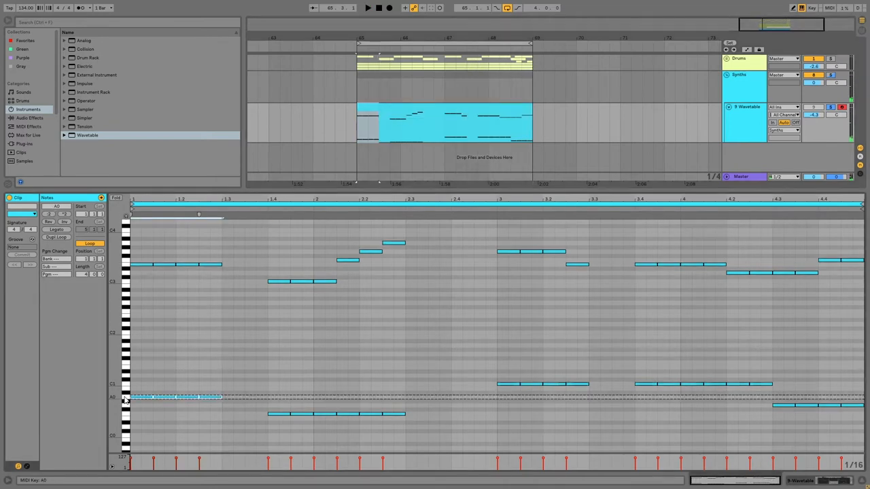
left_click_drag(175, 397, 176, 294)
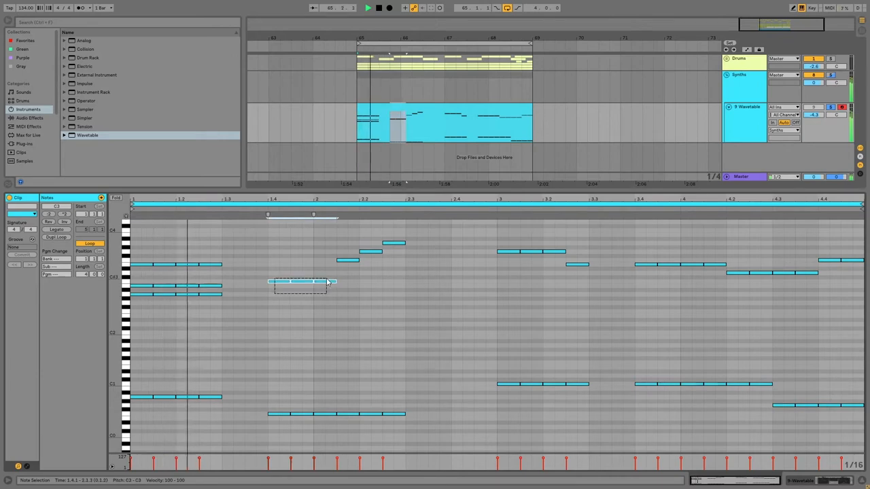
left_click_drag(299, 284, 326, 296)
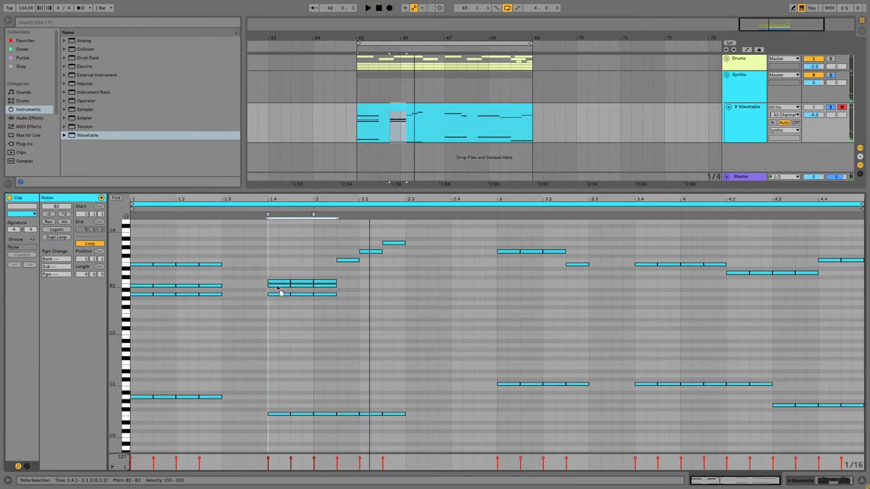
left_click_drag(301, 293, 301, 311)
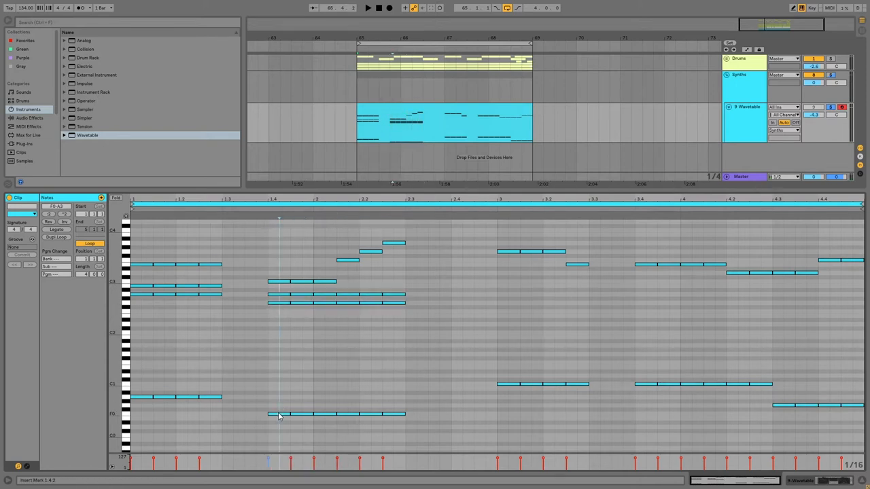
left_click(277, 281)
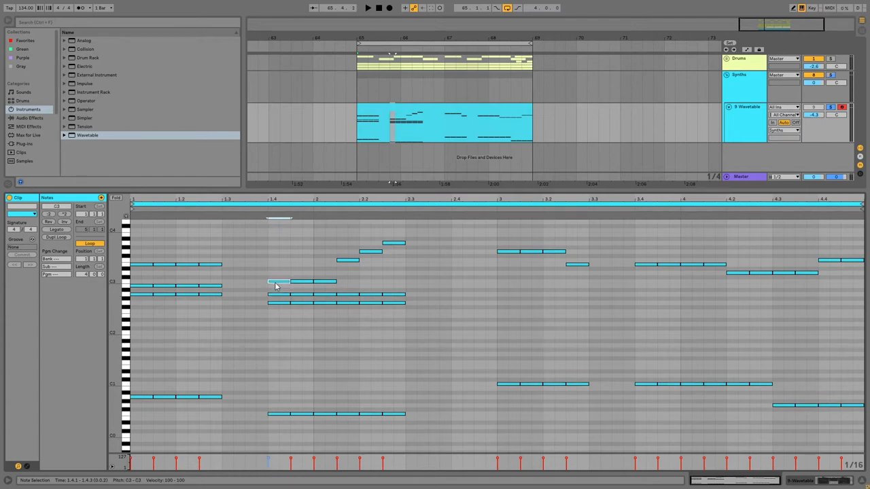
mouse_move(272, 313)
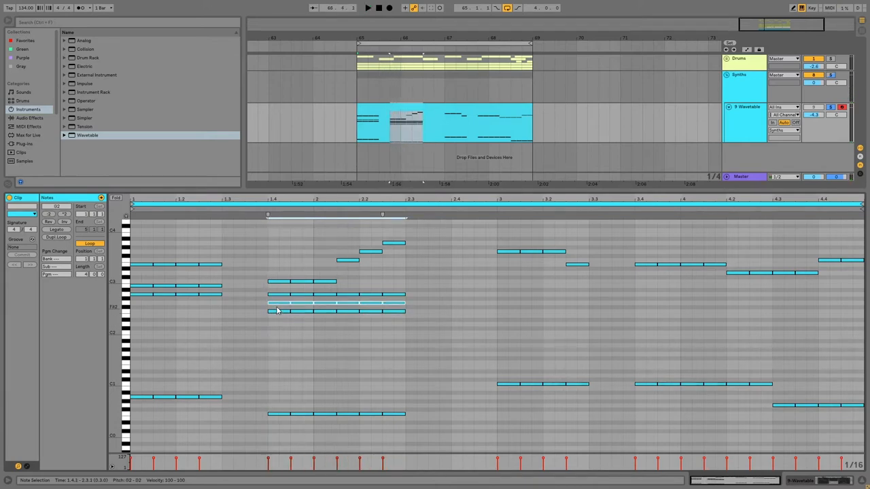
- Extend the chord stacking with another chord note around bar 2 and beyond
left_click(367, 9)
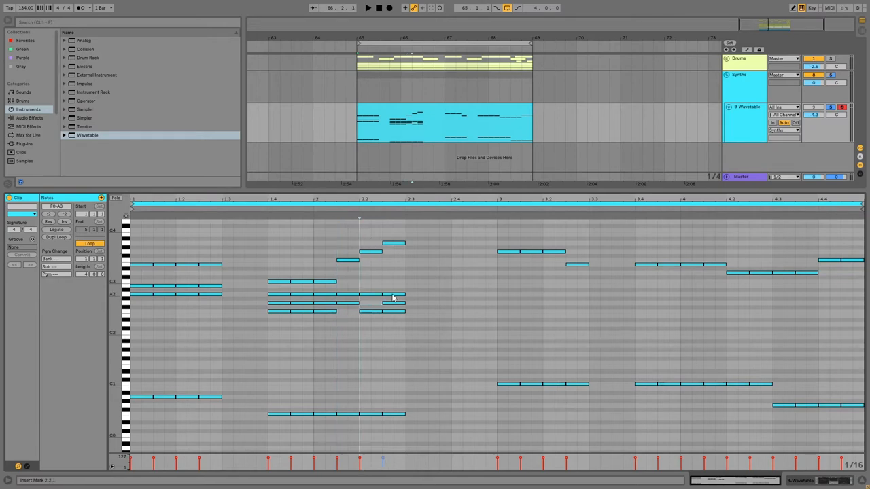
left_click(366, 8)
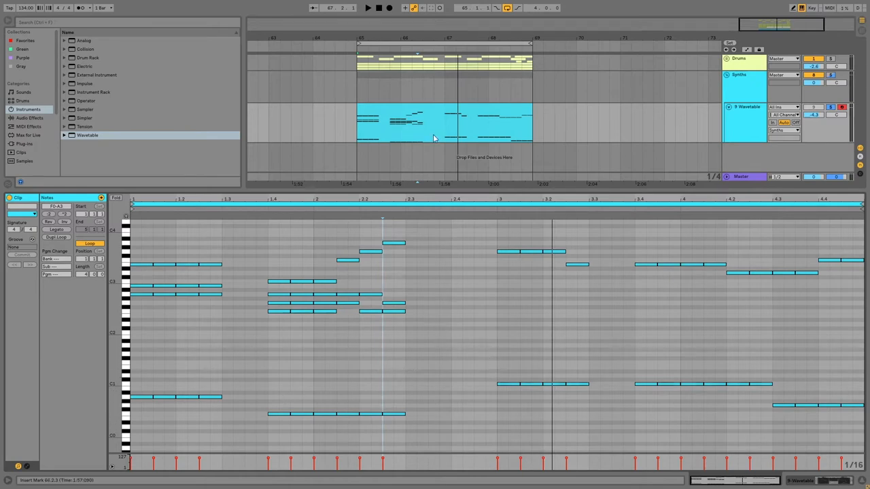
left_click_drag(500, 378, 587, 394)
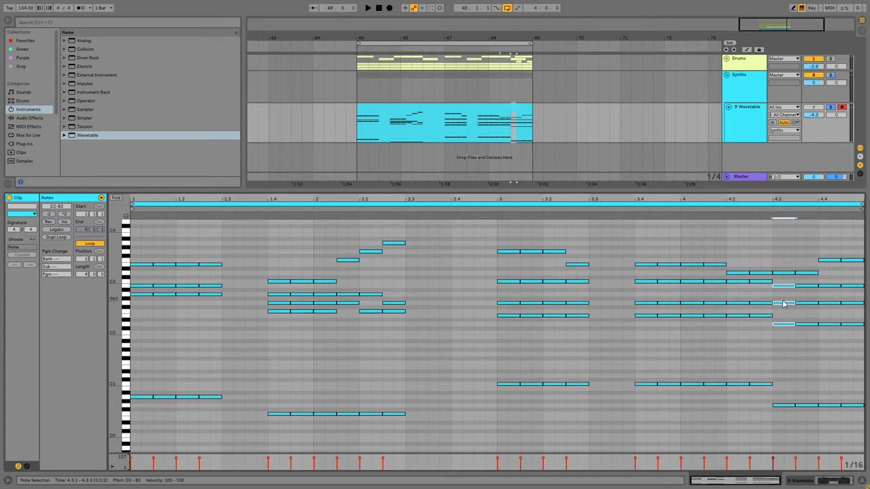
mouse_move(788, 326)
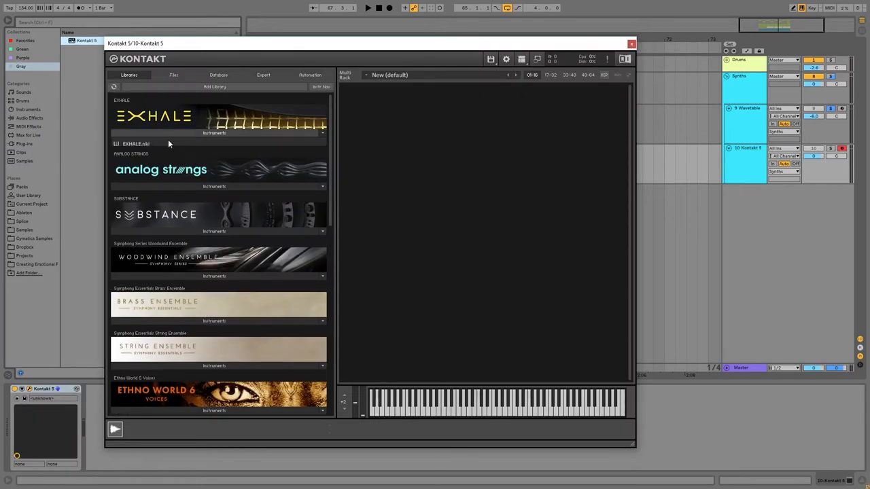
- Scroll the Kontakt library list to reveal Exhale, Analog Strings and Substance
scroll("down", 3)
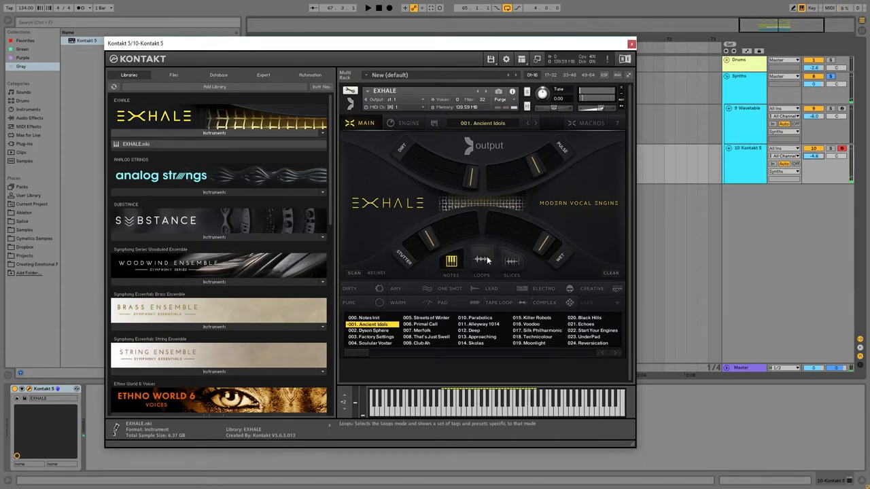
- Switch Exhale to loops mode and audition presets across several pages
left_click(481, 261)
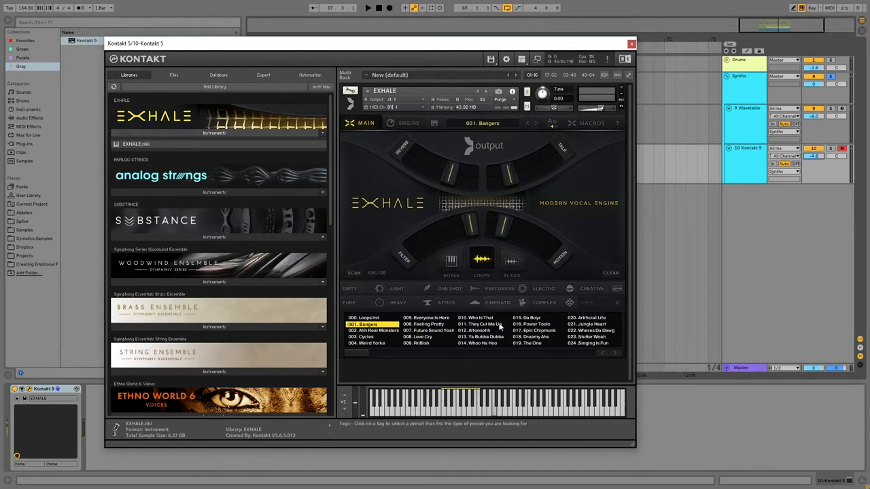
left_click(534, 323)
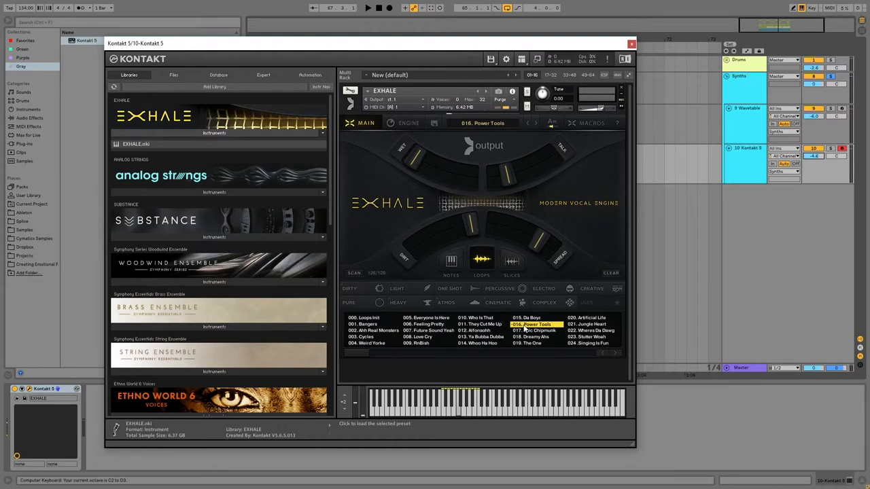
left_click(591, 330)
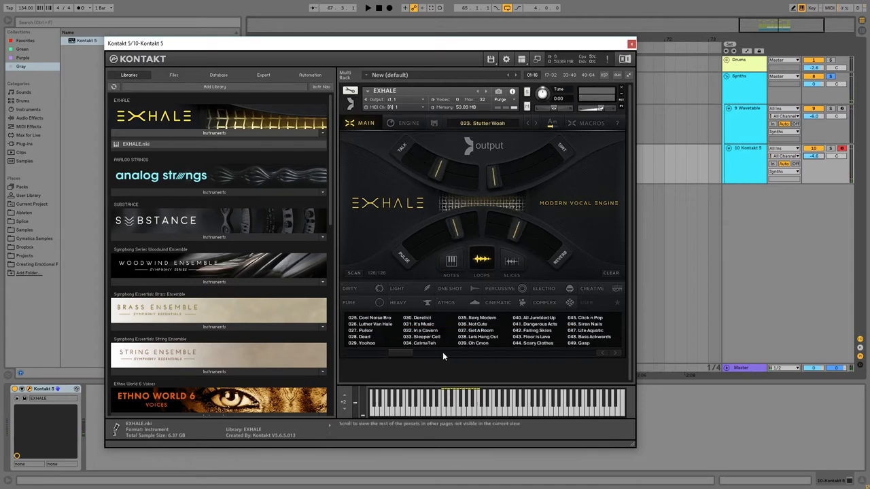
left_click(615, 352)
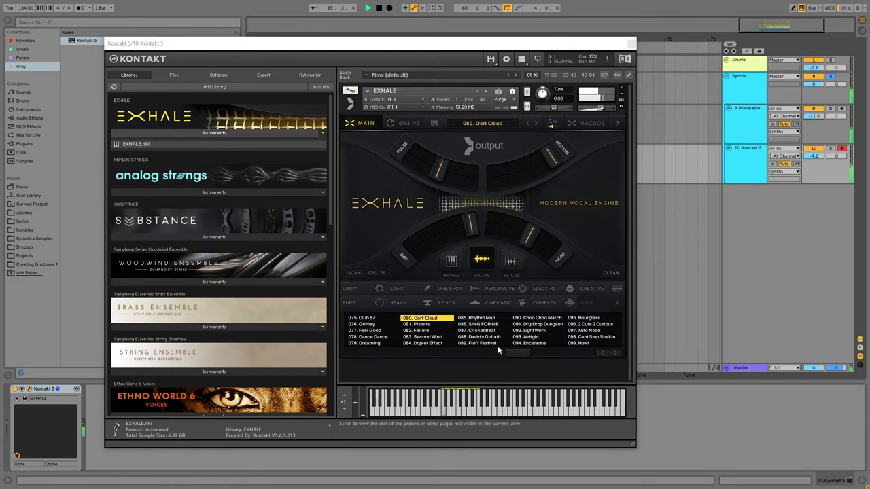
- Load the Doppler Effect loop preset, then request a different preset to raise the change prompt
left_click(481, 324)
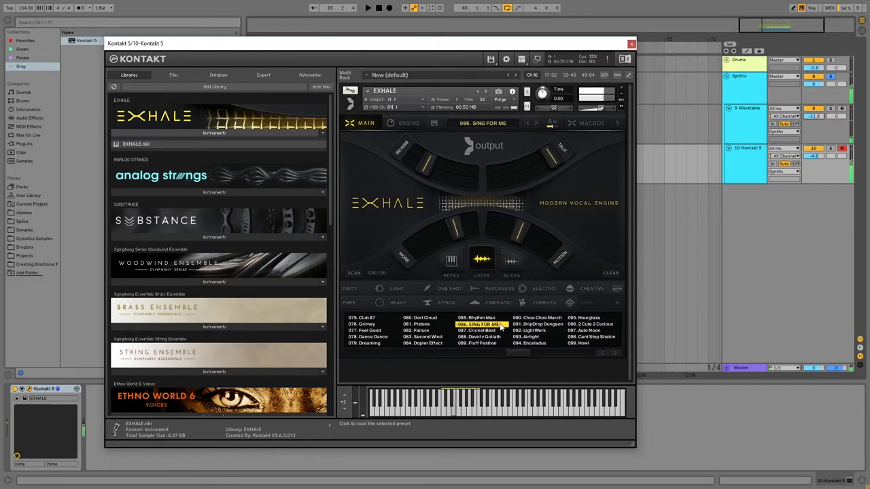
left_click(421, 343)
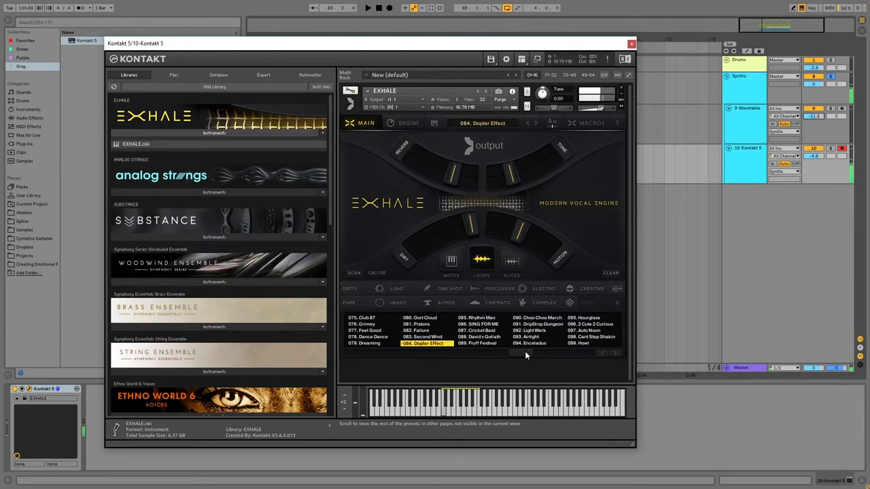
left_click(367, 8)
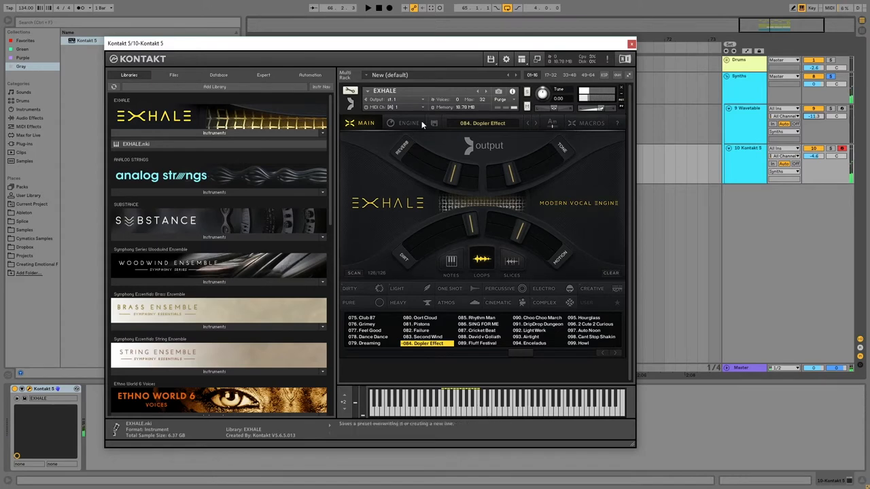
left_click(407, 122)
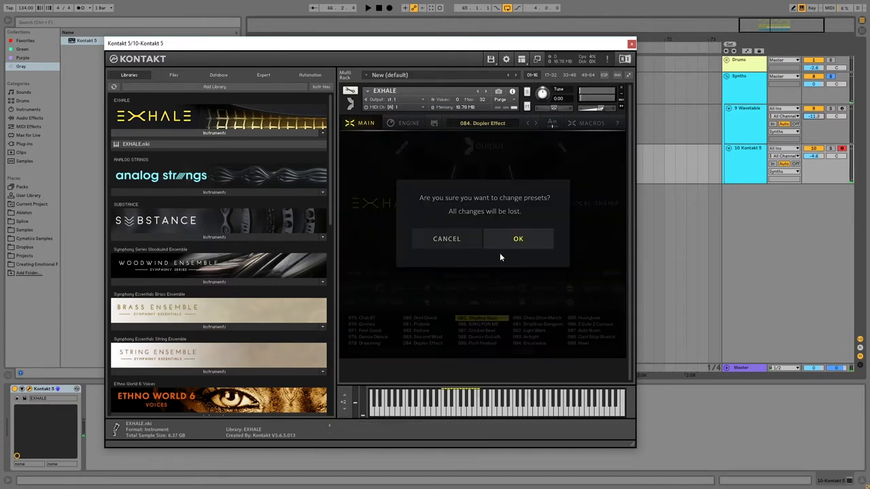
- Confirm the preset change, load Rhythm Man and audition other loop presets
left_click(518, 239)
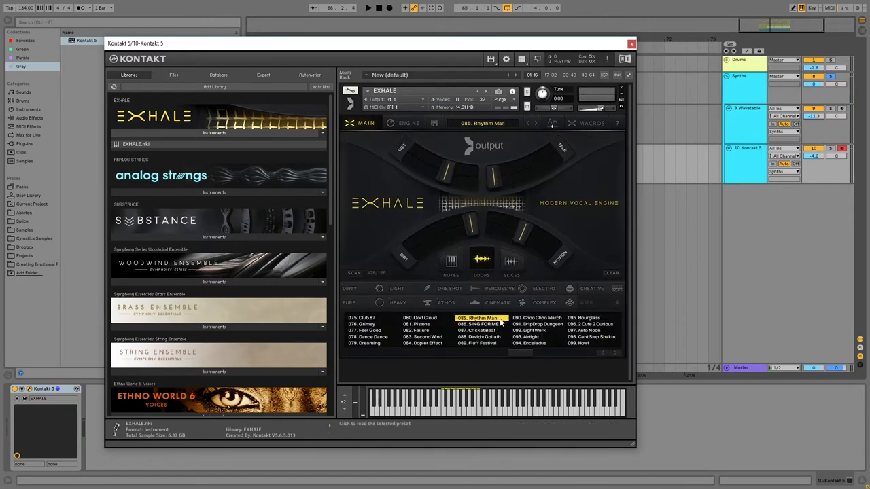
left_click(478, 331)
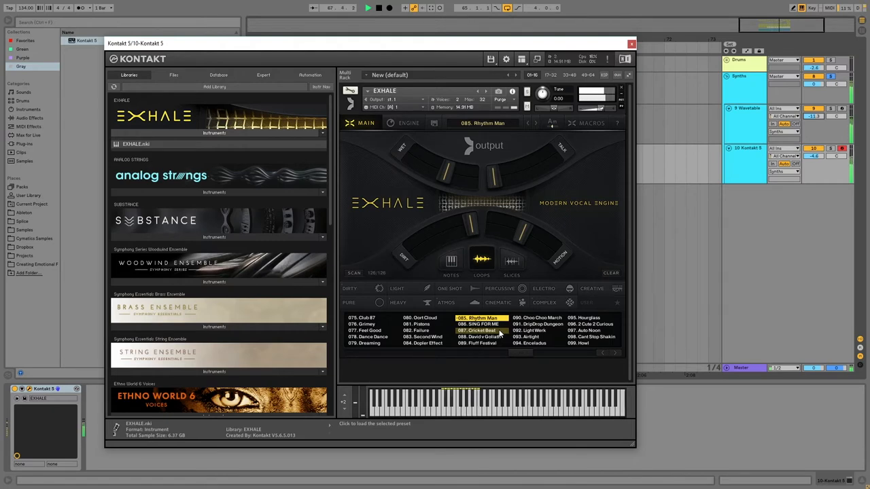
left_click(584, 318)
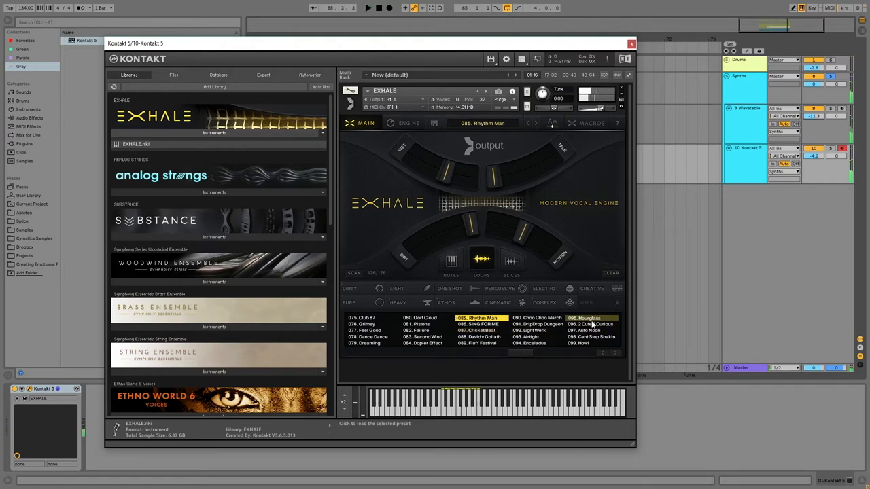
left_click(583, 318)
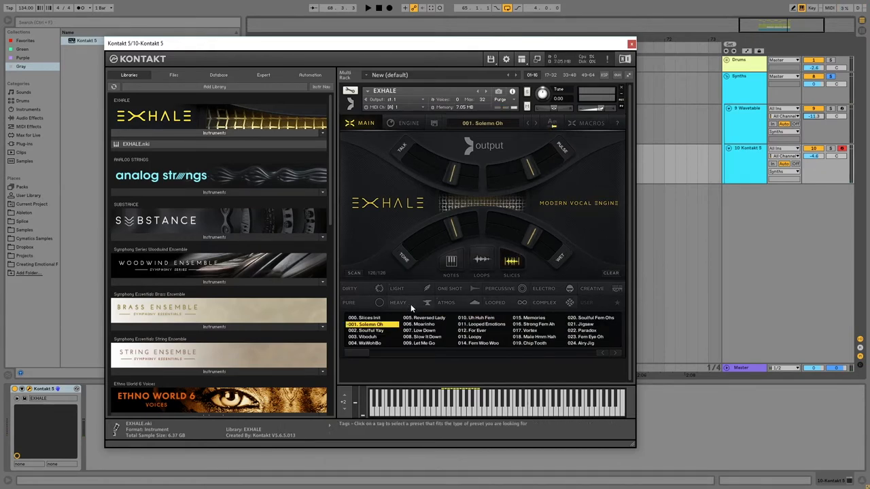
- Switch Exhale to slices mode, load 017 Vortex and close the Kontakt window
left_click(524, 330)
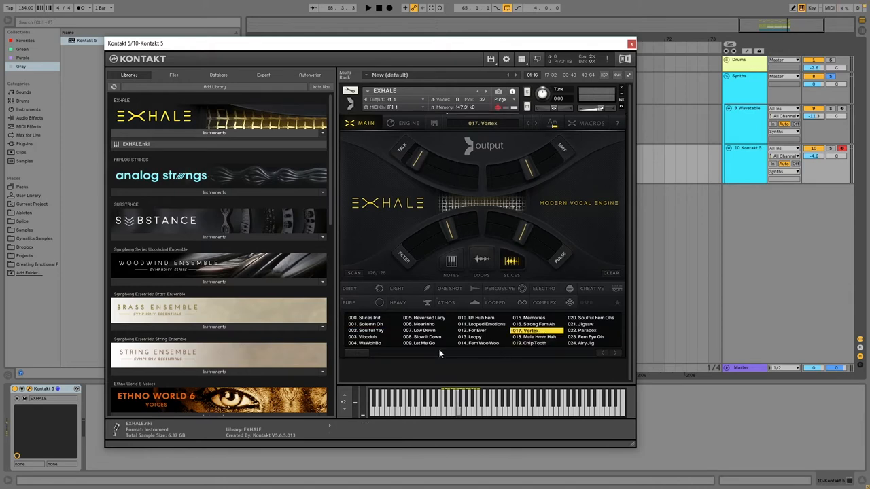
left_click(616, 353)
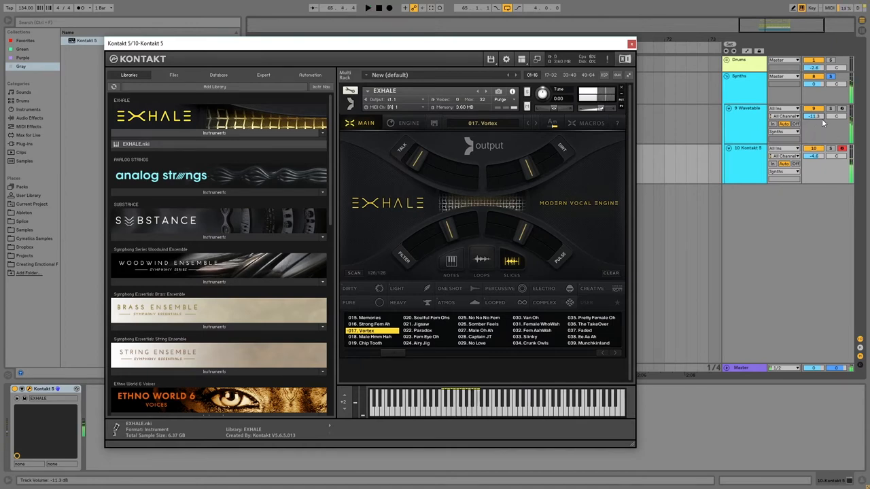
left_click(630, 43)
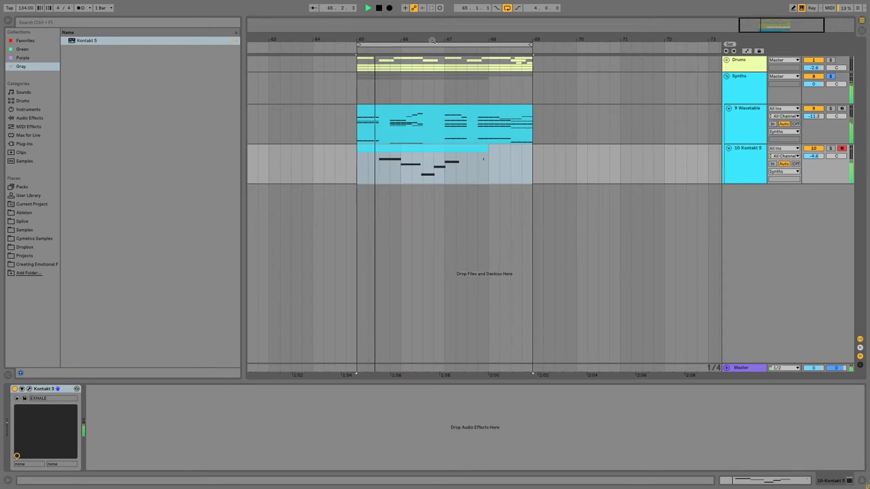
- Reopen the Kontakt window from its device title on the Kontakt track
left_click(442, 163)
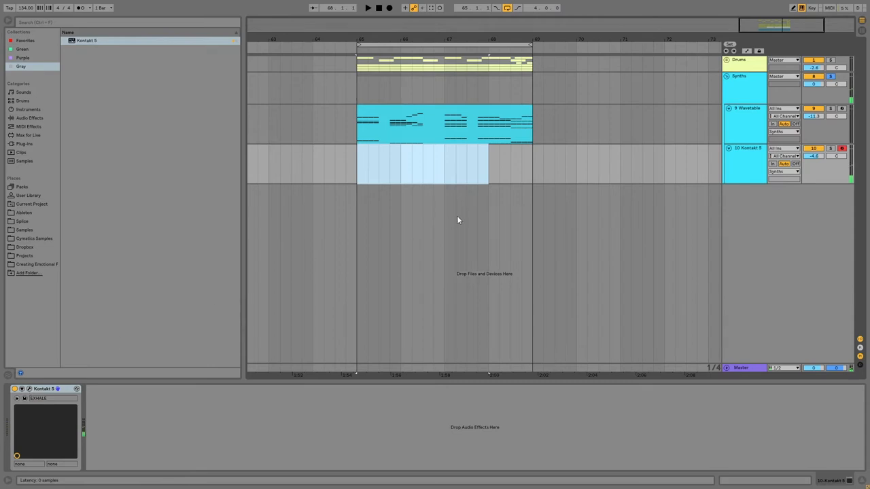
double_click(44, 399)
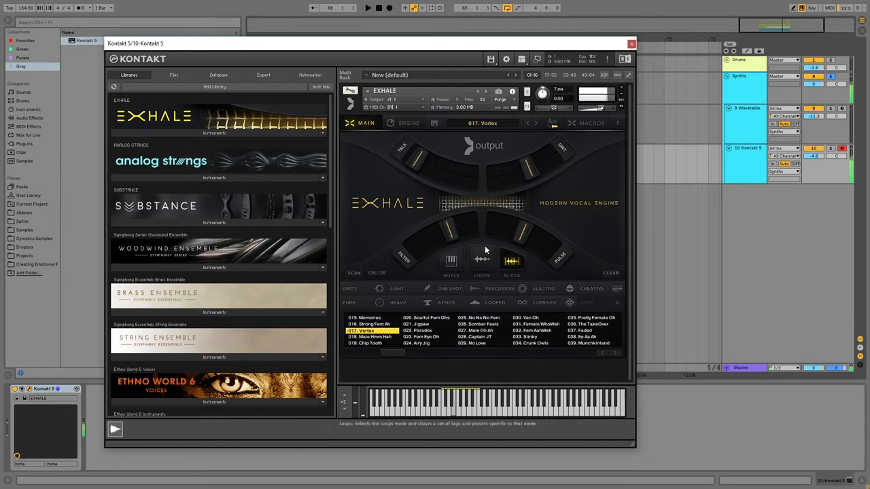
- Tune Vortex's slice engine on Exhale's Engine page, then close Kontakt
left_click(407, 122)
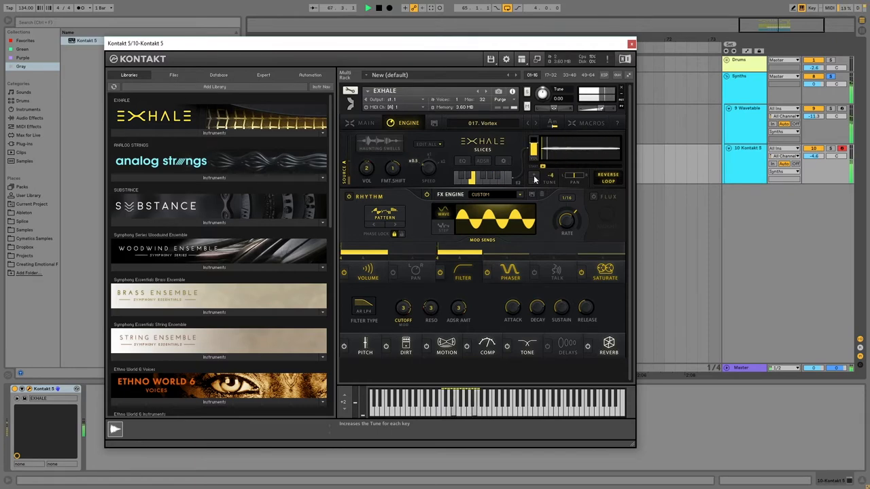
left_click_drag(550, 175, 555, 169)
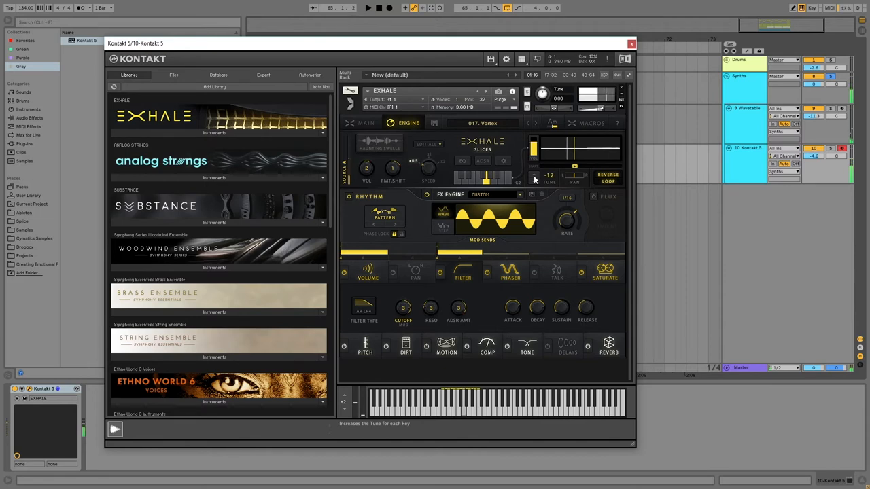
left_click_drag(549, 175, 549, 166)
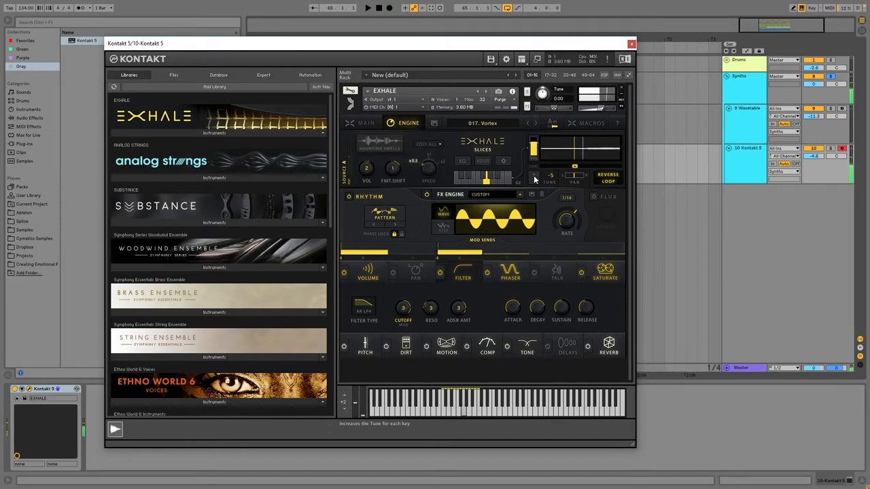
left_click_drag(550, 169, 550, 170)
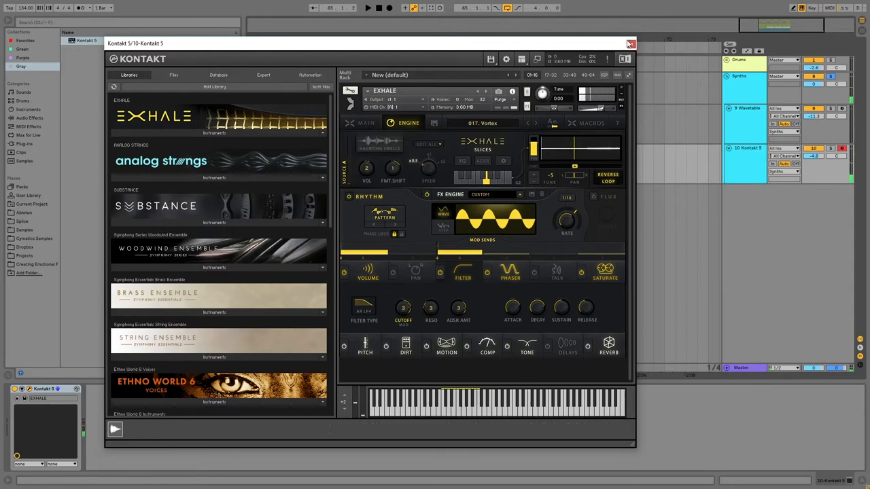
left_click(631, 44)
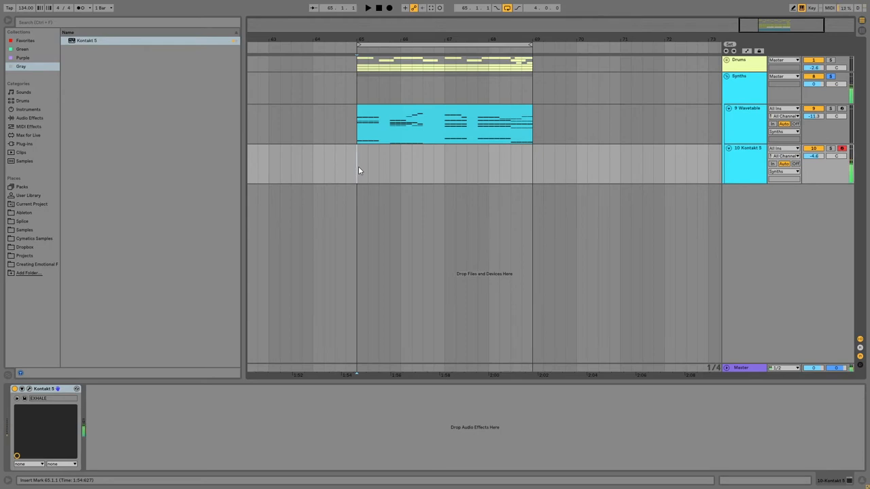
- View the Kontakt clip's long MIDI notes and bring Exhale's engine page back up
left_click(367, 8)
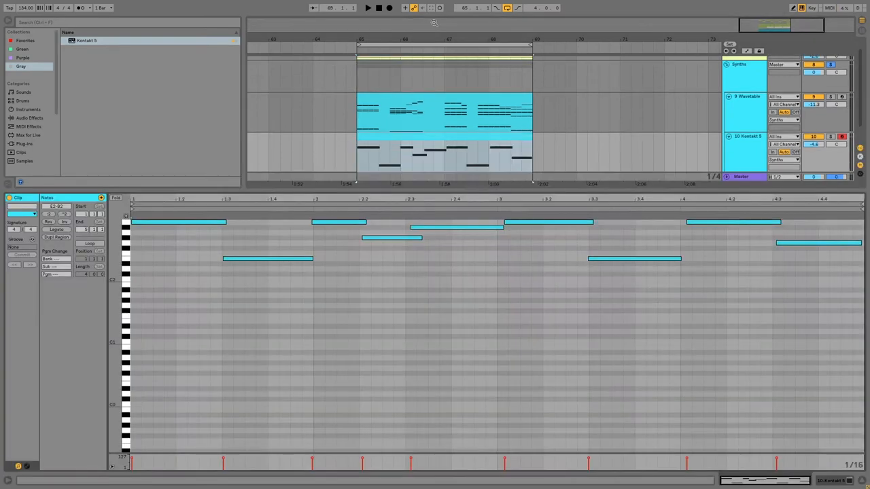
right_click(394, 306)
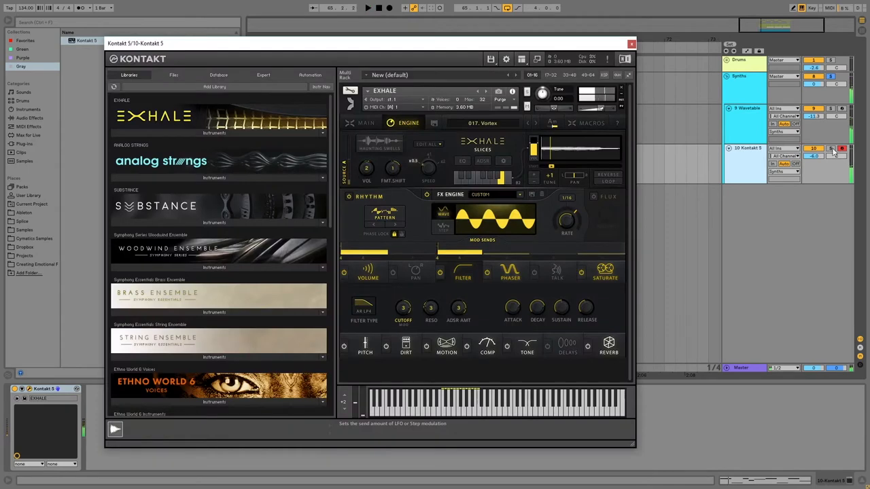
- Switch off one of Exhale's effect modules and close the Kontakt window
left_click(630, 44)
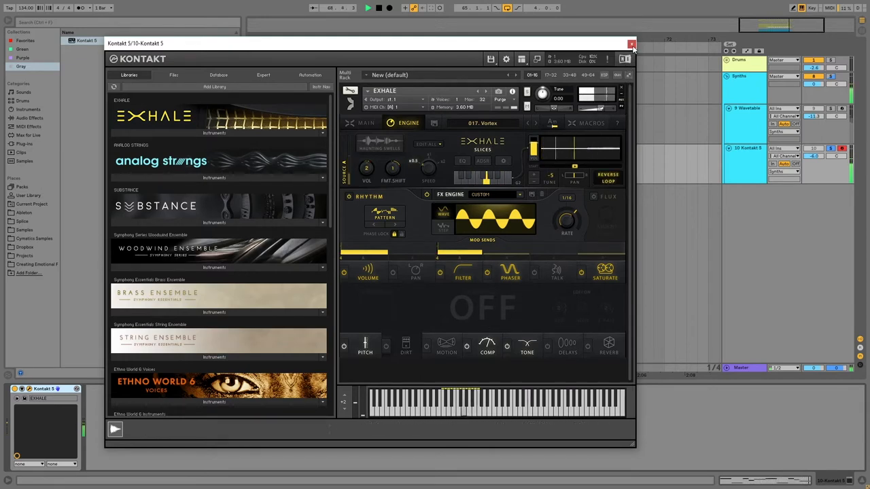
left_click(631, 43)
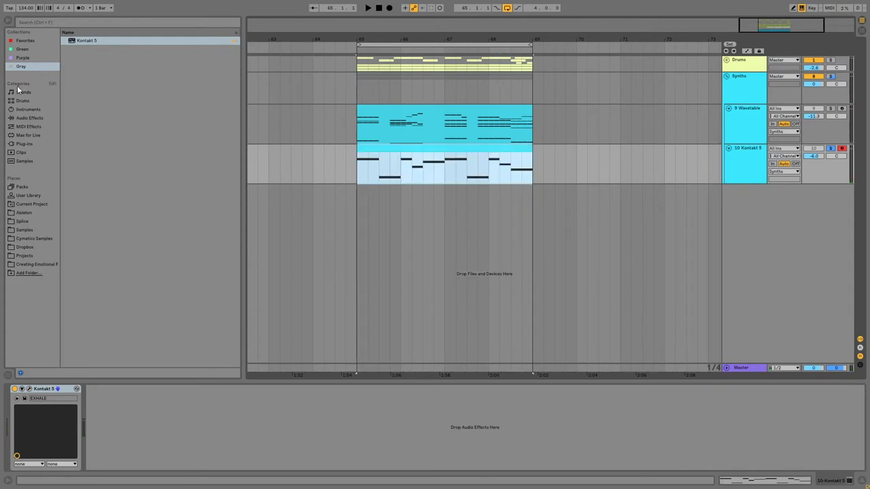
- Load Reverb from Audio Effects onto the Kontakt 5 track after Kontakt
left_click(29, 108)
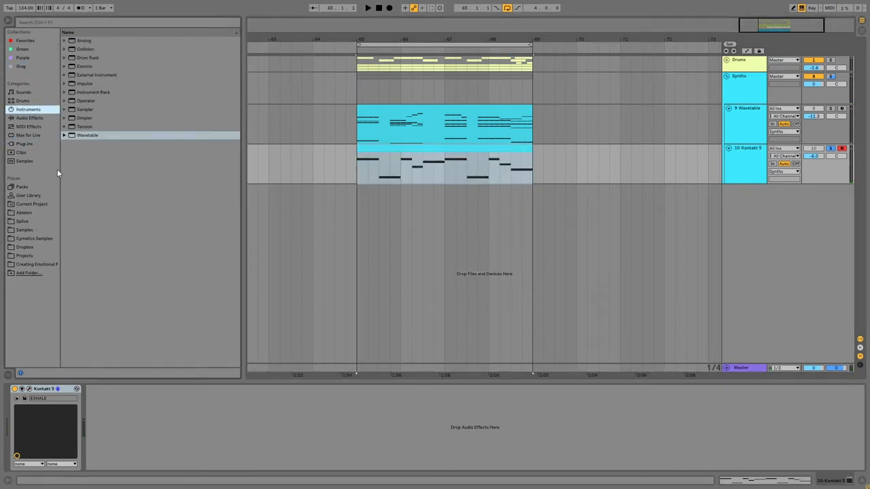
left_click(30, 117)
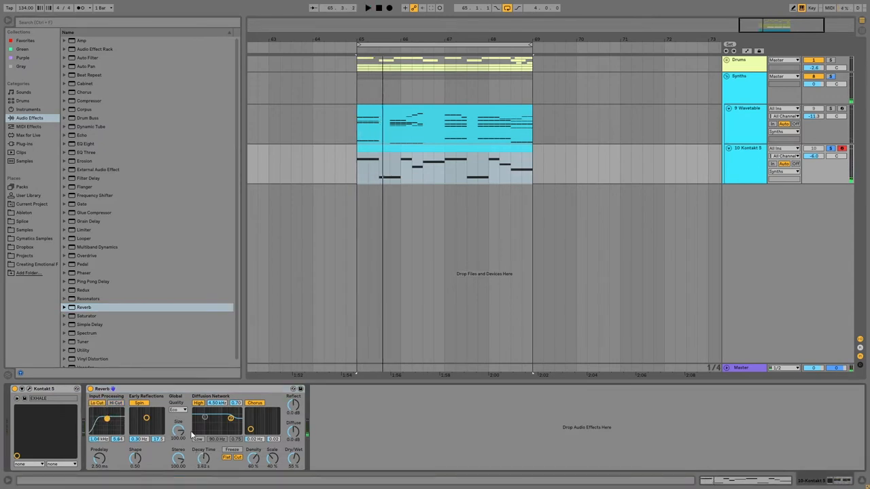
left_click(178, 409)
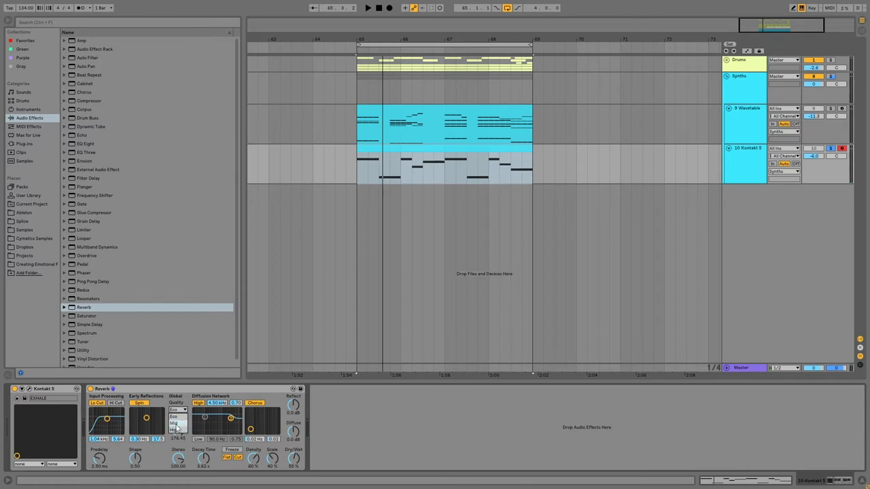
left_click(176, 410)
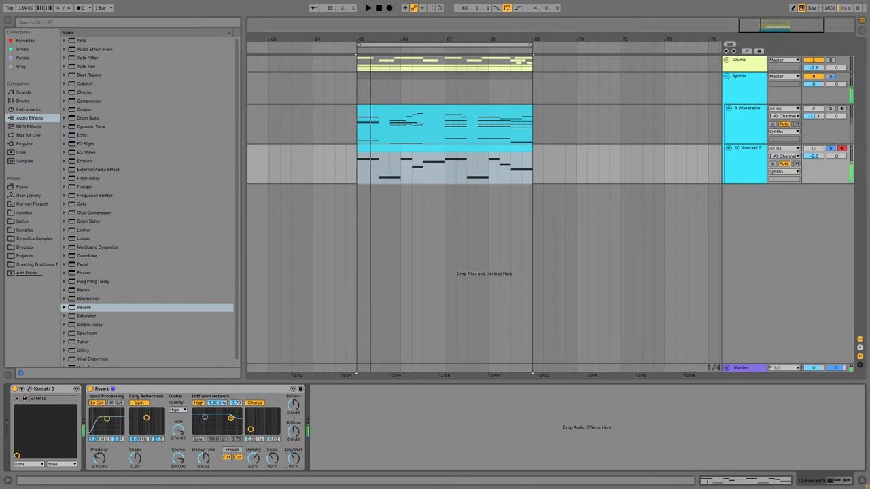
left_click(367, 8)
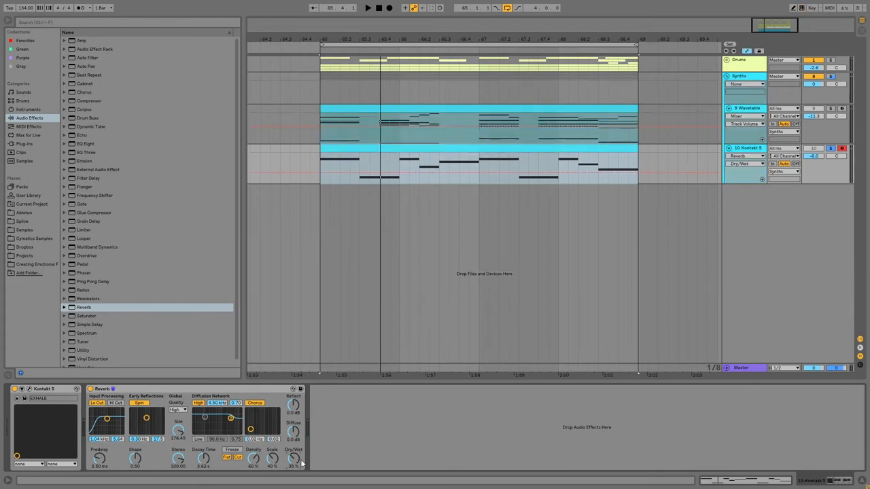
- Show automation lanes and draw a rising breakpoint ramp at the Kontakt clip's start
left_click(356, 166)
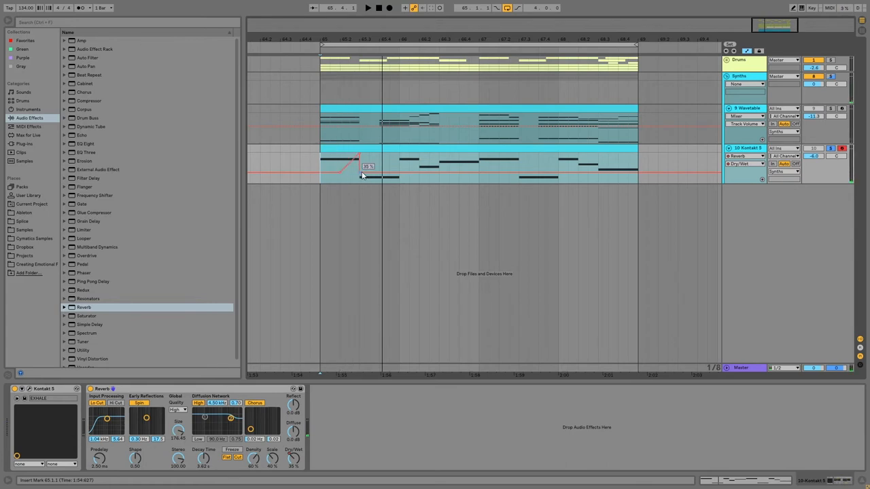
left_click_drag(359, 174, 356, 159)
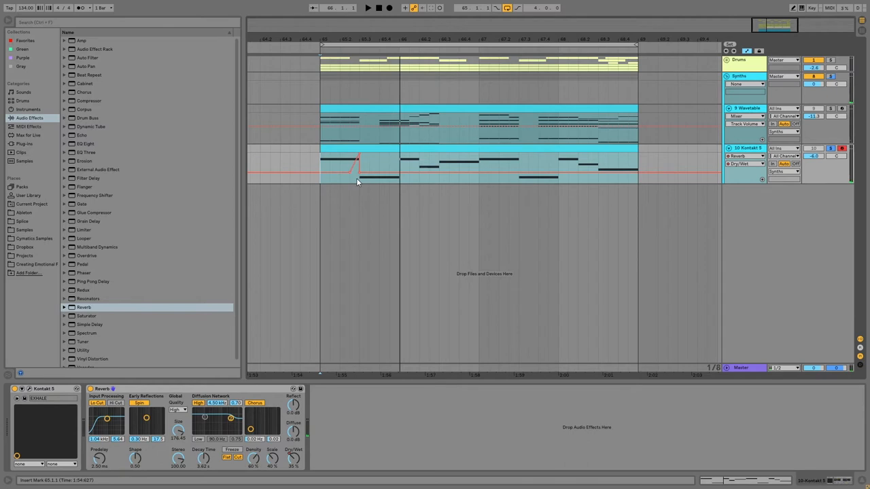
left_click(367, 8)
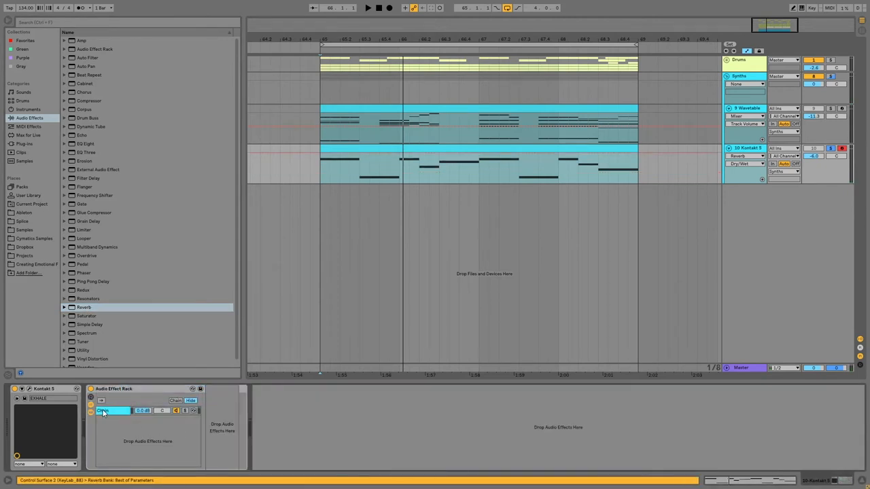
- Group Reverb into an Audio Effect Rack with Normal Verb and Sweep Verb chains, reshaping the rise over bar one
left_click(111, 410)
type("Normal Verb")
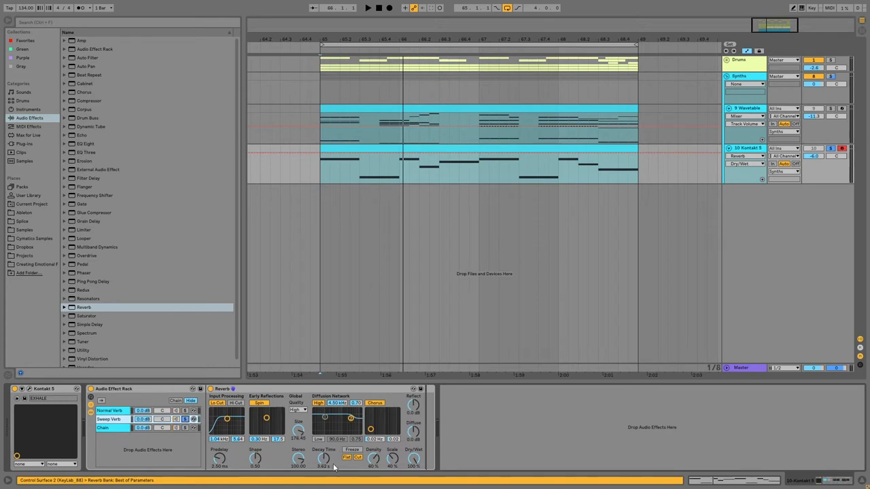
left_click(367, 8)
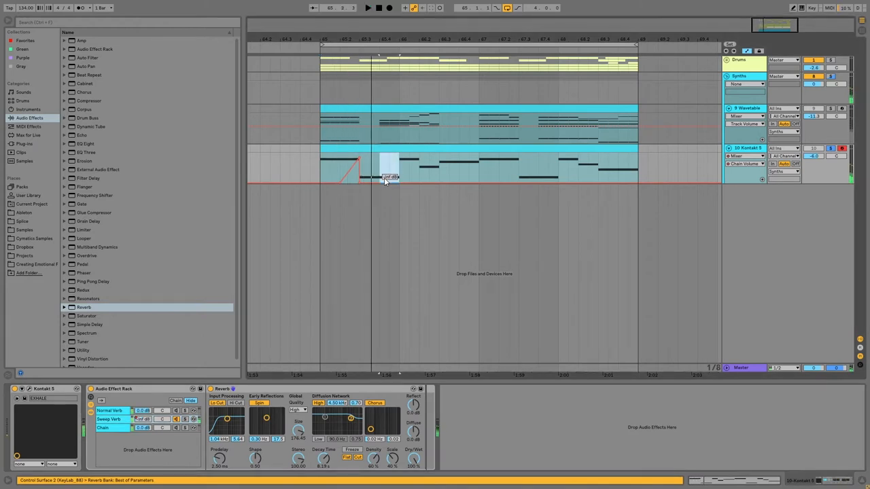
left_click_drag(388, 175, 321, 169)
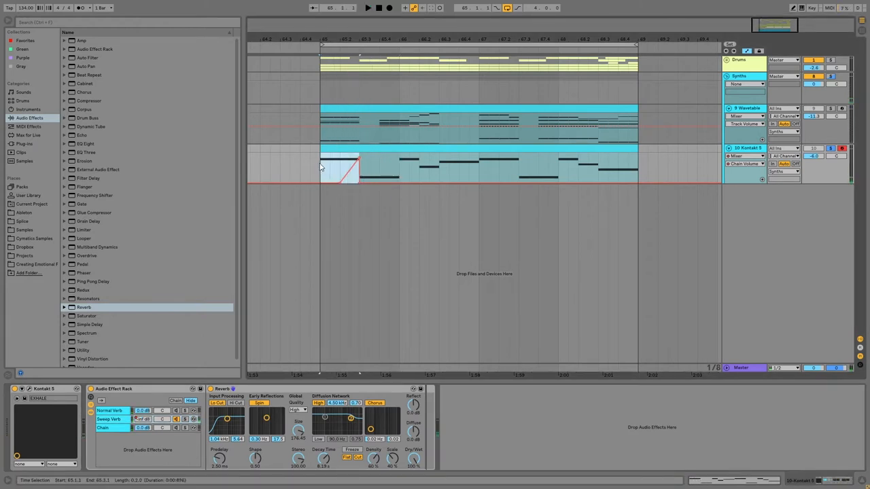
left_click_drag(360, 166, 428, 175)
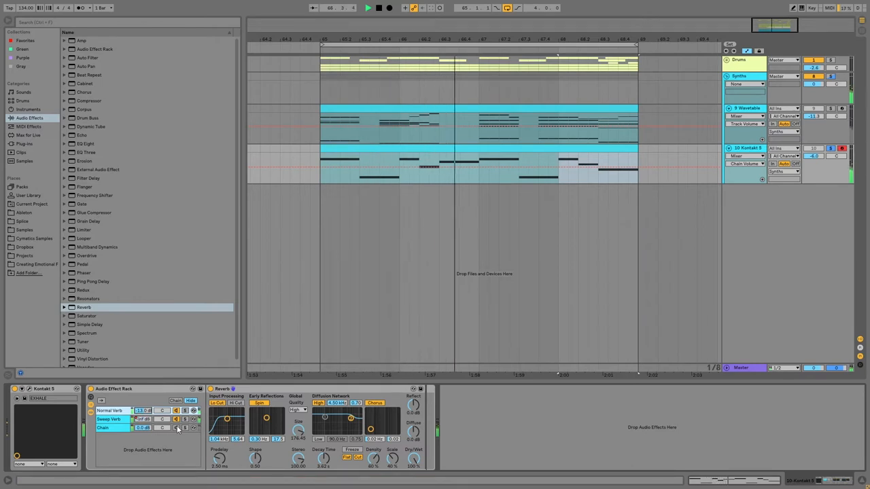
- Add Utility, a Multiband Dynamics preset, EQ Eight and Glue Compressor after the rack on the Vocal track
left_click(111, 411)
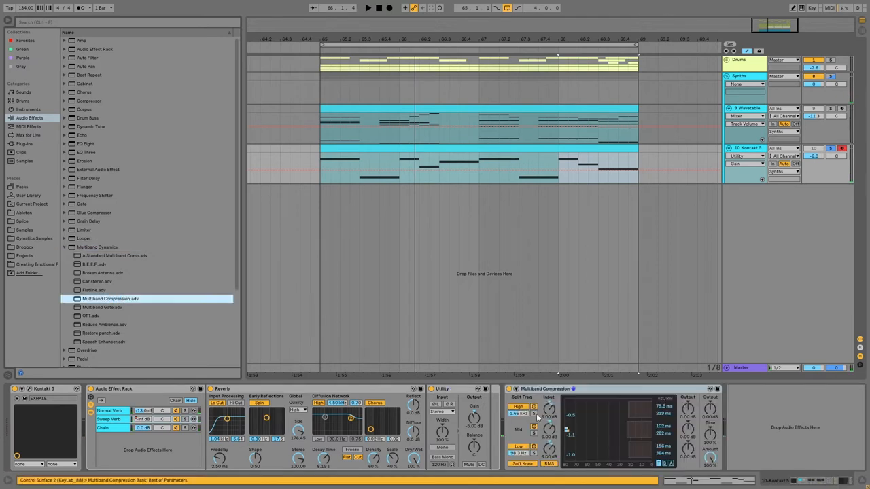
left_click(367, 9)
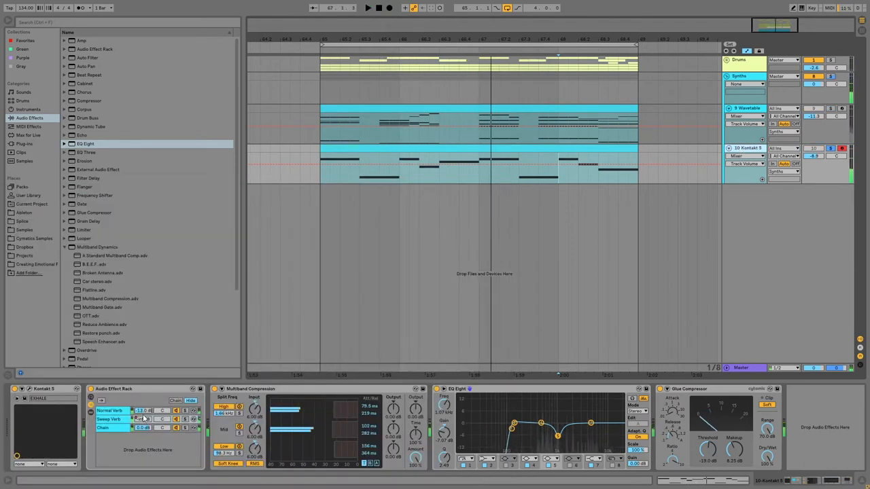
left_click(367, 8)
type("Vocal")
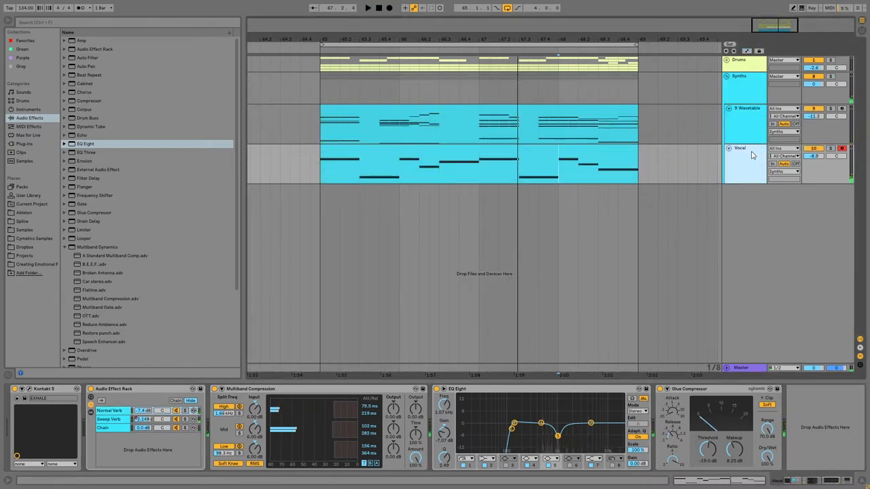
- Replace Wavetable on the third track with Serum_x64 from the Plug-ins browser
left_click(742, 122)
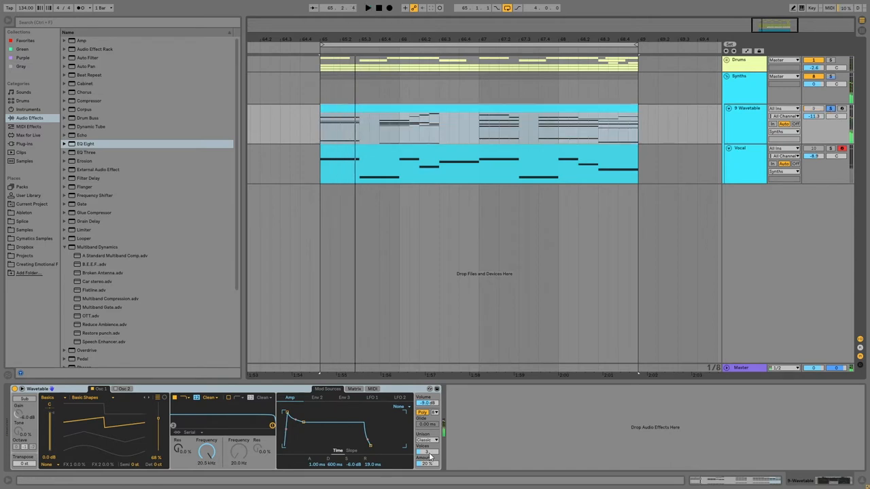
left_click(25, 144)
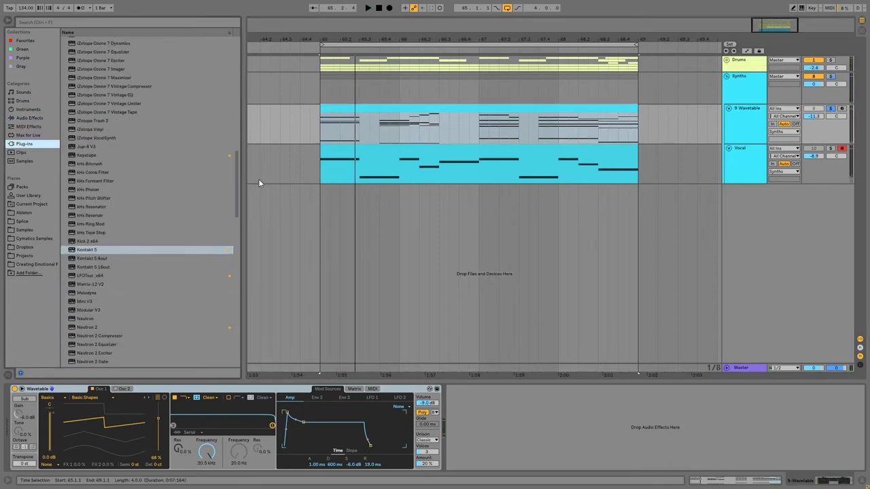
scroll("down", 3)
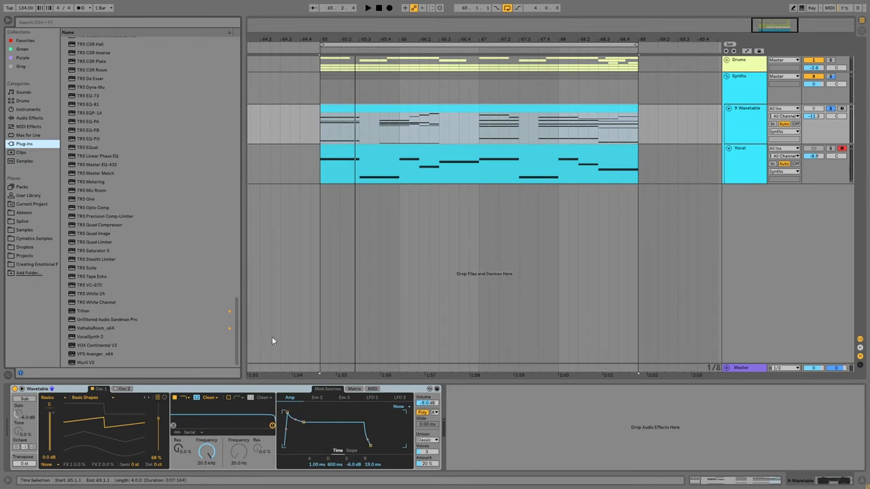
scroll("up", 3)
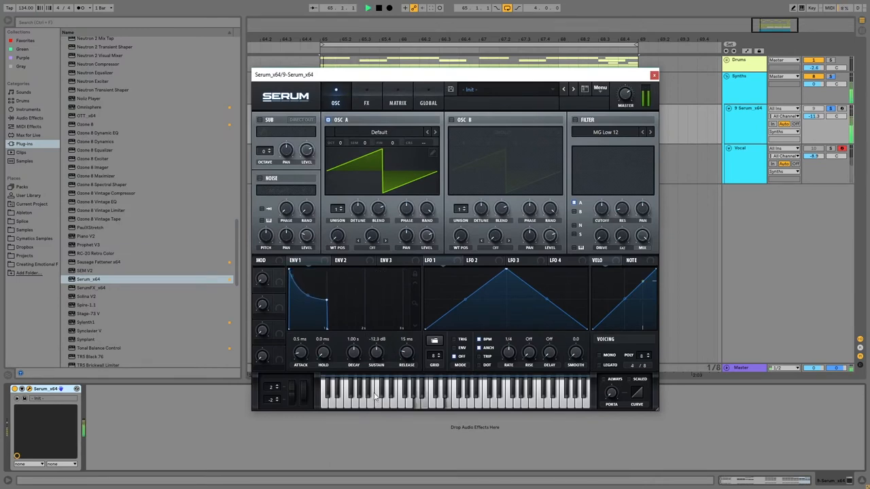
- Adjust oscillator A's unison and give oscillator B the Analog > Basic Shapes wavetable
left_click(337, 209)
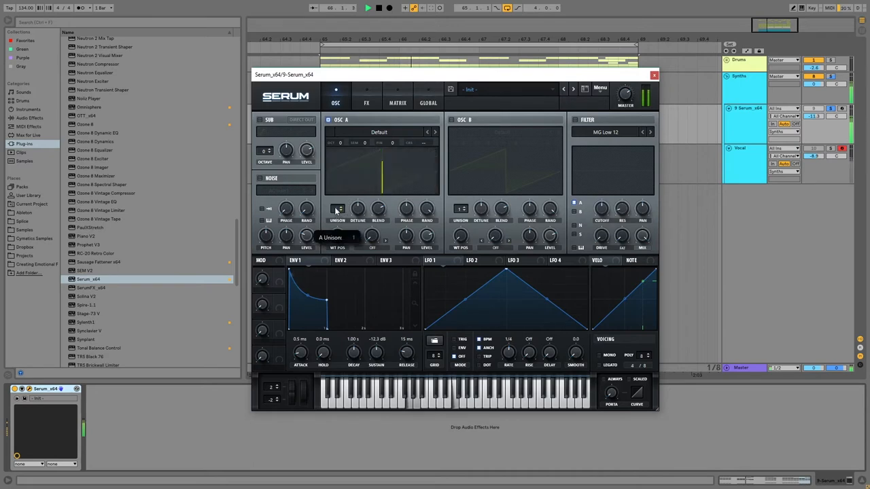
left_click_drag(358, 209, 359, 204)
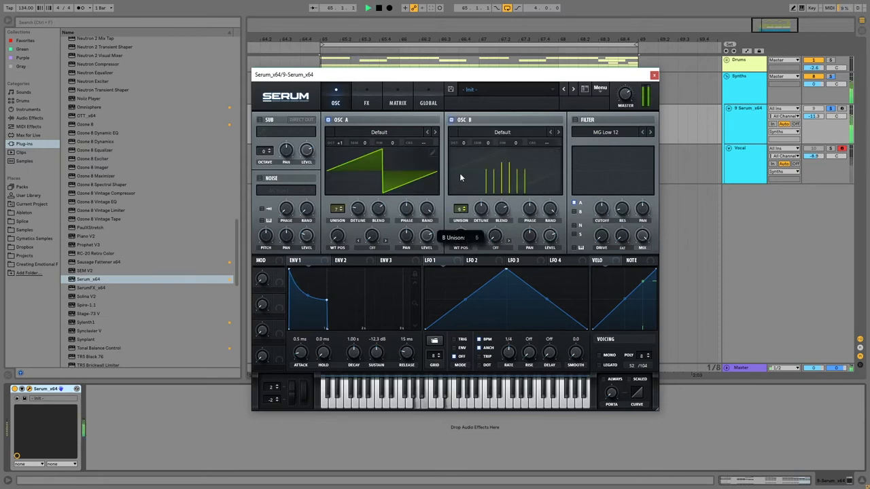
left_click(502, 132)
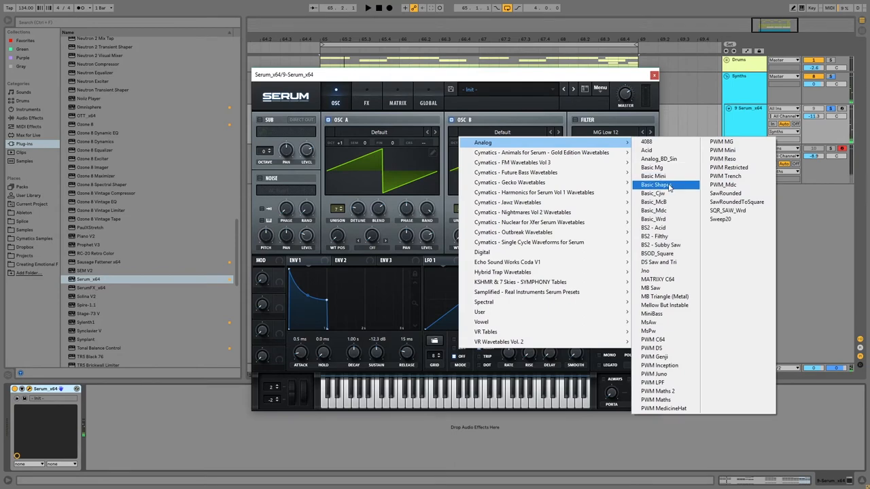
left_click(655, 185)
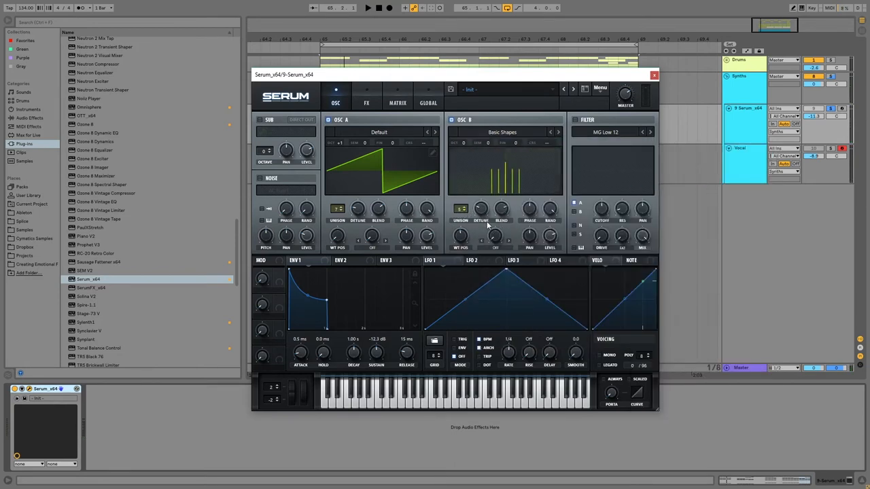
- Set oscillator B's wavetable position and close the Serum window
left_click(367, 8)
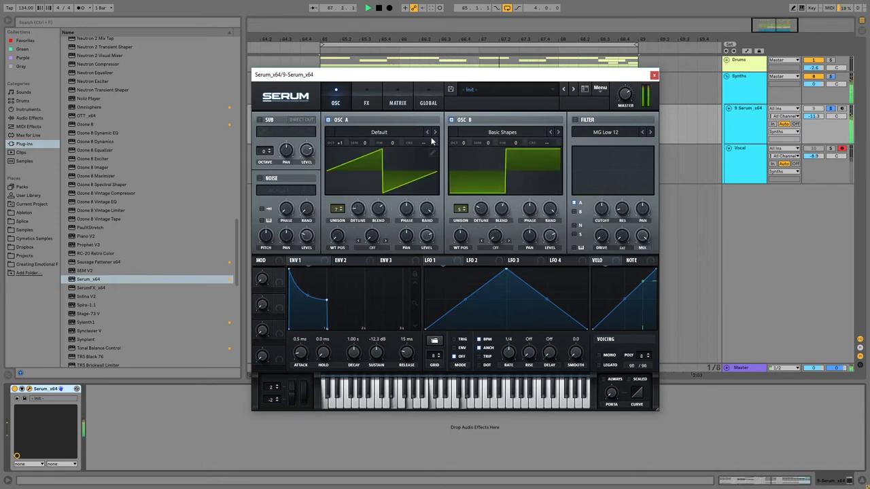
left_click(653, 75)
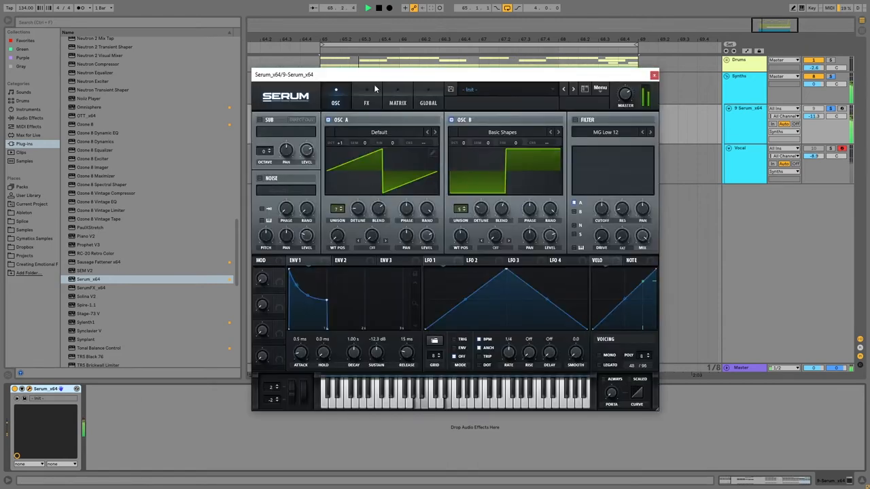
left_click(367, 103)
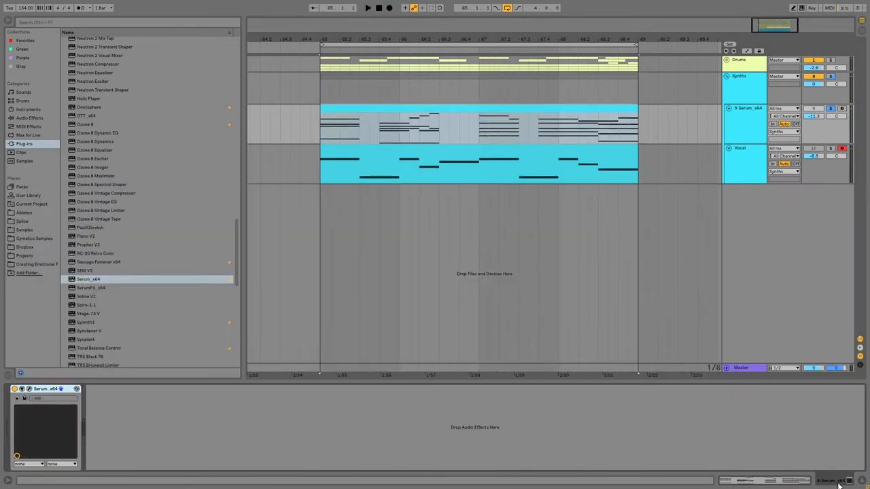
- Duplicate the Serum keys track and bring up the copy's Serum window
left_click(367, 9)
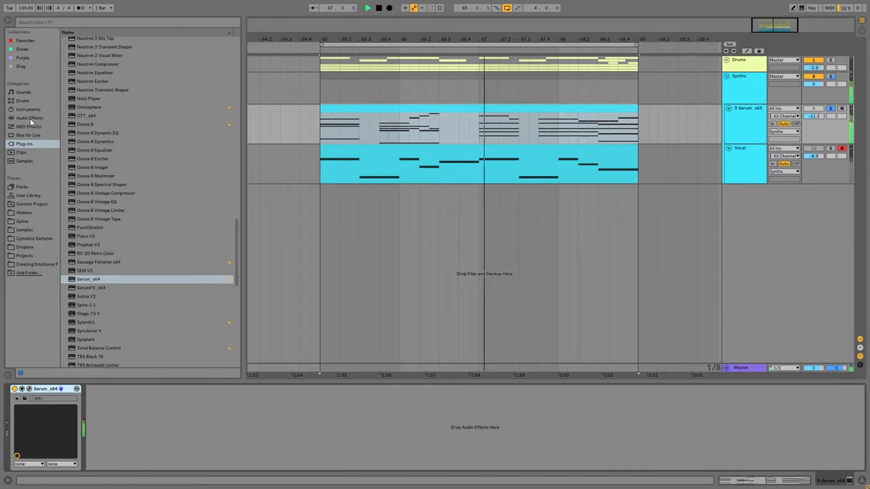
left_click(30, 116)
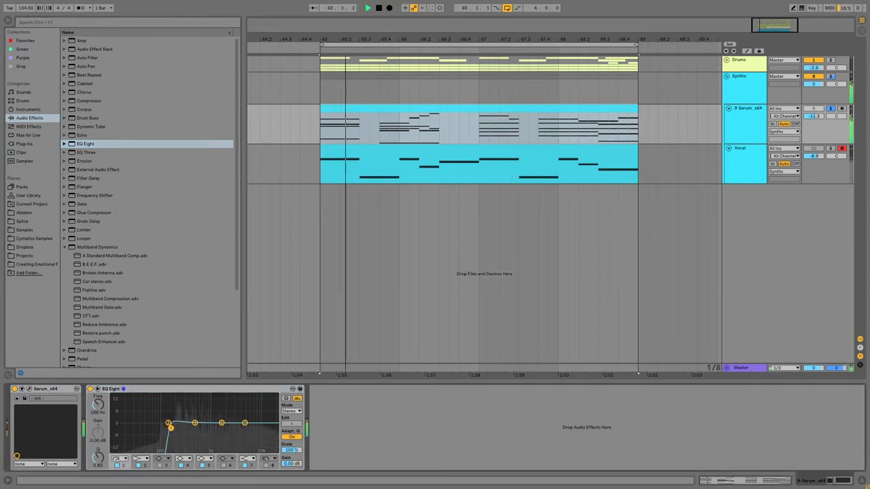
left_click_drag(169, 424, 170, 432)
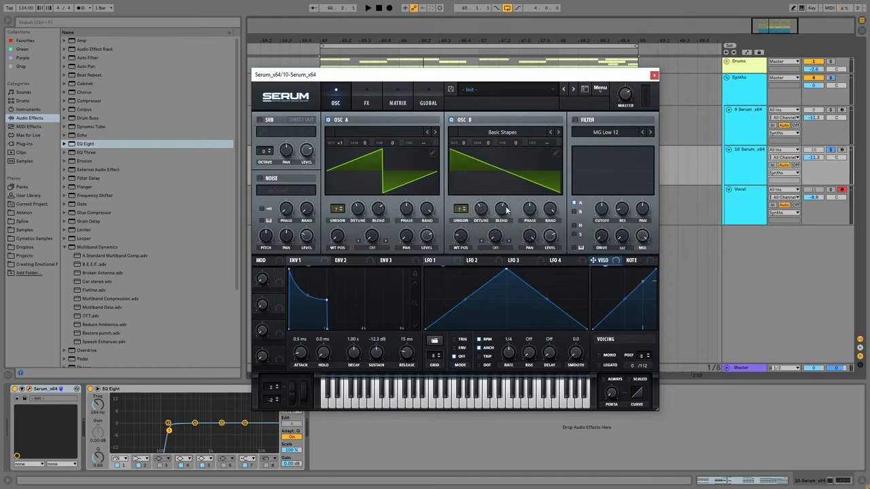
- Enable Reverb on the second layer's FX page with Env 1 driving its Mix, then close Serum
left_click(367, 9)
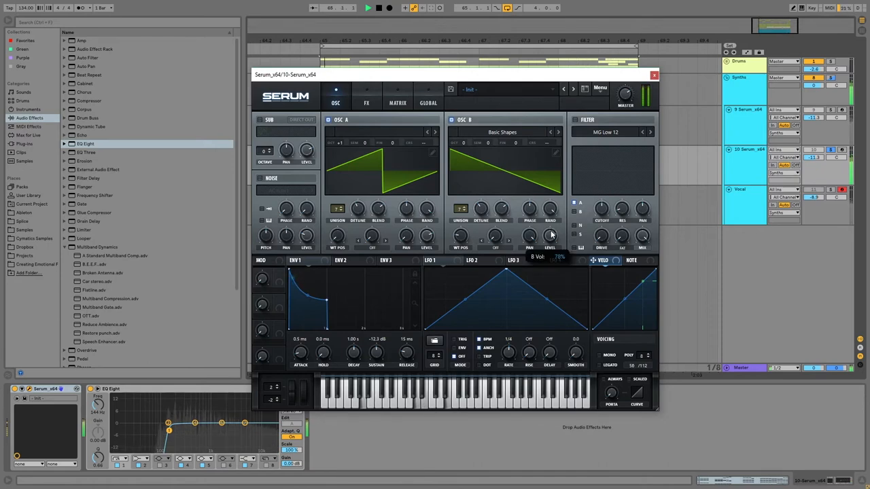
left_click(367, 103)
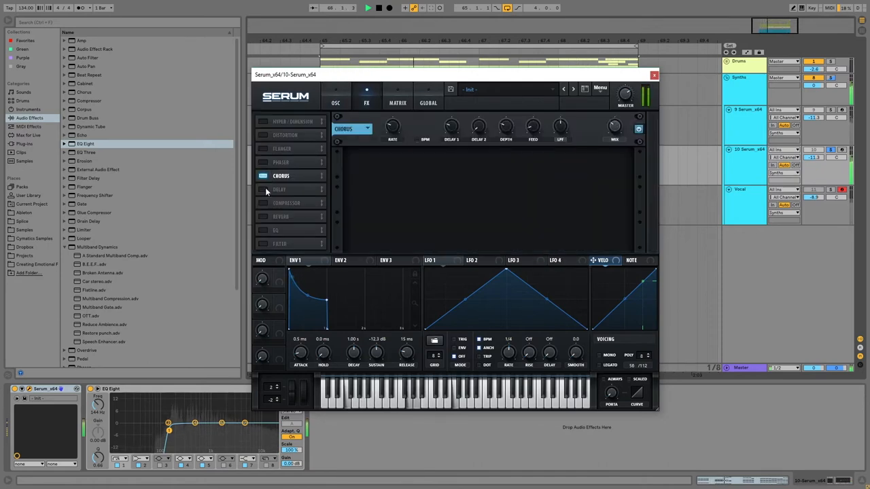
left_click(279, 216)
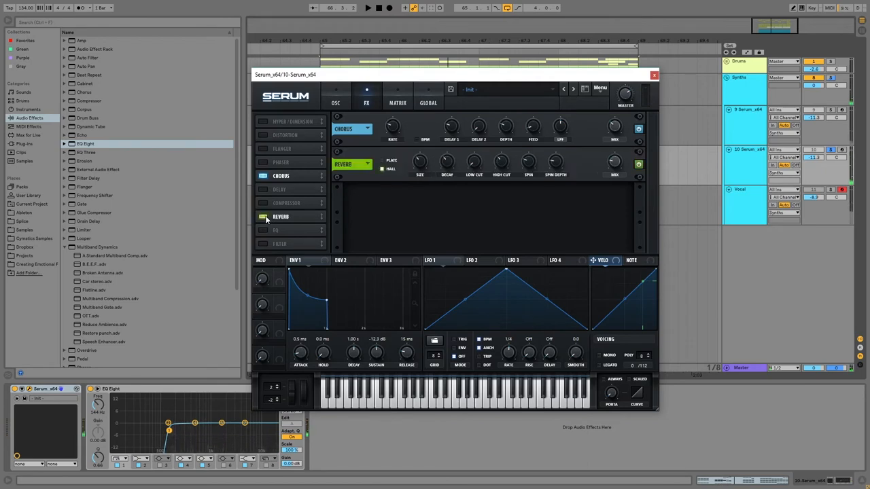
left_click(302, 260)
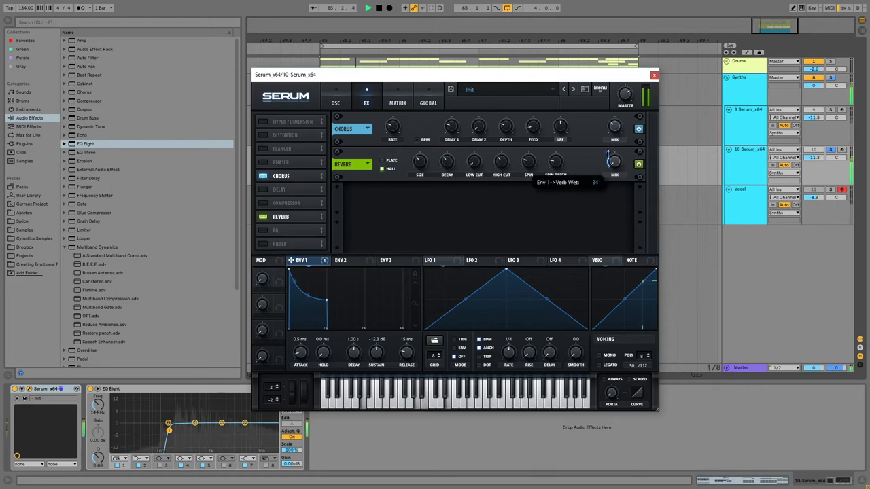
left_click_drag(614, 161, 615, 143)
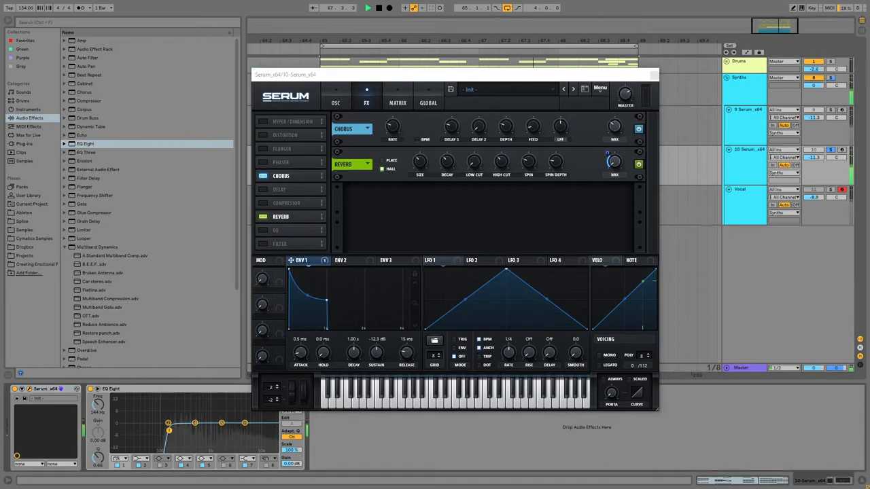
left_click(335, 103)
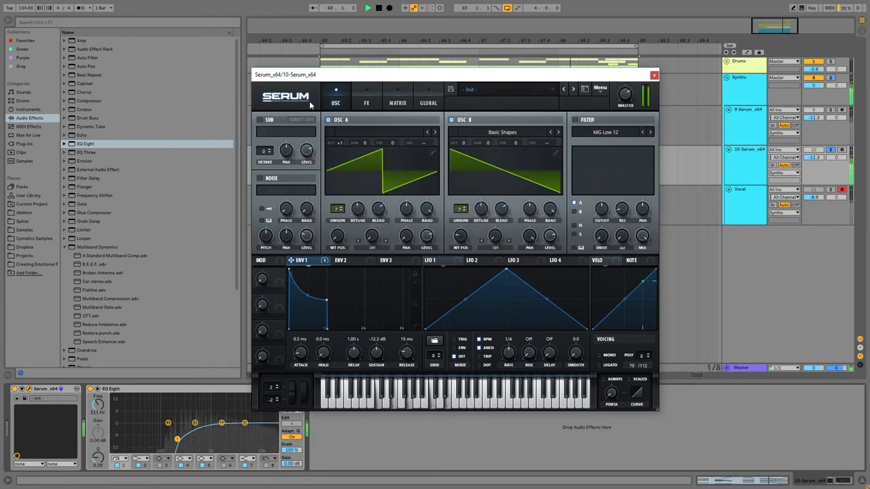
left_click(652, 75)
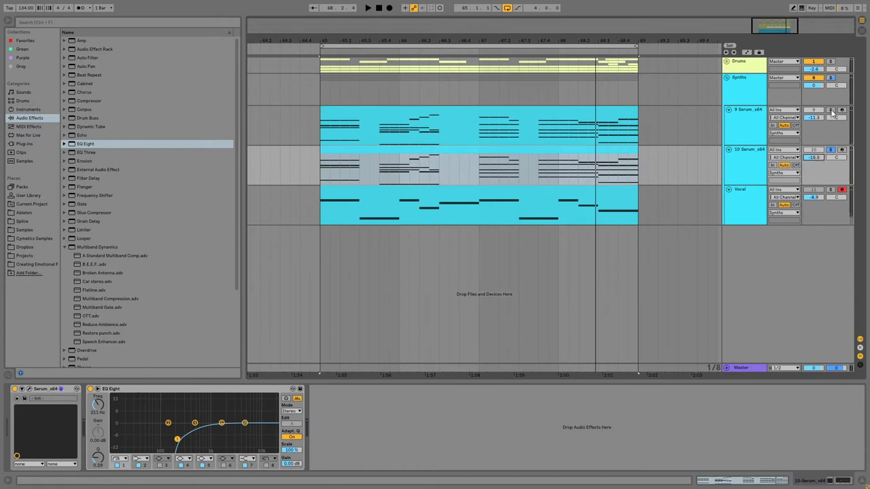
- Name the Serum tracks Main Bass, Support Bass and Mid Bass and bring up Mid Bass's Serum
left_click(367, 9)
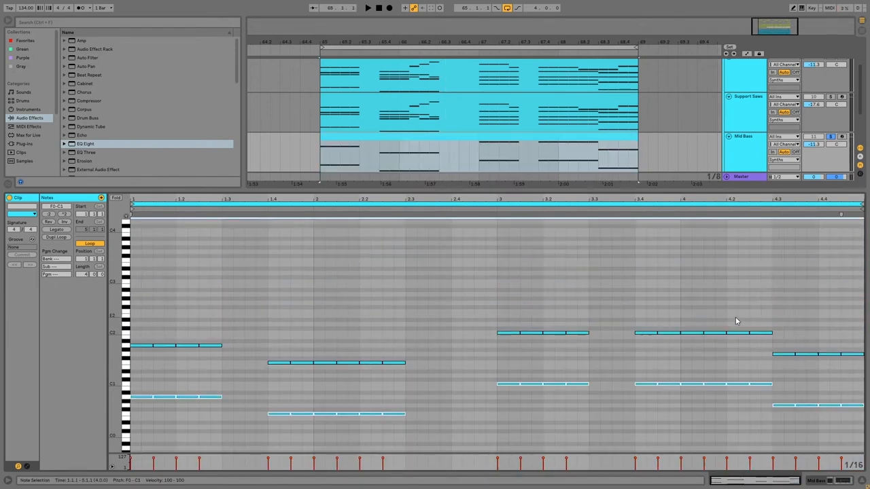
left_click(549, 139)
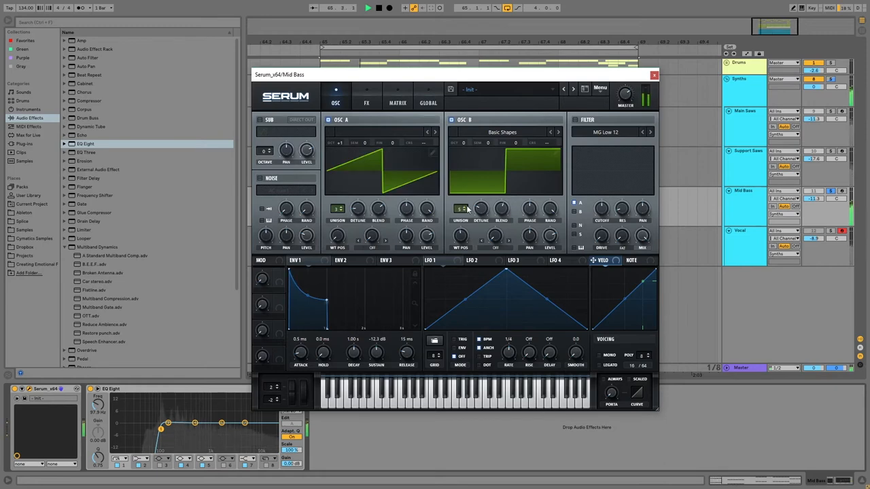
- Enable Distortion in Mid Bass's Serum FX, return to OSC and close the plugin
left_click(367, 103)
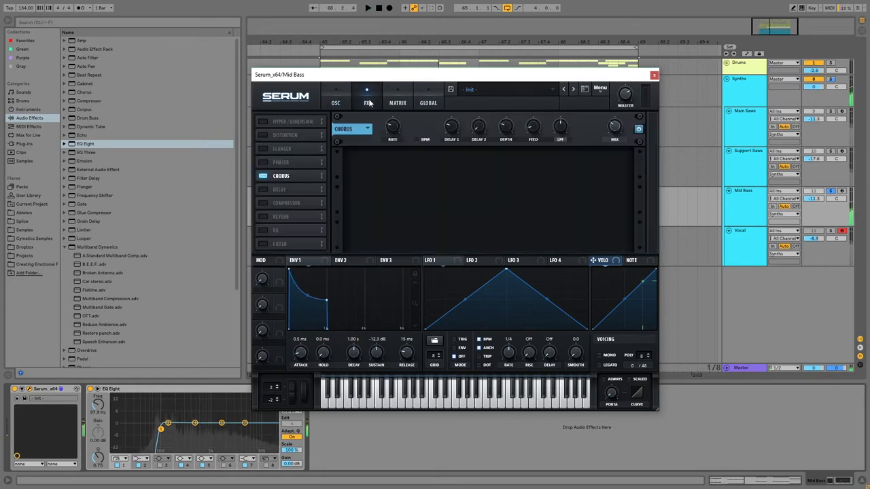
left_click(286, 135)
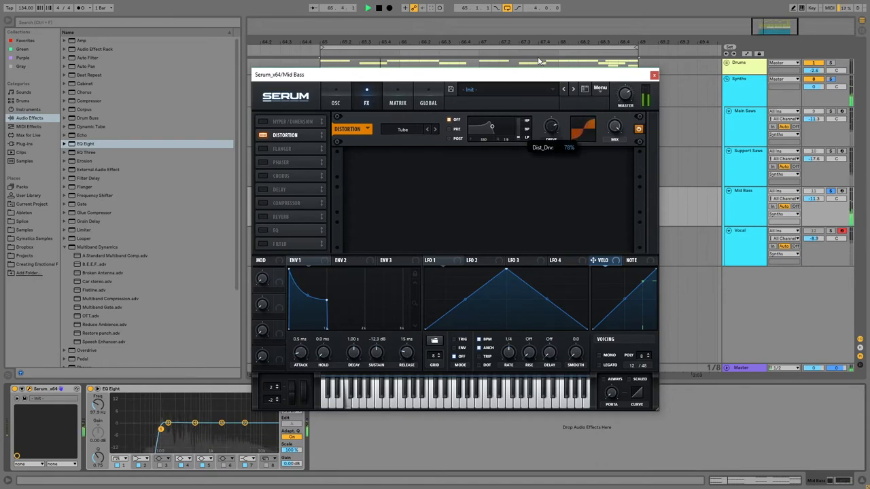
left_click(335, 98)
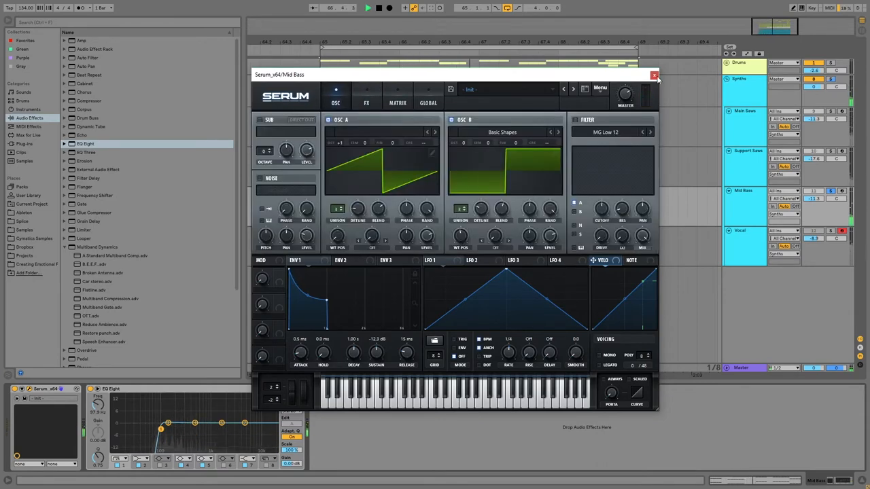
left_click(654, 75)
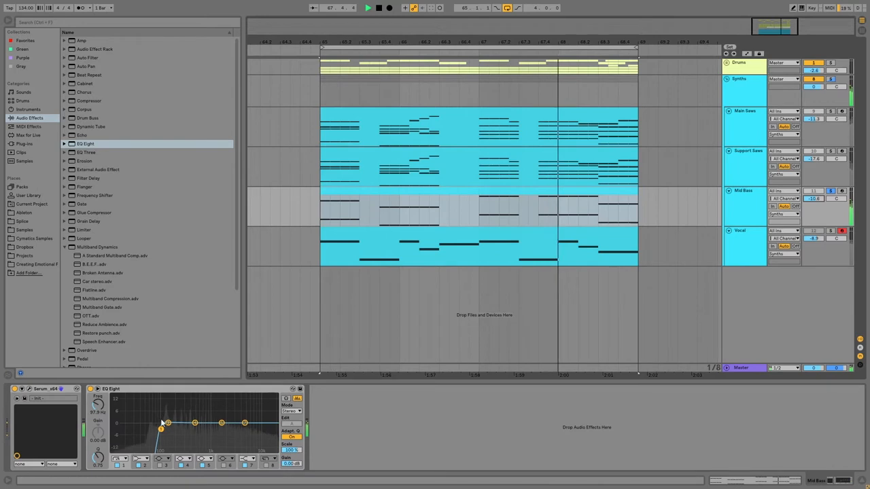
- Duplicate a bass track as Sub and pull its EQ Eight high band into a low-pass
left_click_drag(161, 426, 170, 416)
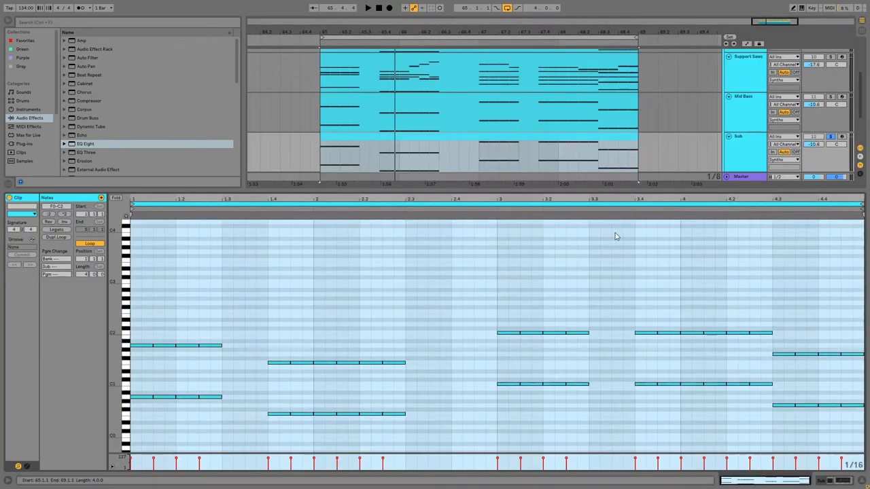
left_click_drag(129, 332, 866, 370)
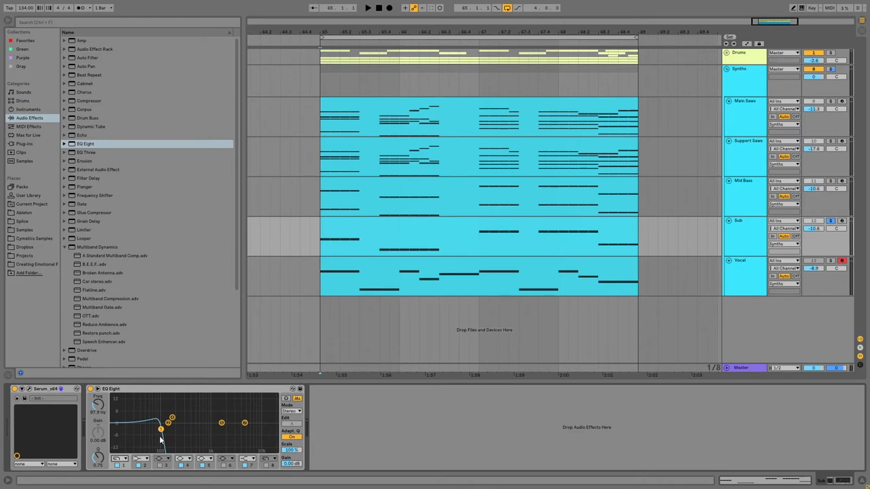
left_click_drag(160, 429, 167, 434)
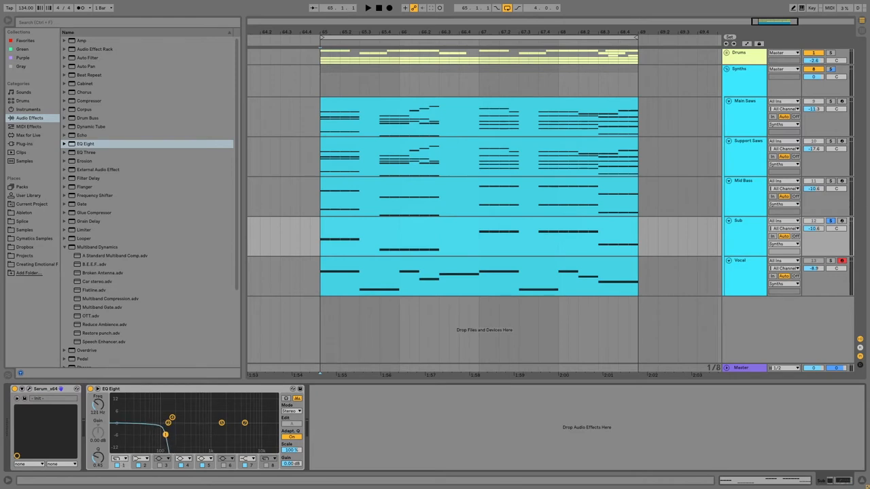
- Check the Sub track's Serum FX chain, then bring up Main Bass's Serum
left_click(738, 220)
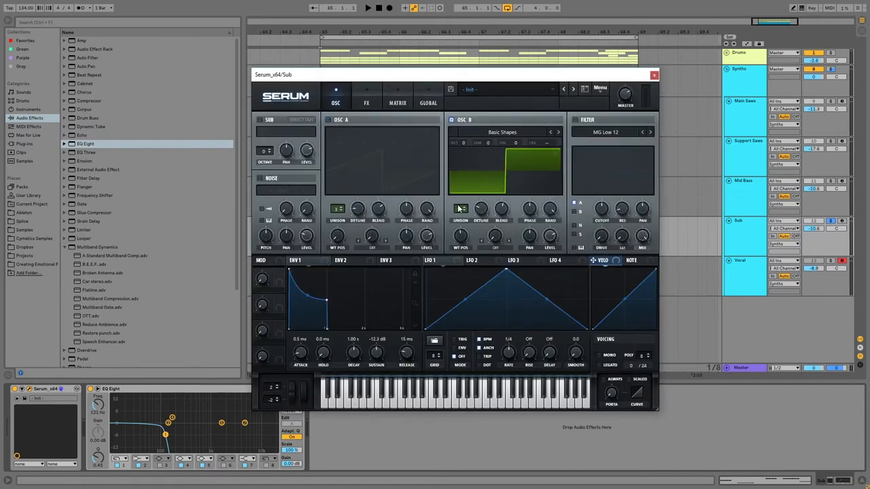
left_click(367, 103)
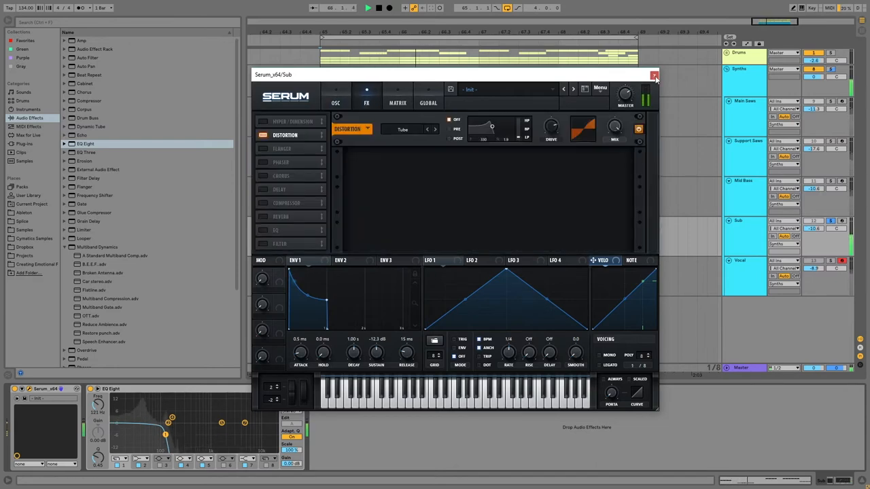
left_click(655, 74)
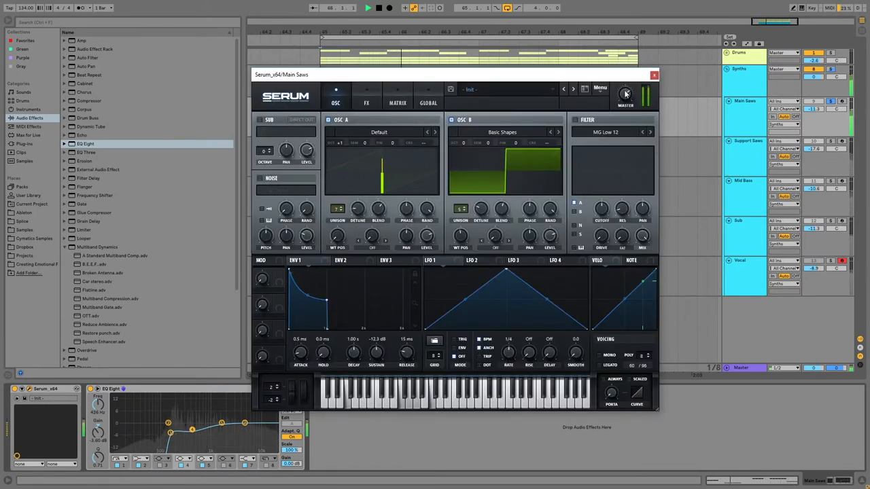
- Give Main Bass's OSC A a saw wavetable, reshape it and close Serum
left_click(653, 74)
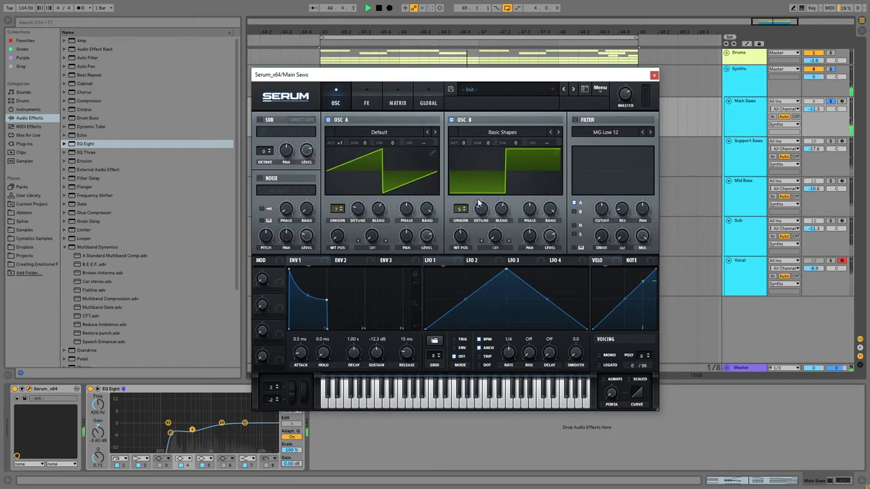
left_click_drag(500, 210, 500, 197)
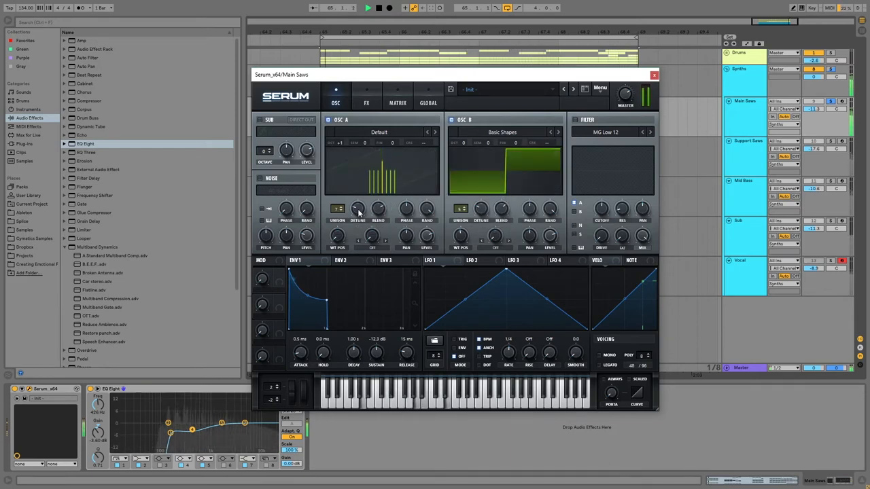
left_click(653, 75)
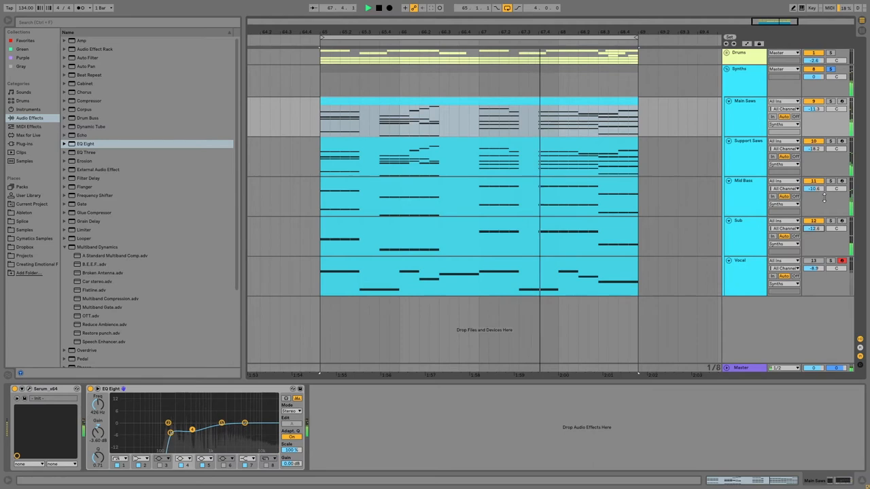
- Add a White Operator track among the basses and show the Vocal track's device chain
left_click_drag(172, 419, 171, 418)
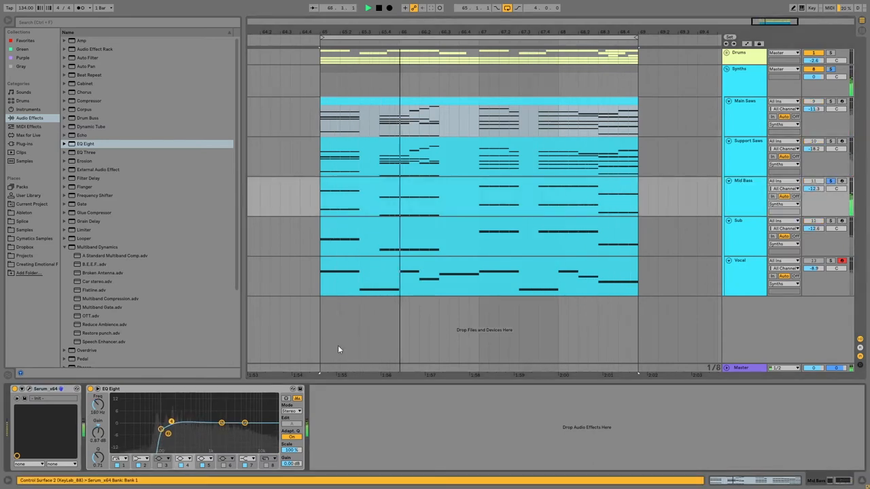
left_click(745, 100)
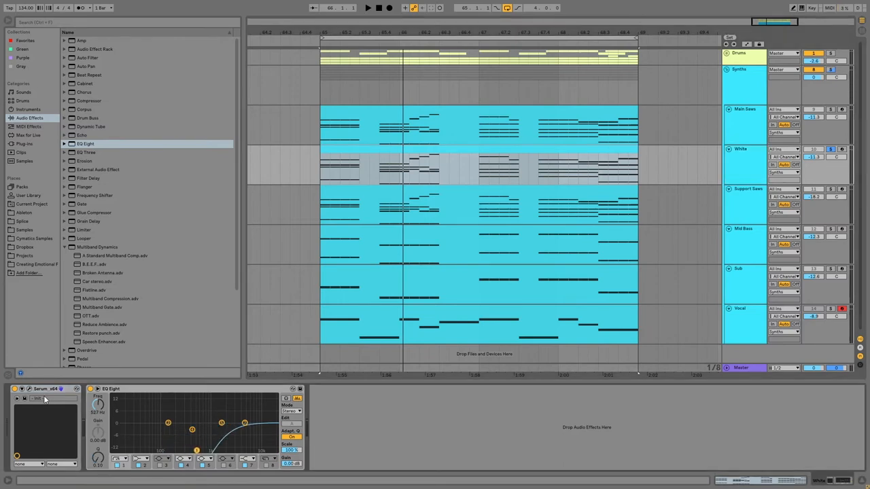
left_click(28, 109)
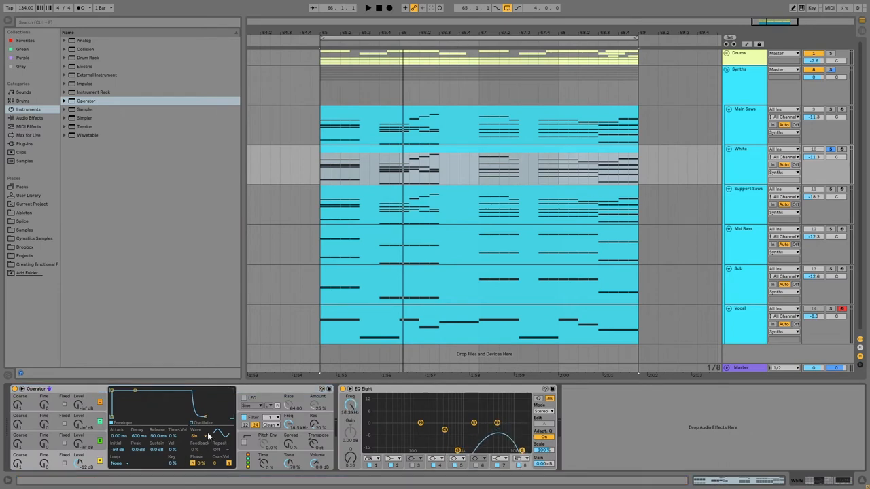
left_click(201, 421)
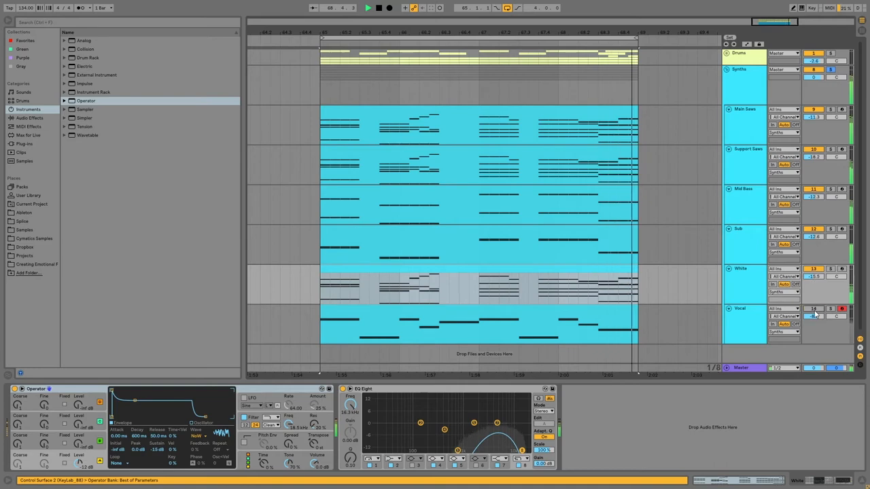
left_click(830, 310)
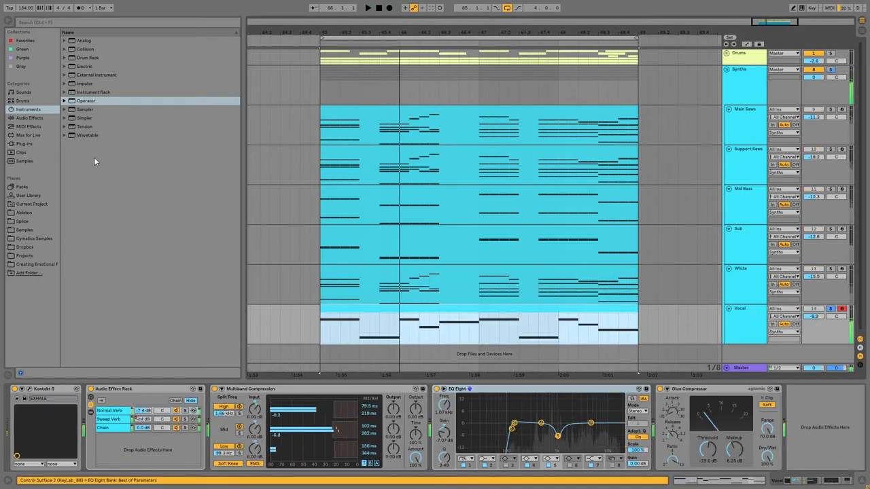
- Load Simple Delay from Audio Effects onto the Vocal track and fold the Synths group
left_click(30, 117)
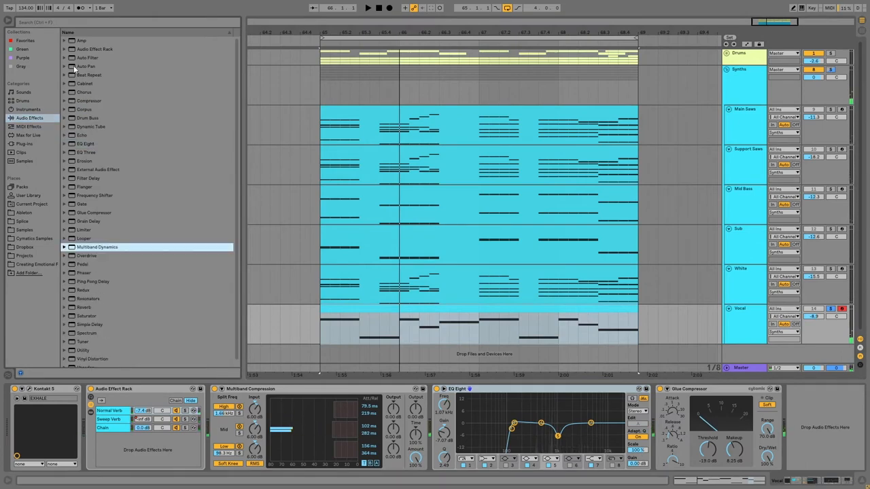
left_click(64, 49)
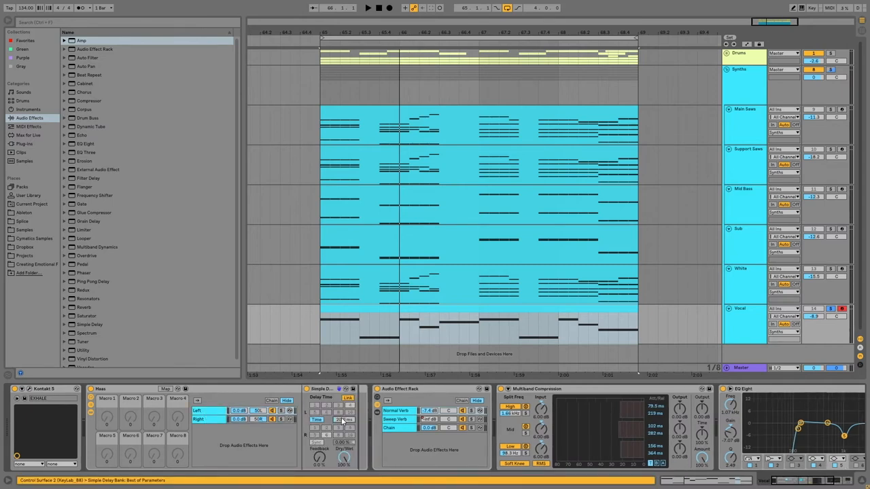
left_click(367, 9)
type("Drop Synths")
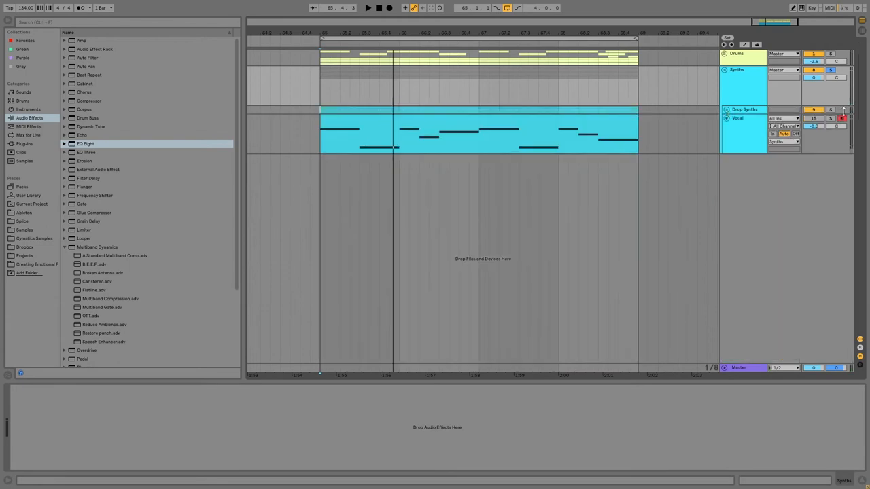
- Unfold Drums, audition a Cymatics closed hi-hat and add a track above X Kick
left_click(726, 53)
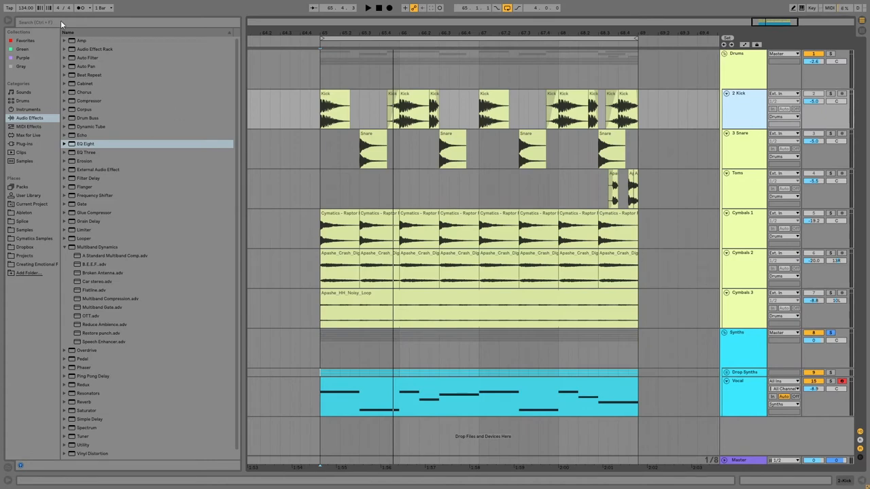
left_click(33, 239)
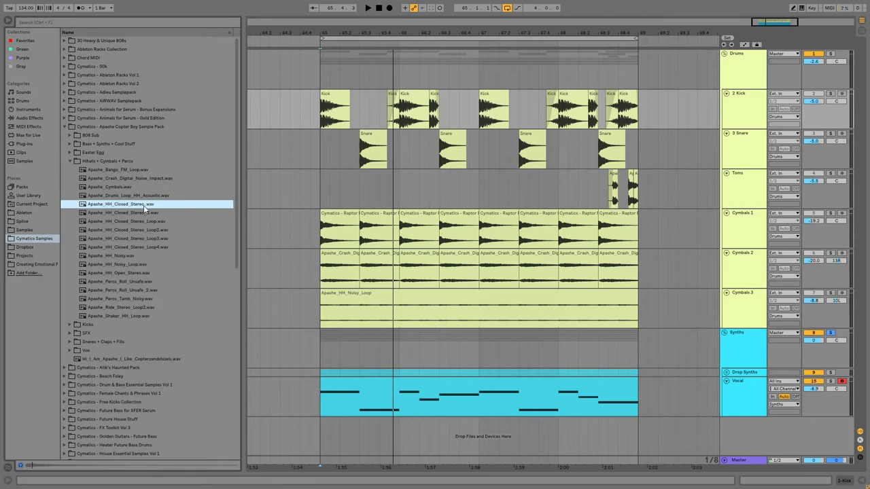
left_click(122, 212)
type("SIDECHAIN")
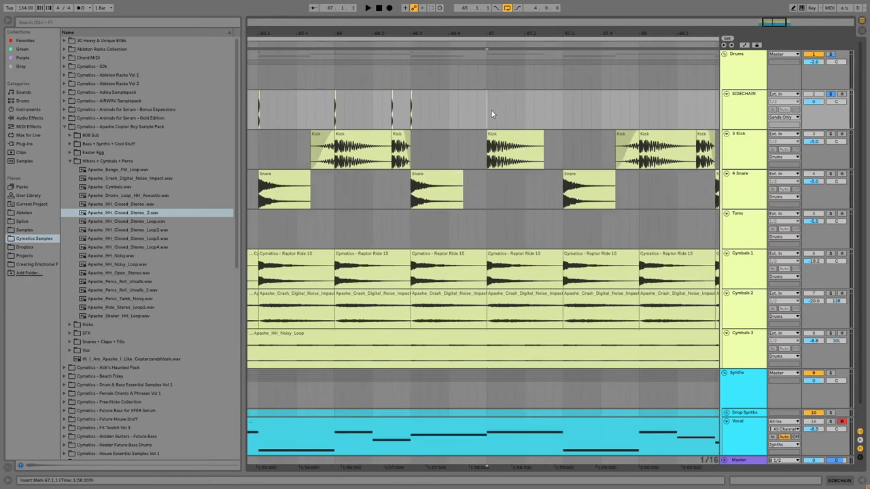
left_click(657, 109)
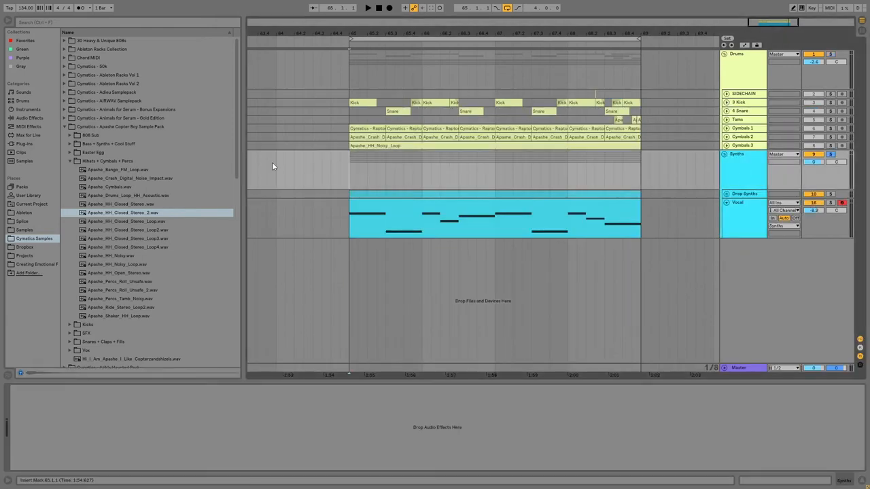
- Put a sidechained Compressor with curve display on the Synths group and open the vocal clip's notes
left_click(30, 117)
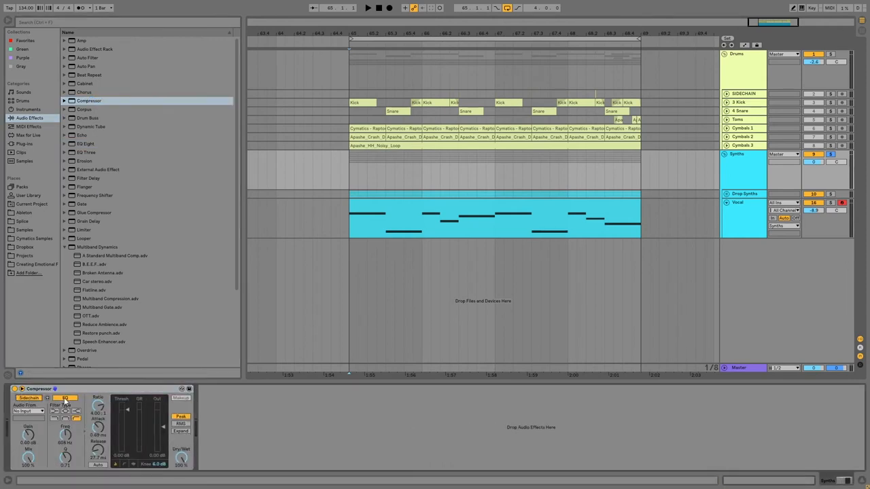
left_click(21, 389)
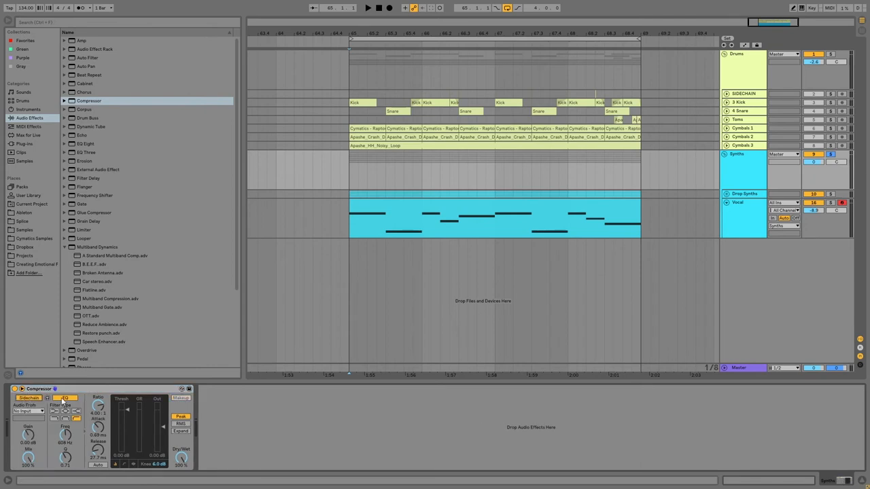
left_click(27, 410)
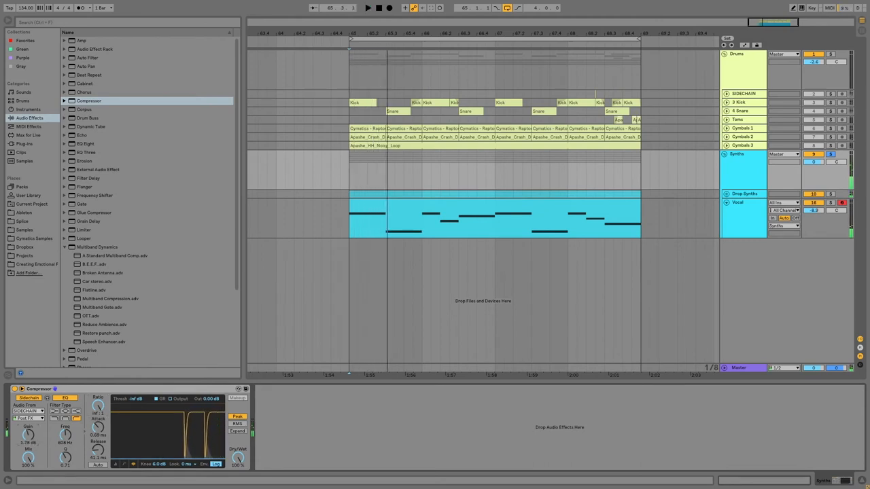
left_click(367, 8)
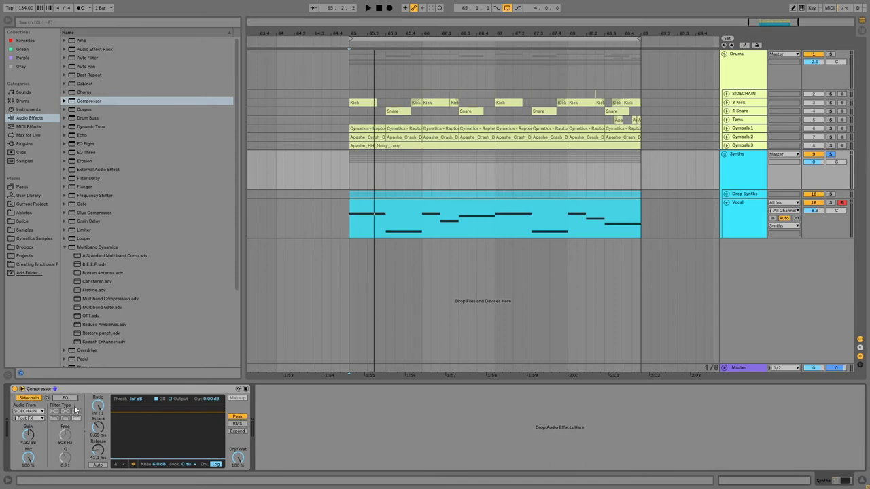
left_click(367, 8)
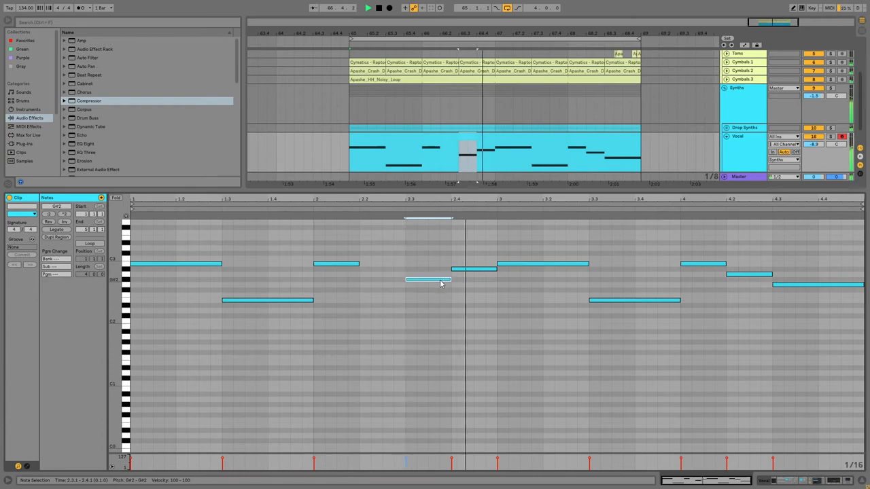
- Draw extra short notes in bar 2 of the vocal clip for a quicker run
left_click_drag(428, 284, 419, 275)
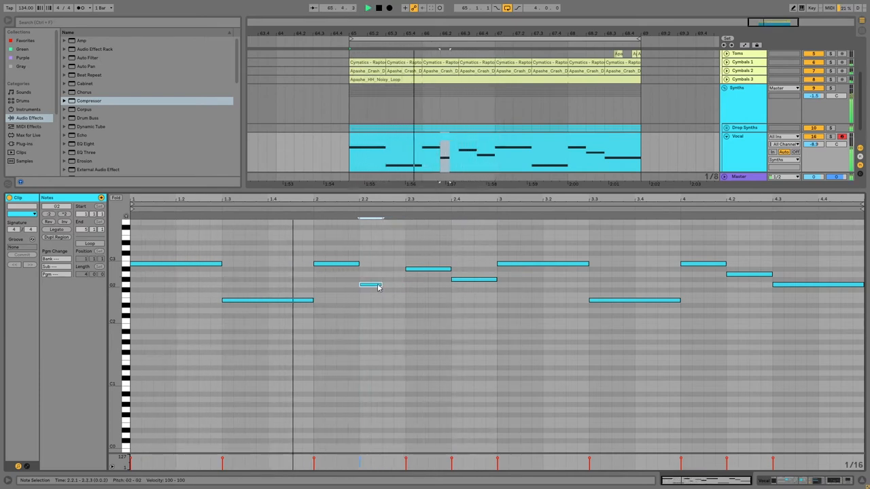
left_click_drag(370, 285, 394, 280)
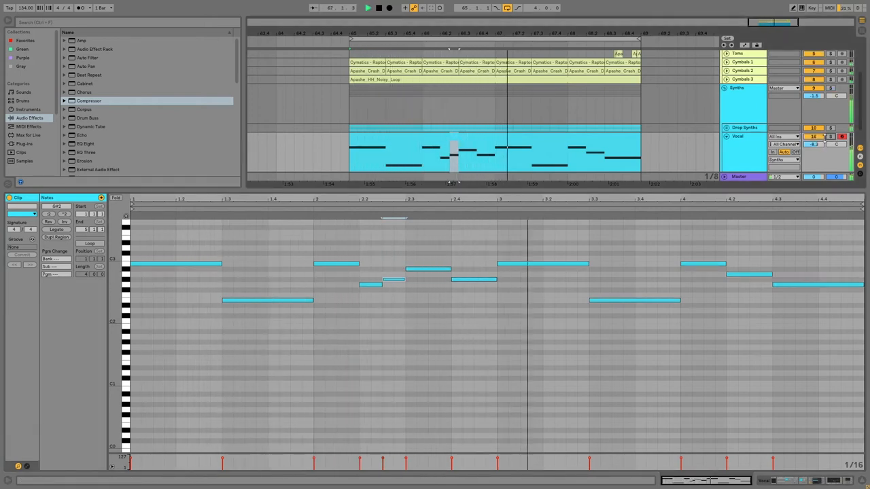
left_click(734, 275)
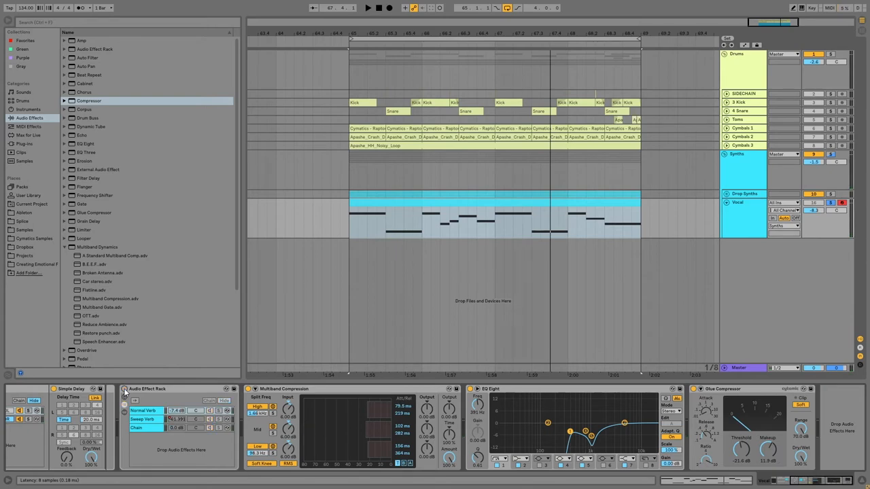
mouse_move(175, 388)
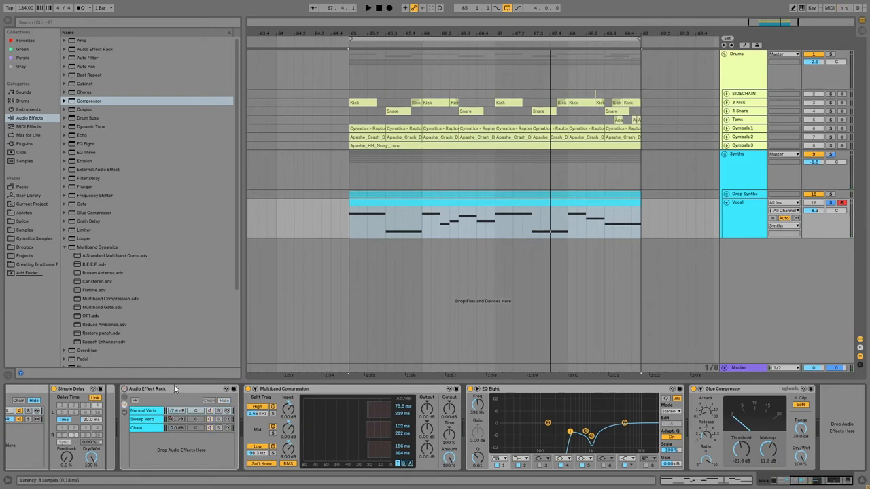
- Freeze the Vocal track into an audio copy on a new track with Reverb
right_click(737, 203)
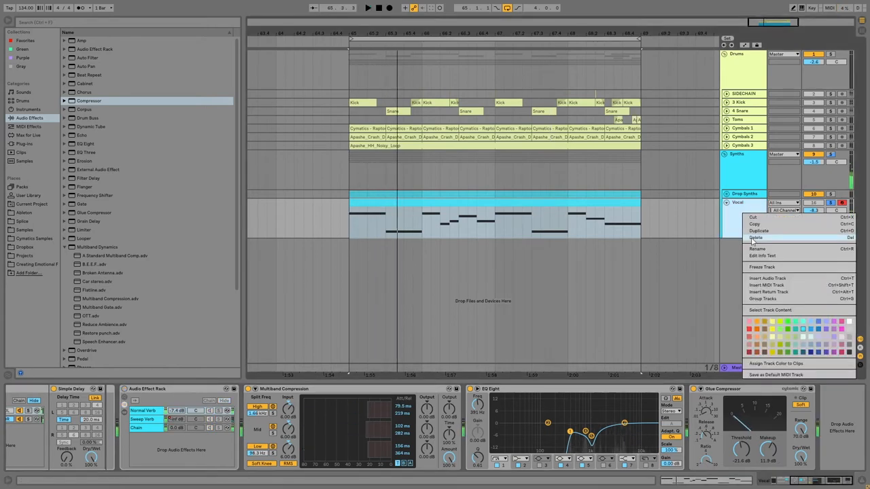
left_click(761, 266)
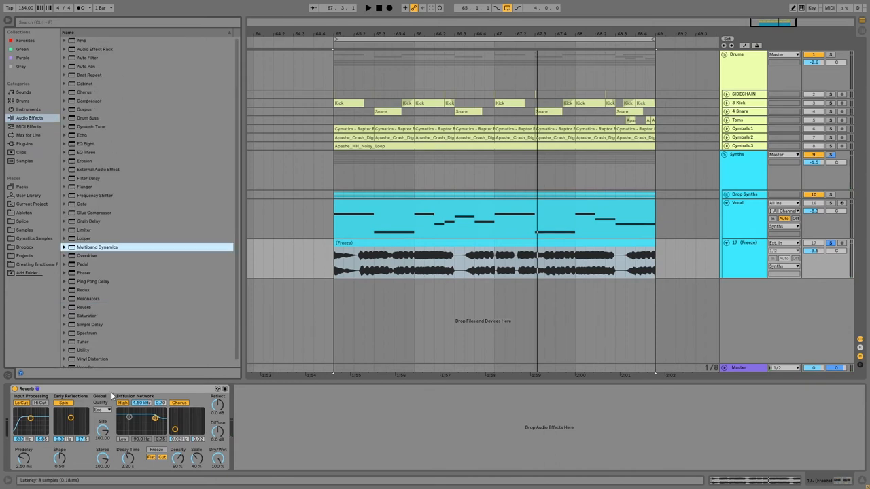
- Load the Multiband Compression preset after Reverb and Utility on the frozen vocal track
left_click(83, 351)
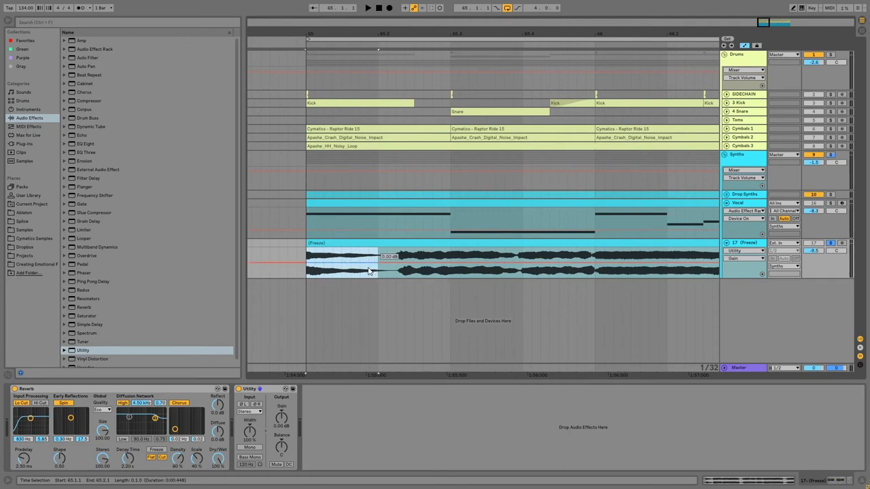
left_click_drag(370, 270, 442, 270)
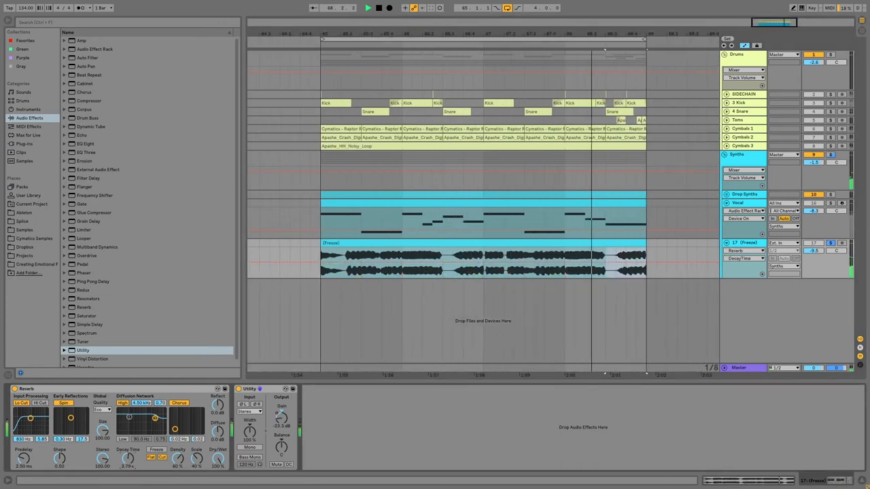
left_click(65, 247)
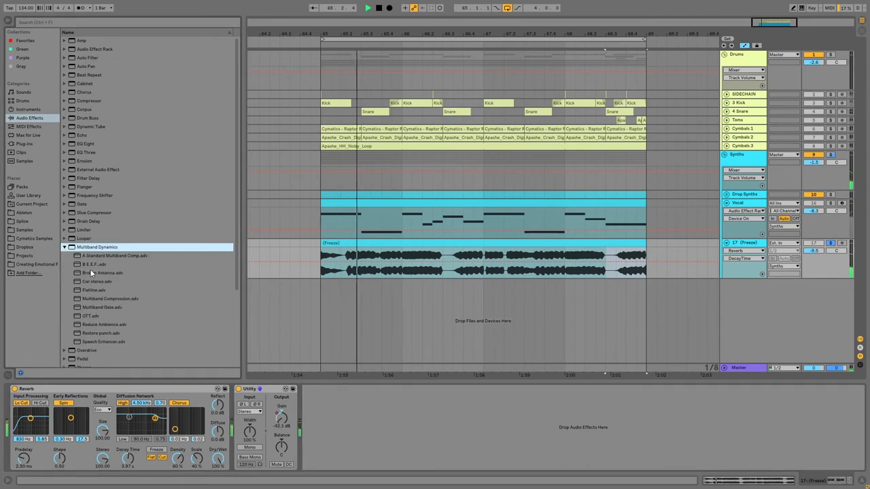
double_click(109, 299)
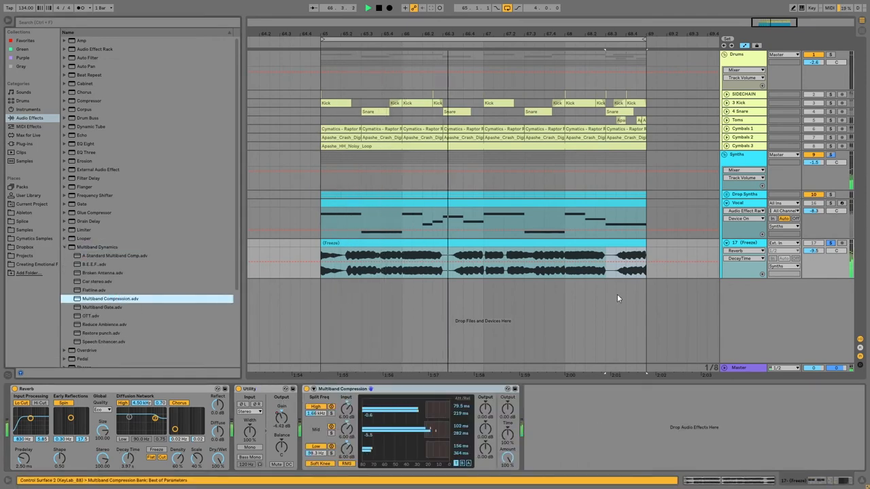
- Choose an option from the frozen vocal track header's context menu
right_click(744, 242)
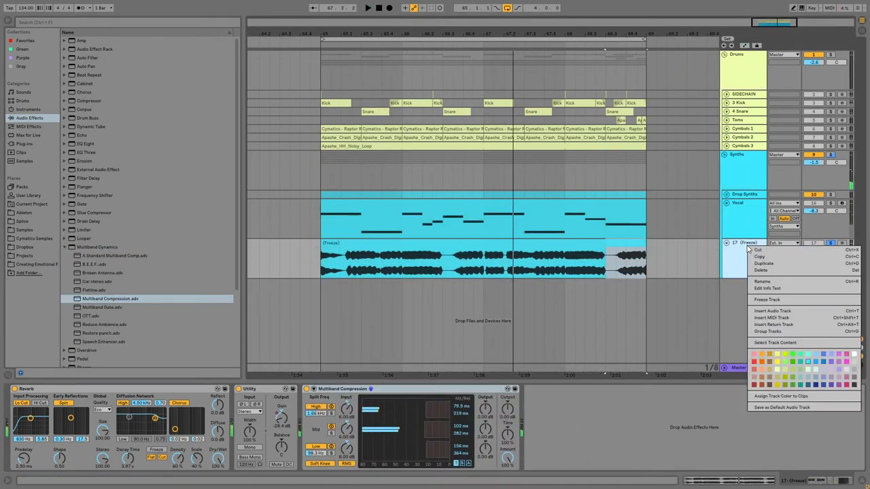
left_click(766, 300)
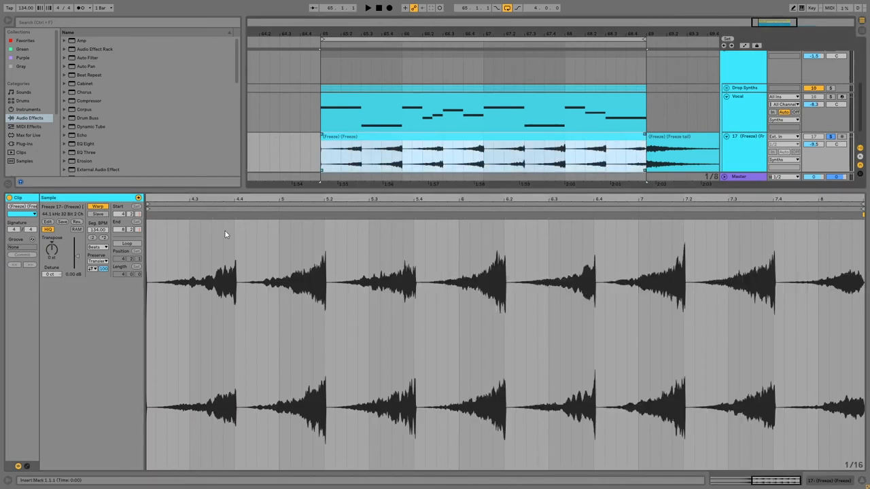
- Edit the frozen vocal audio clip into a choppy, pulsing waveform and return to the arrangement
left_click(367, 9)
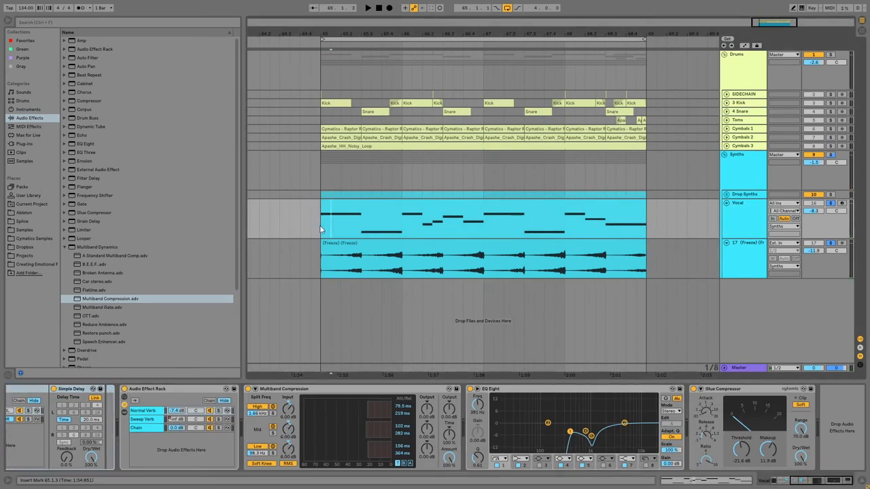
left_click(367, 8)
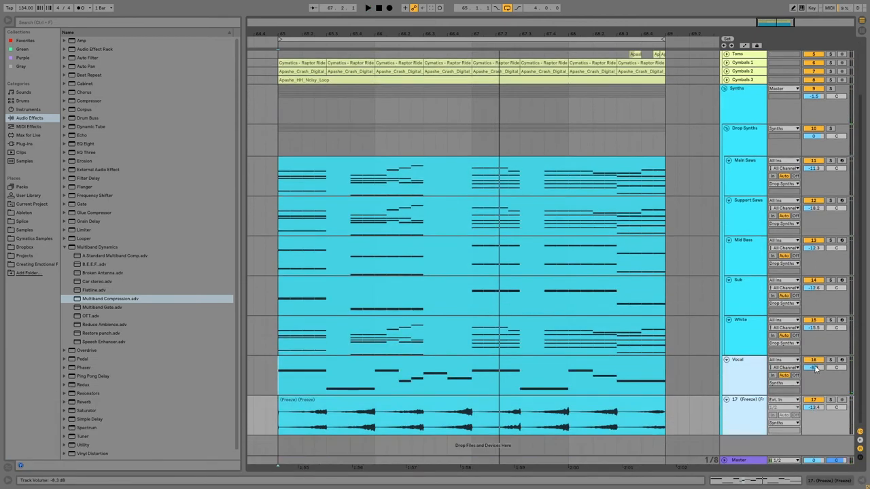
- Place OTT and Glue Compressor ahead of the Compressor on the master chain
left_click(367, 8)
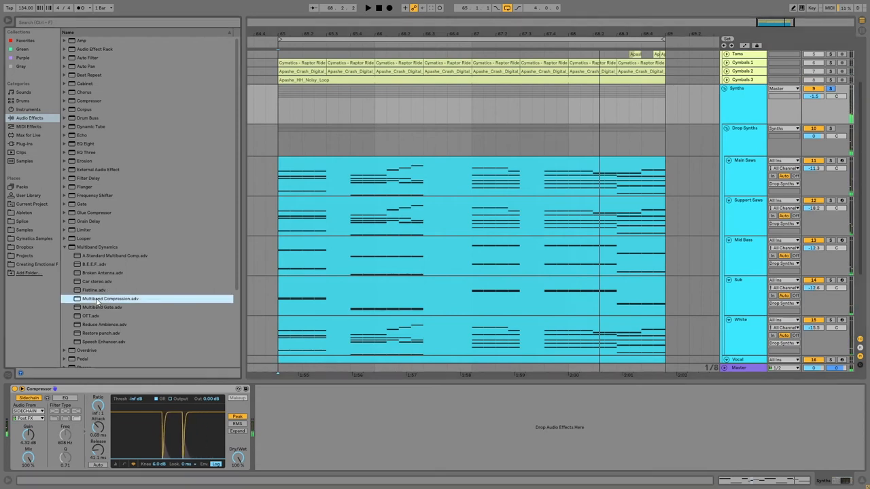
left_click(90, 315)
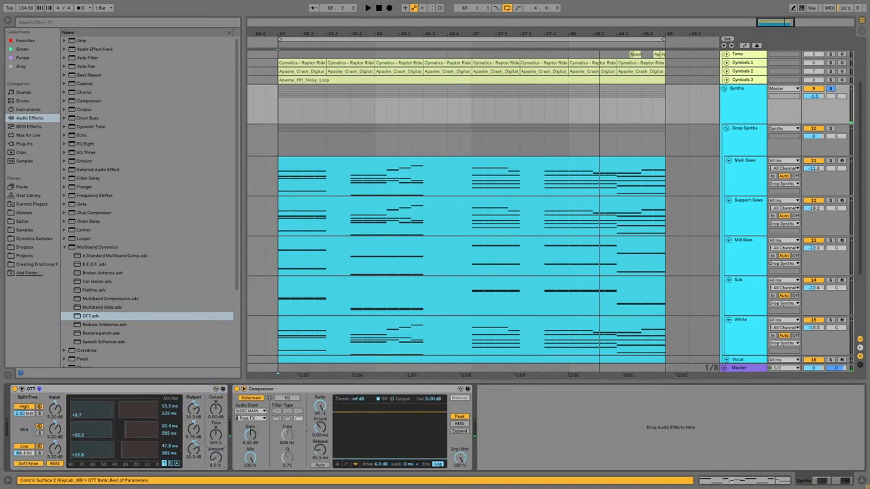
left_click(367, 8)
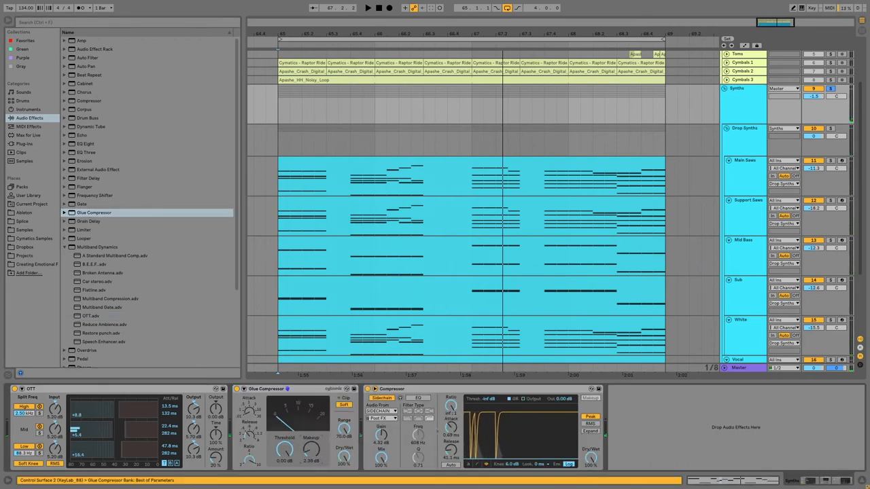
left_click(367, 8)
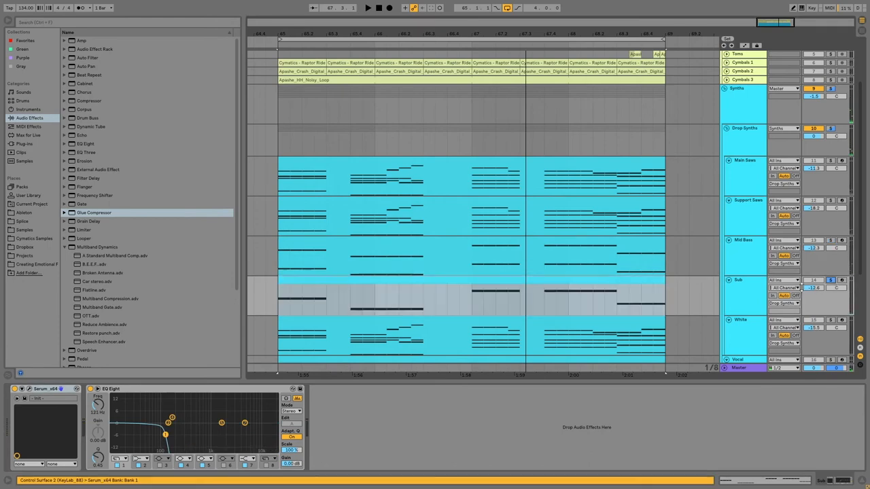
- Switch Serum oscillator B on the Sub track to a Basic Shapes saw wavetable
left_click(367, 8)
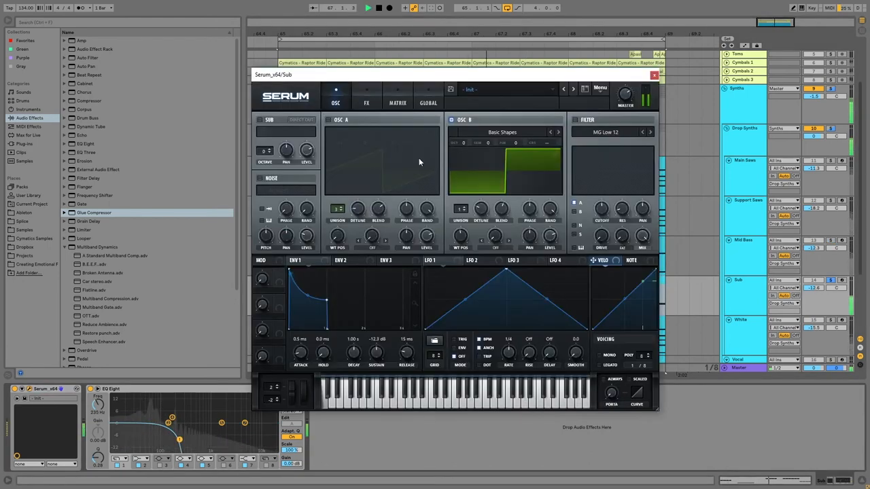
left_click(502, 132)
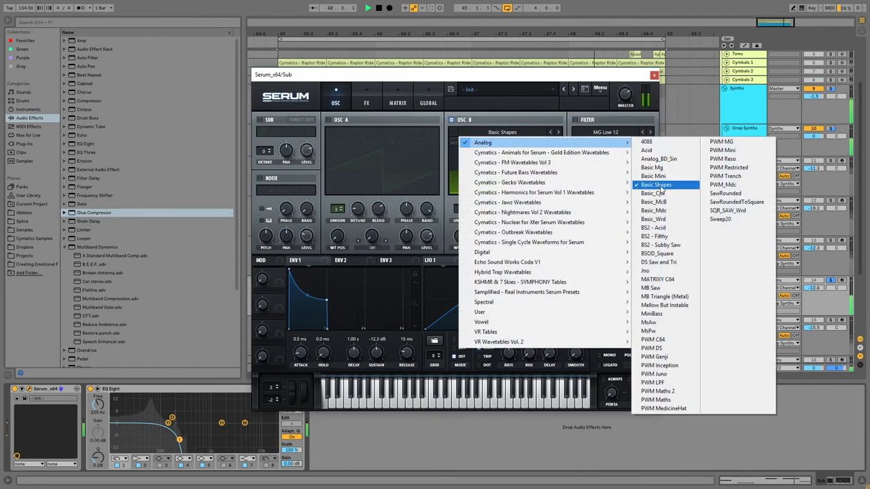
left_click(654, 185)
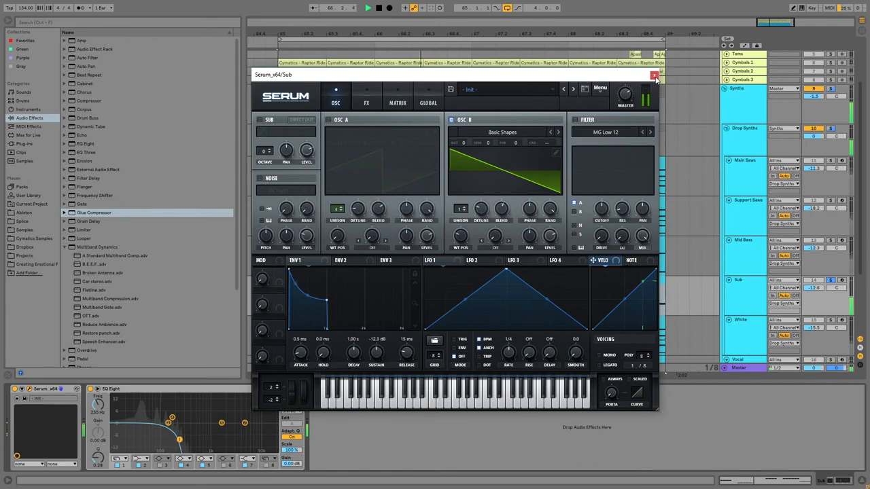
left_click(655, 75)
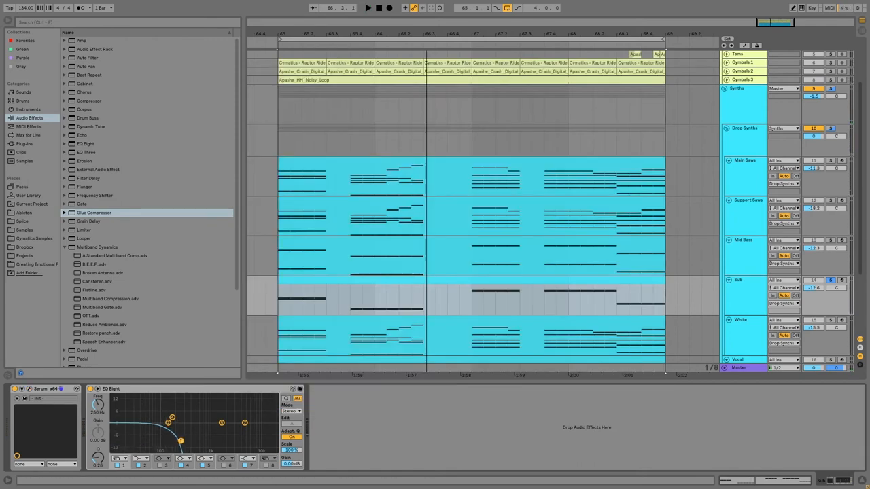
- Show the Vocal track's effect chain in the device view
left_click(367, 8)
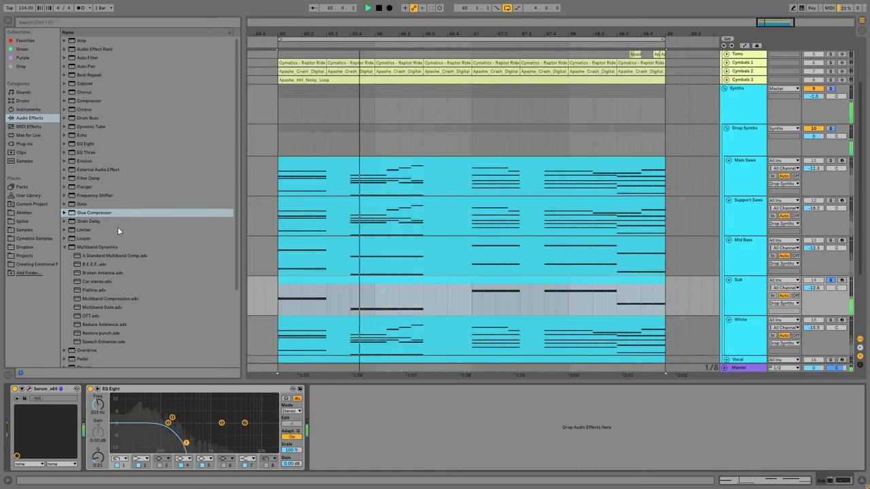
double_click(93, 212)
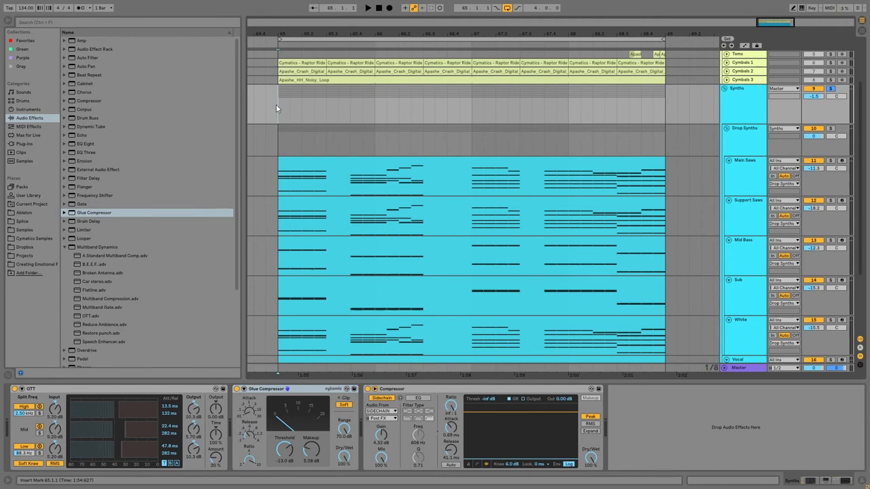
left_click(367, 8)
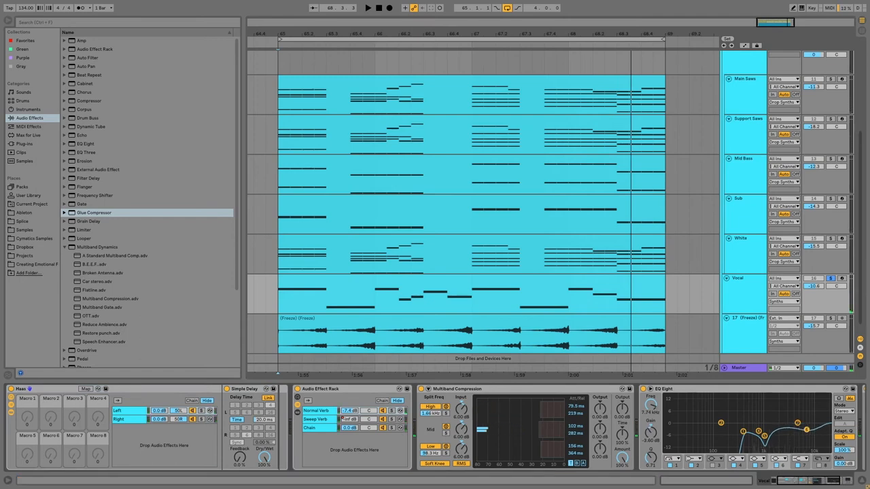
- Shrink the Drop Synths group's track heights and unfold the group
left_click(367, 8)
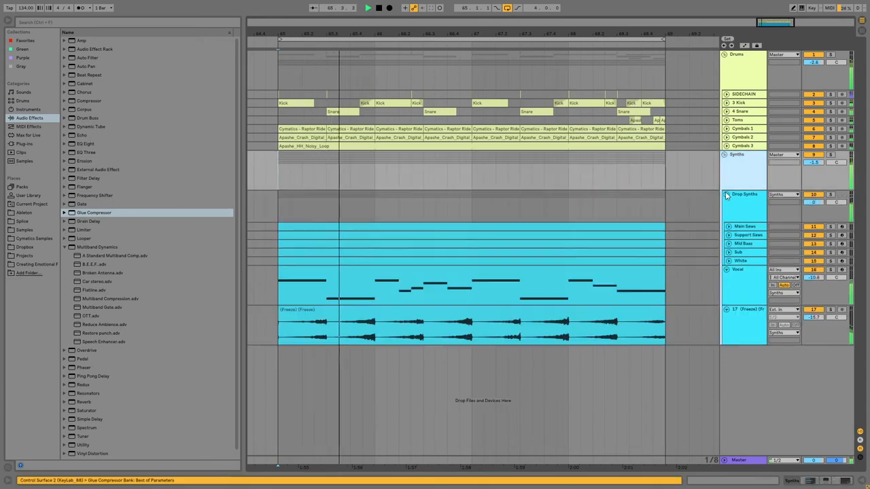
scroll("down", 3)
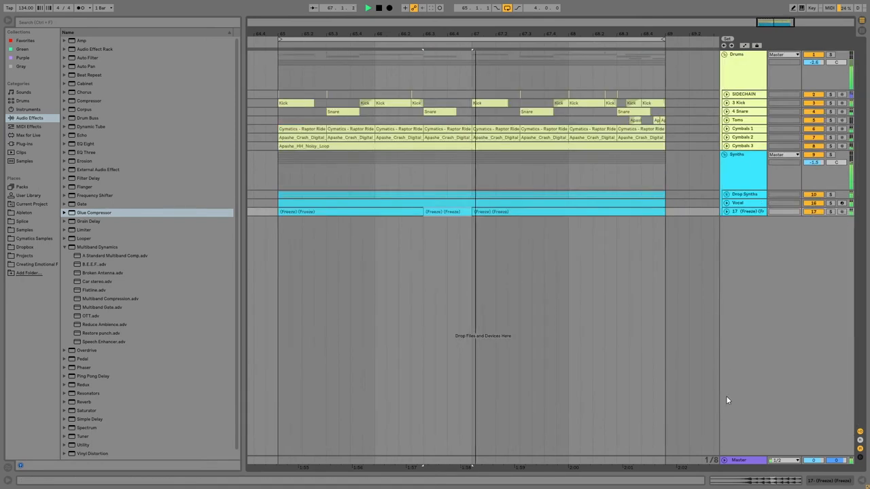
left_click(725, 193)
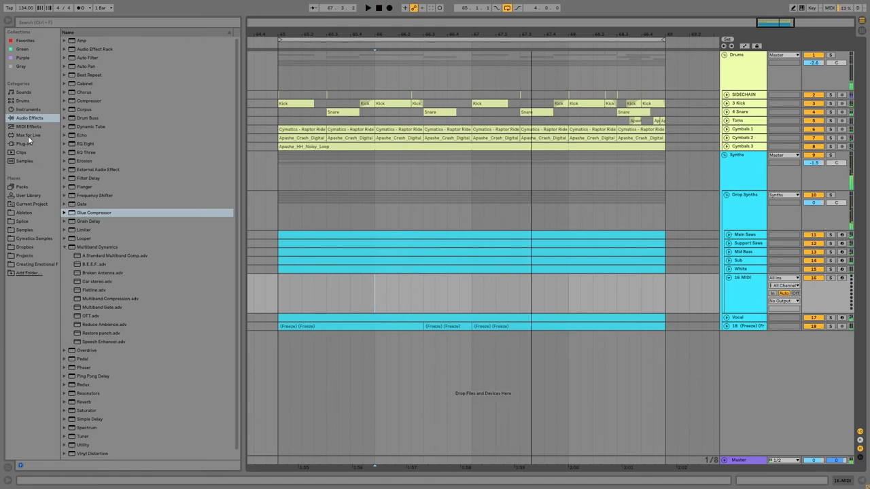
- Load Operator onto a new MIDI track after White with a short empty clip
left_click(29, 109)
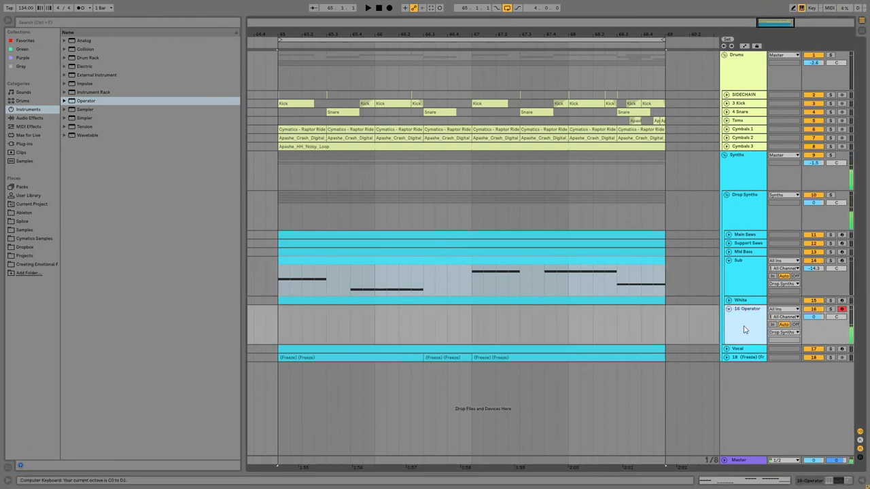
left_click(748, 309)
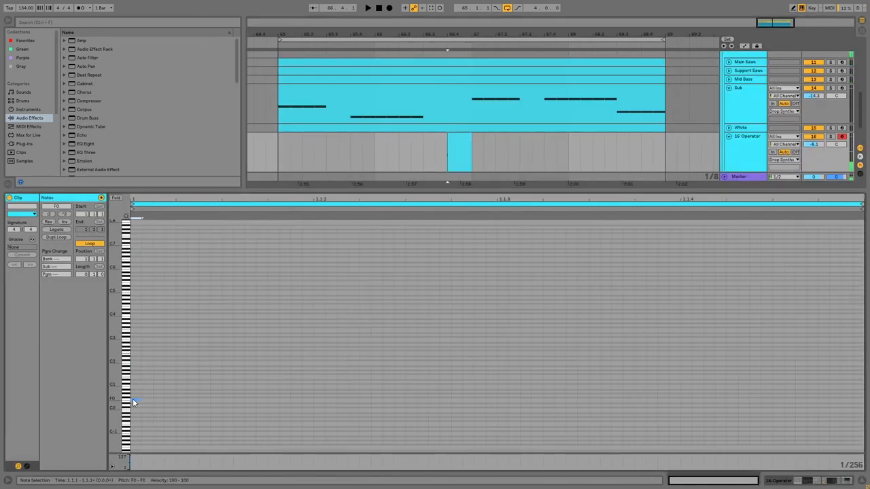
- Freeze and flatten the Operator track so its clip becomes rendered audio
right_click(748, 136)
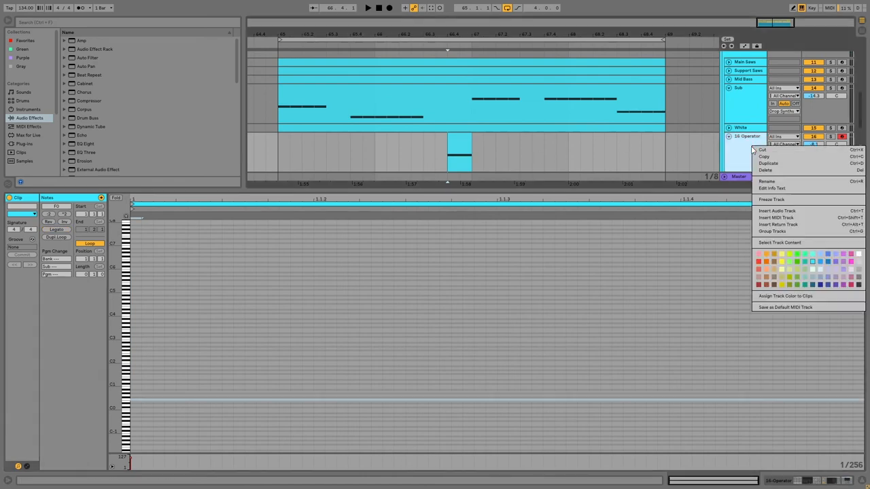
left_click(772, 198)
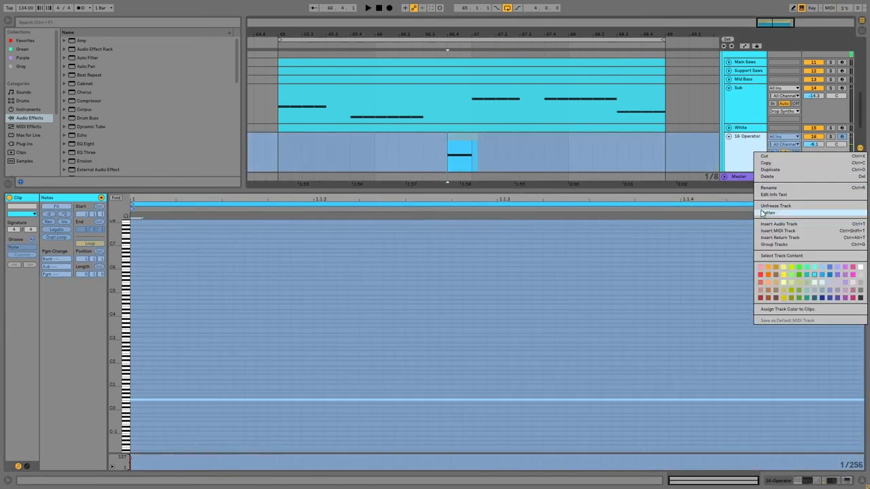
left_click(768, 212)
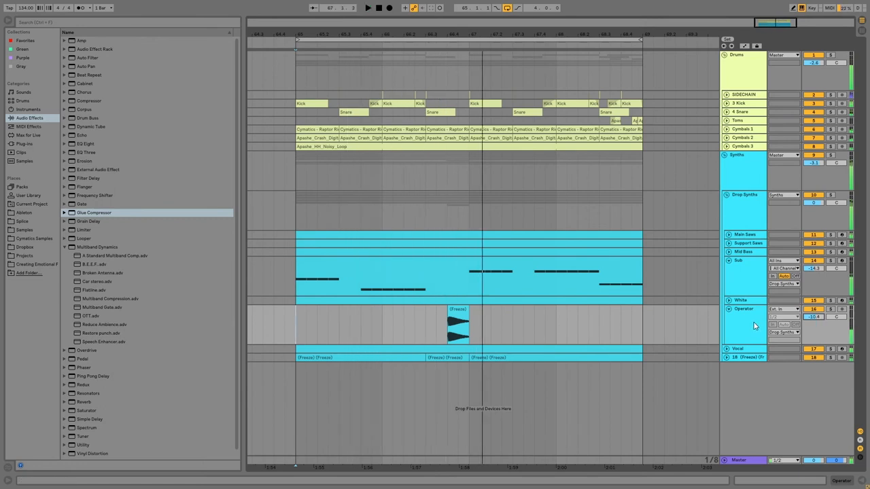
left_click(25, 144)
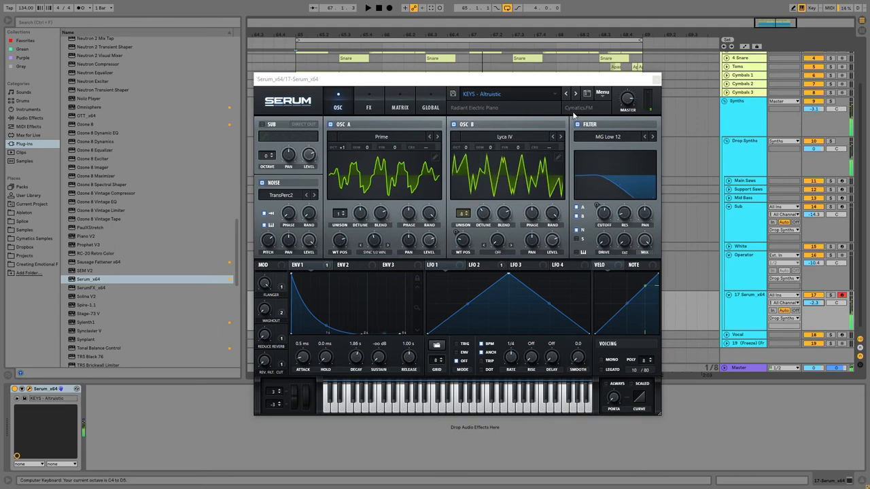
- Step through Serum KEYS presets on the new track, landing on Digital Bells
left_click(575, 93)
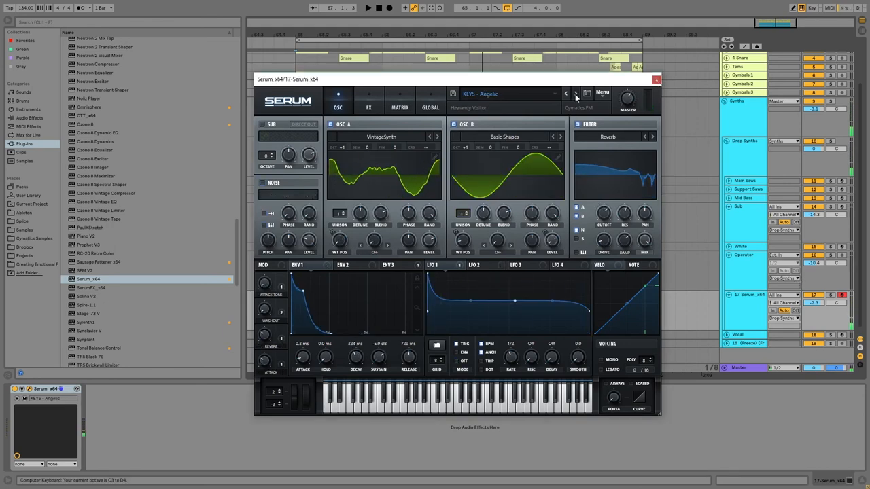
left_click(576, 93)
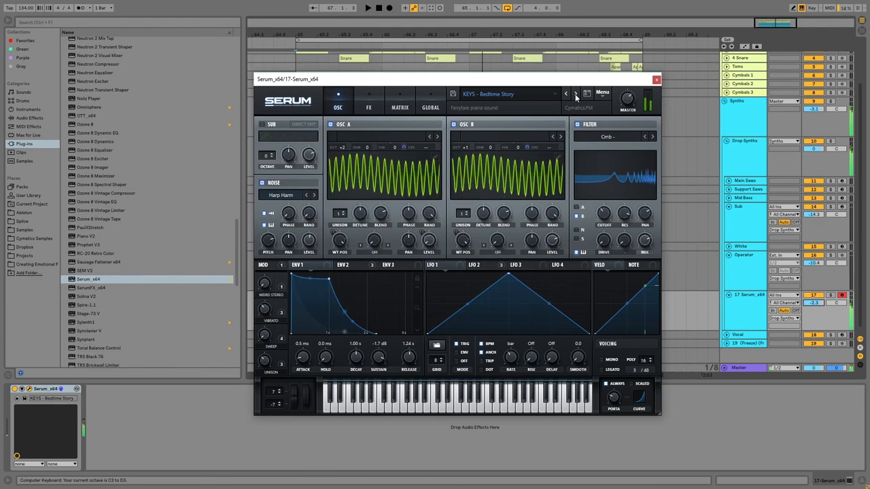
left_click(575, 94)
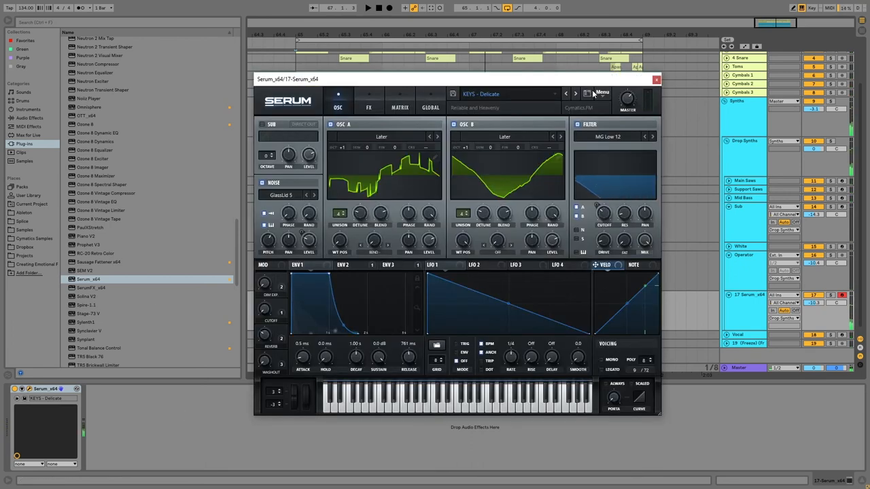
left_click(575, 94)
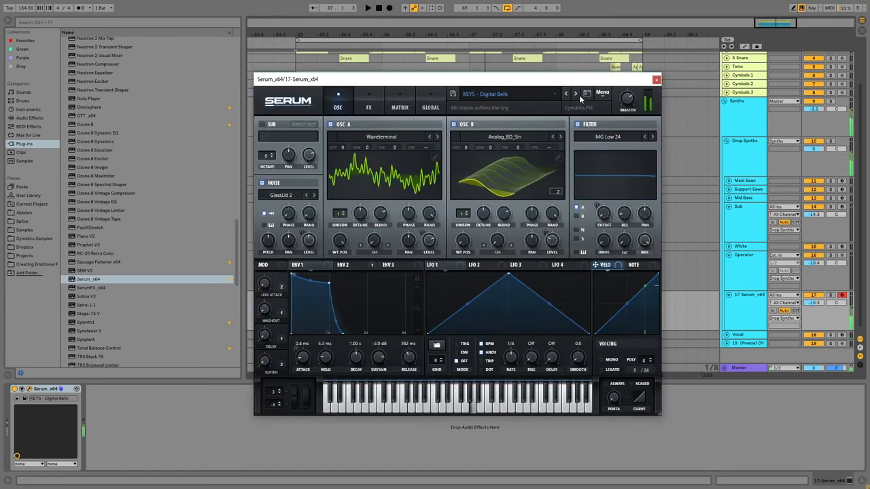
left_click(574, 93)
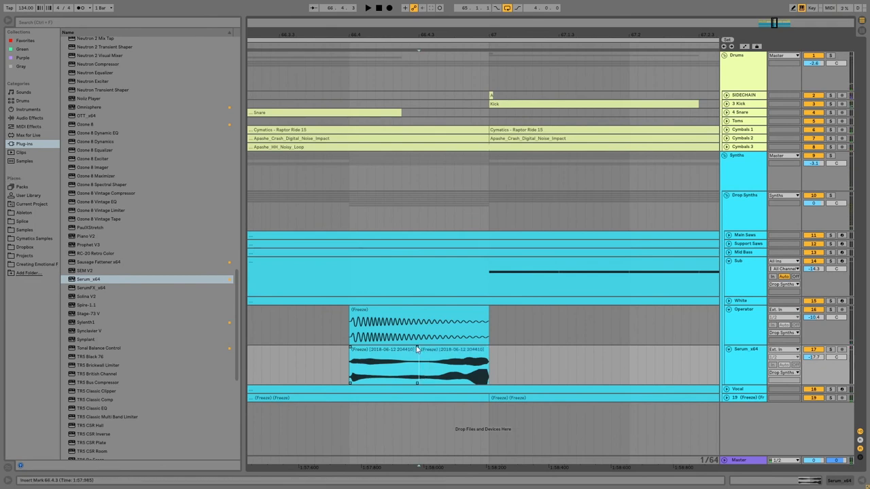
- Open the frozen Serum keys clip near bar 36 in the sample editor
left_click(383, 367)
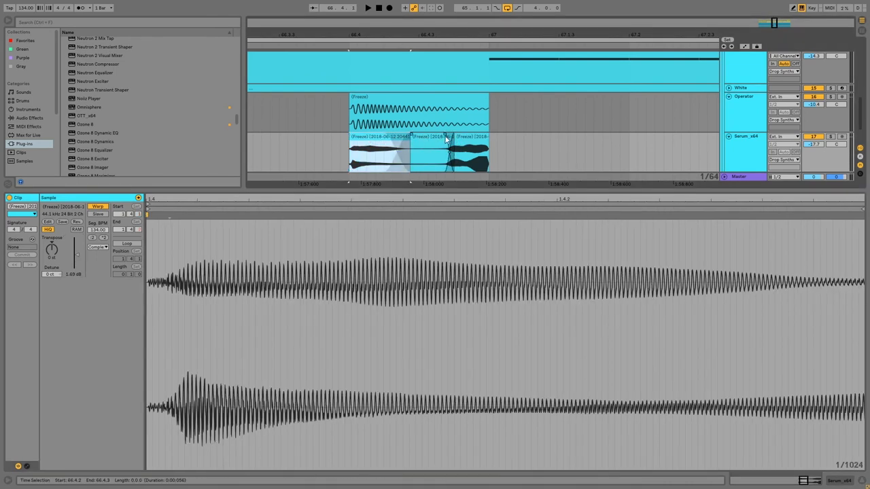
- Reverse the rendered bell audio into a swelling clip placed late in the drop
left_click(380, 149)
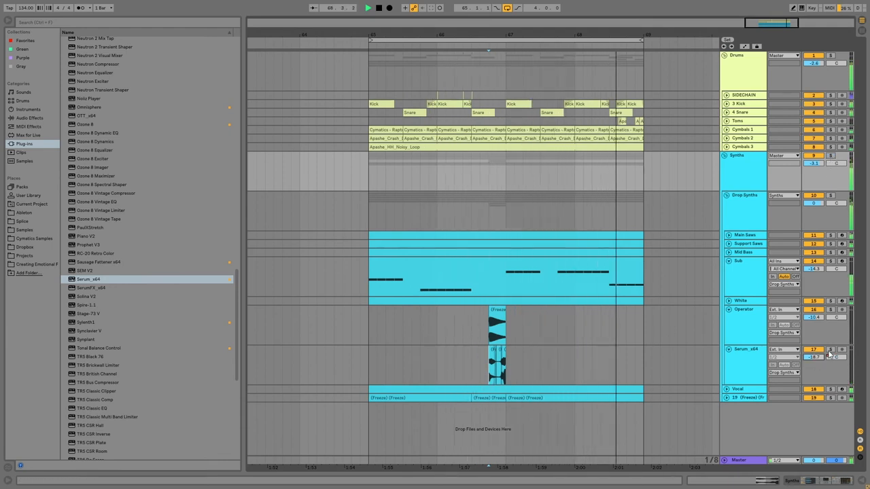
- Duplicate the reversed swell clip onto the Serum track and browse Audio Effects for Reverb
left_click(496, 367)
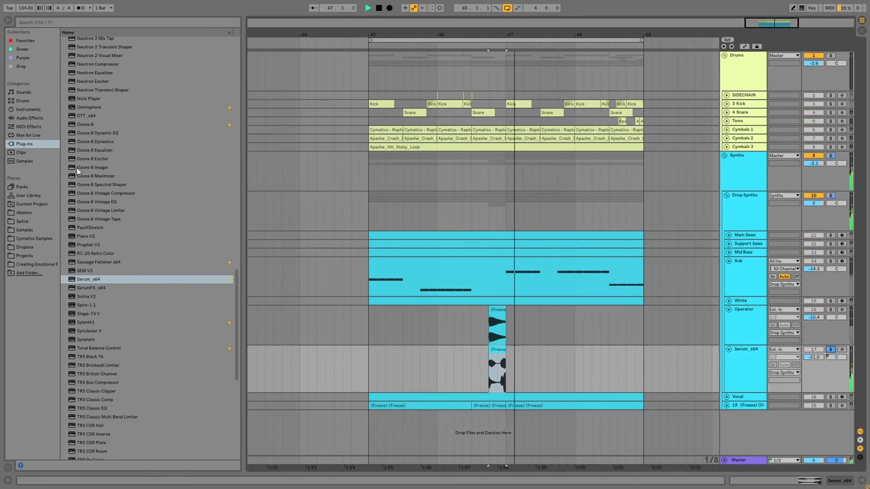
left_click(30, 117)
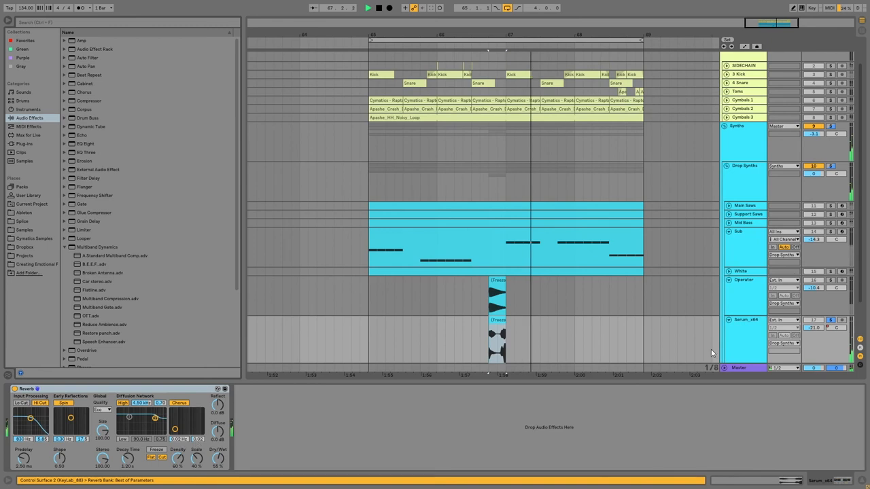
scroll("down", 3)
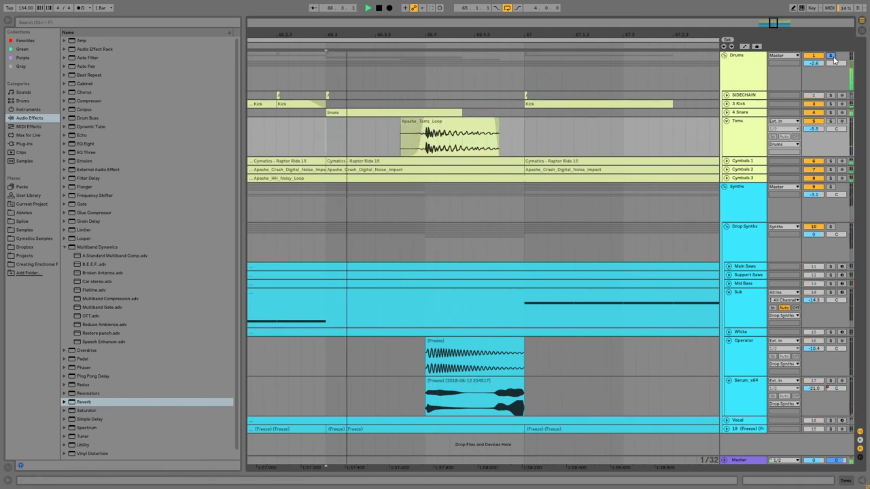
- Fold the Synths and Drop Synths groups, leaving drums and vocals visible
left_click(450, 136)
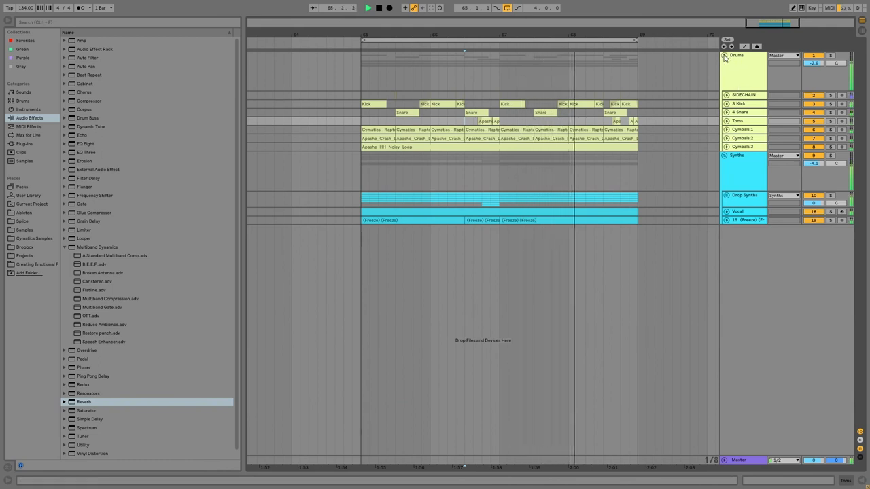
- Rearrange the drum bars at the drop ending, then unfold the synth groups beneath them
left_click(726, 57)
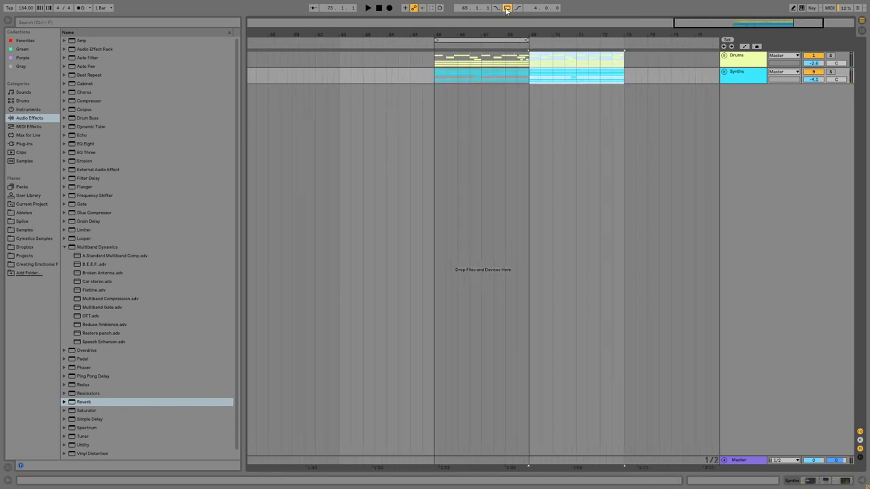
left_click(367, 8)
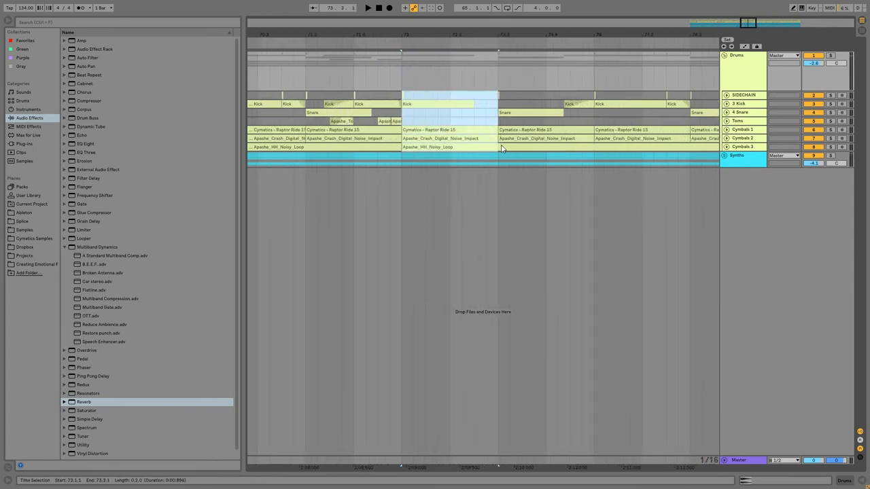
left_click(500, 147)
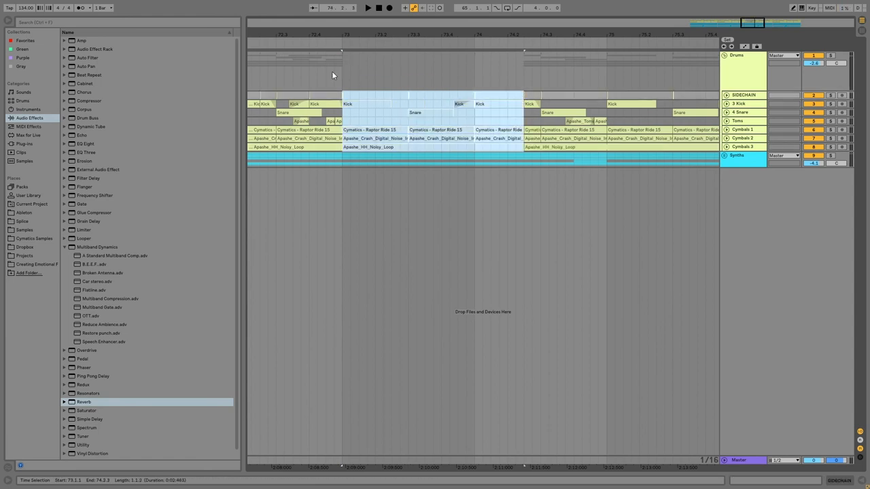
left_click(367, 9)
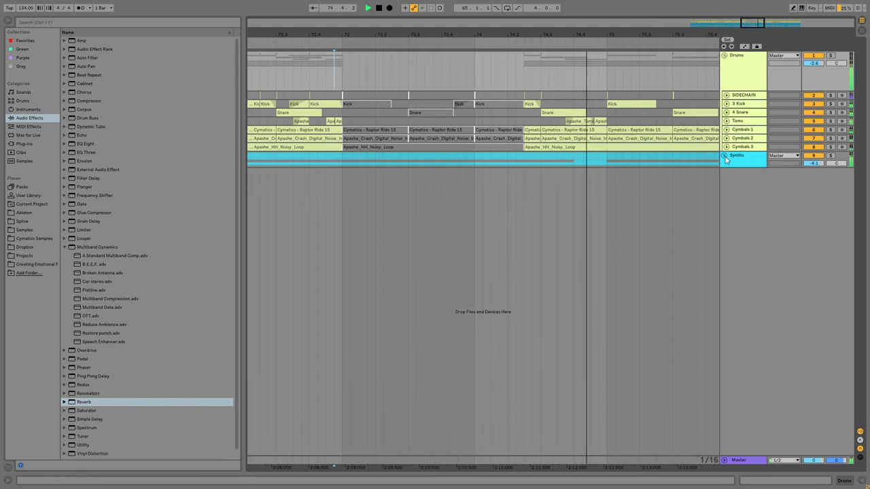
left_click(725, 155)
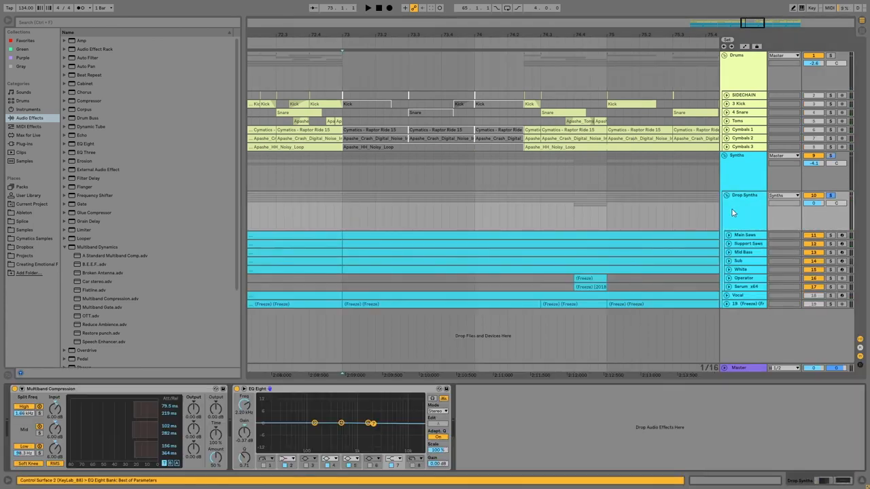
- Add Reverb and Auto Filter to Drop Synths and deactivate the final bars of the Sub clip
left_click(87, 57)
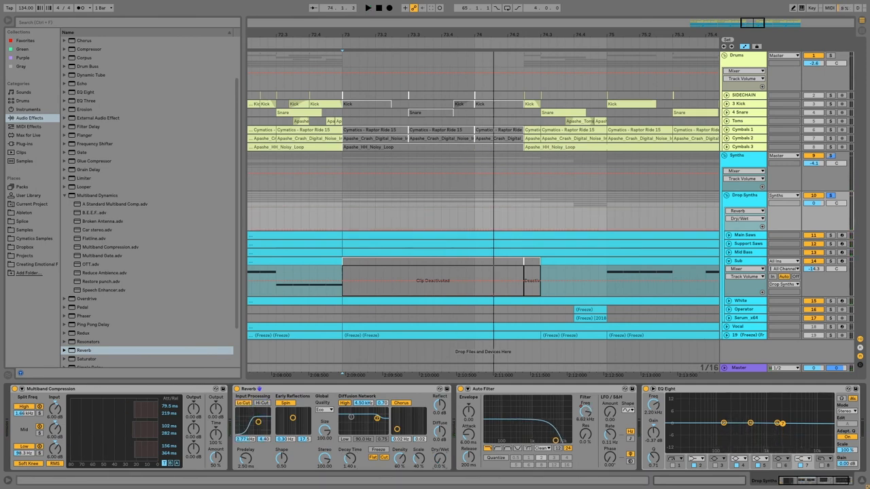
left_click_drag(342, 218, 523, 219)
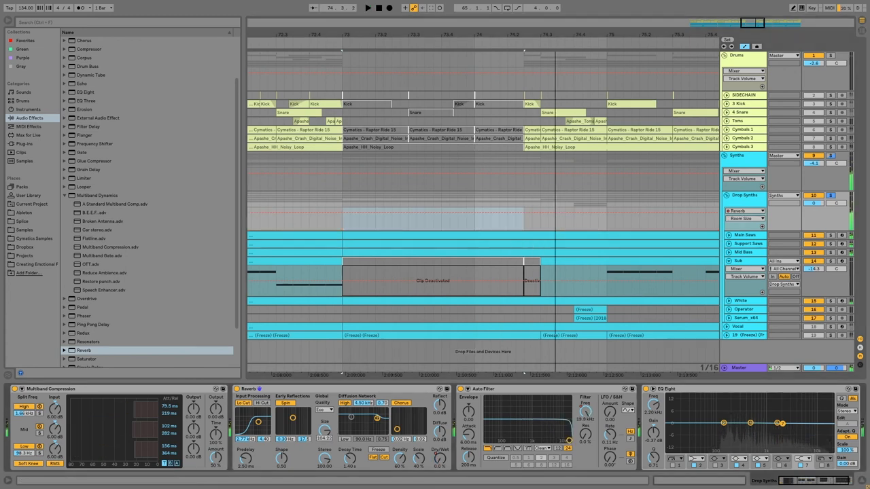
left_click(367, 8)
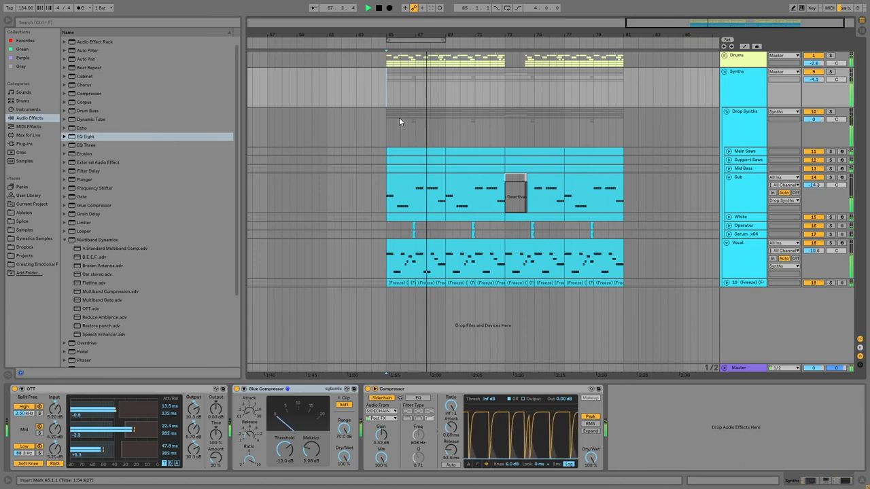
- Unfold and refold the Drums group at the earlier drop, then bring the drop ending into view
left_click(726, 54)
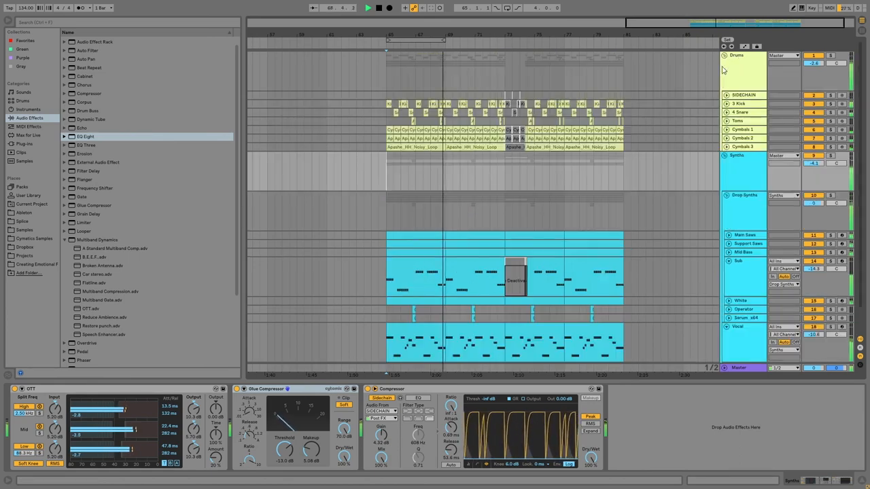
left_click(725, 121)
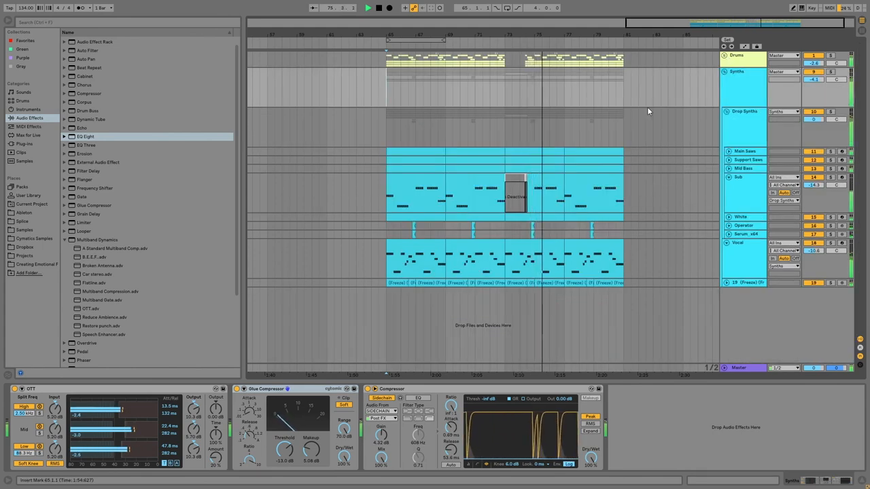
left_click(730, 55)
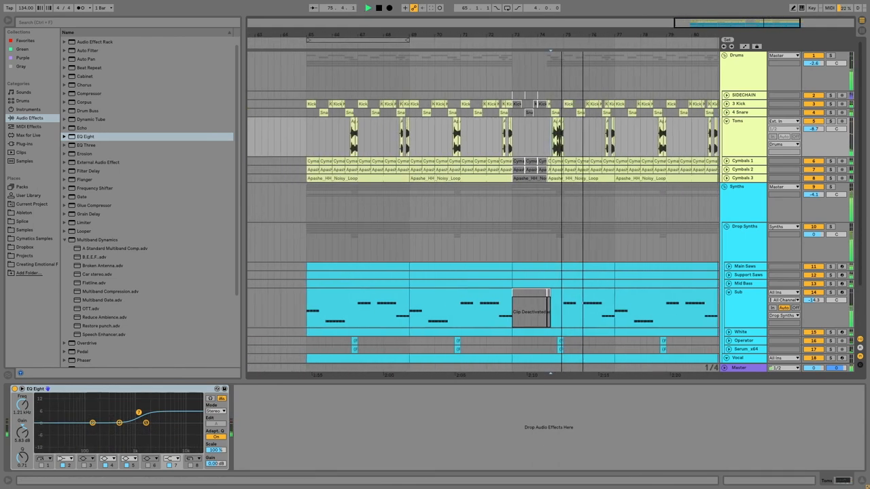
left_click_drag(138, 412, 107, 427)
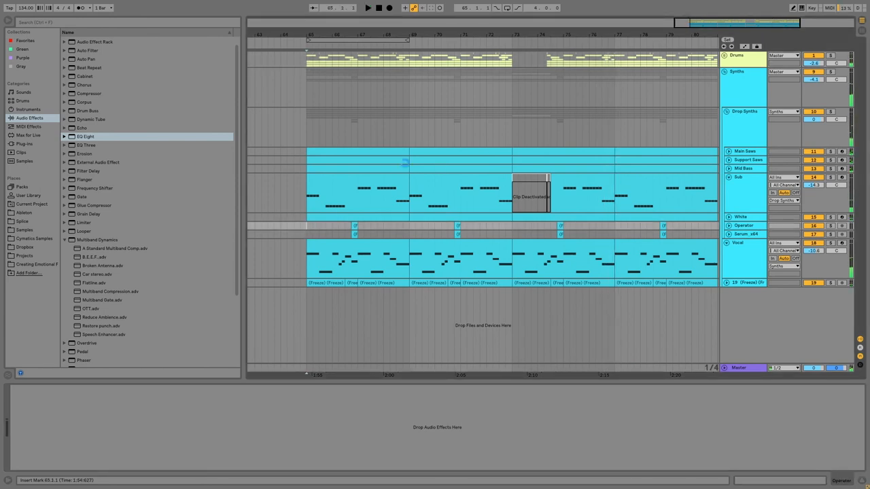
- Scroll to the drop ending and zoom in on the Operator and Sub bass clips
scroll("right", 3)
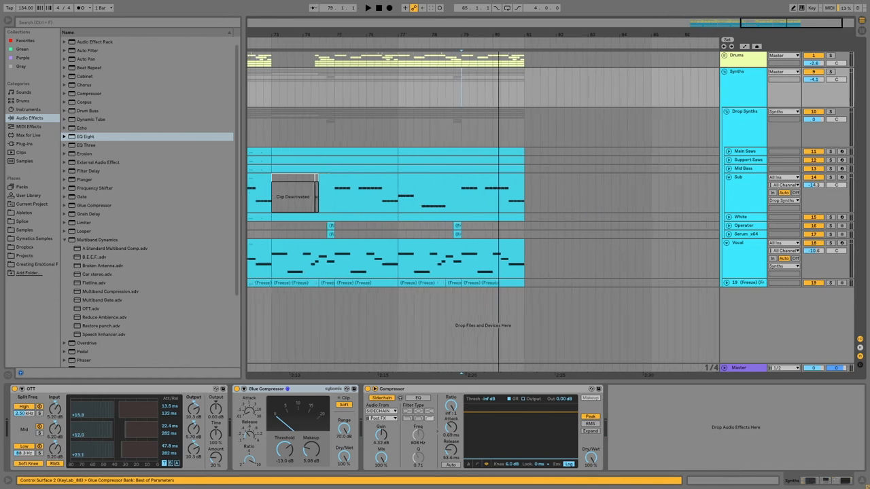
left_click(367, 8)
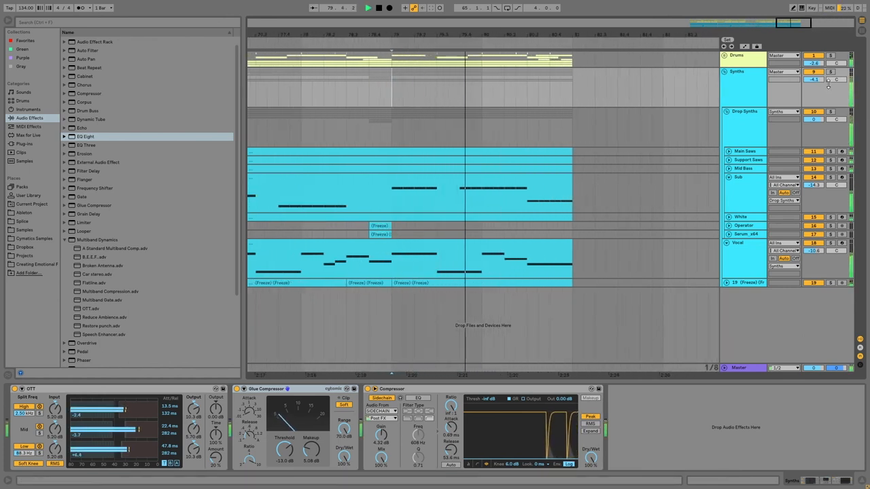
- Select the final drop bars and shape a rising Auto Filter Frequency ramp over them
left_click_drag(482, 197, 550, 197)
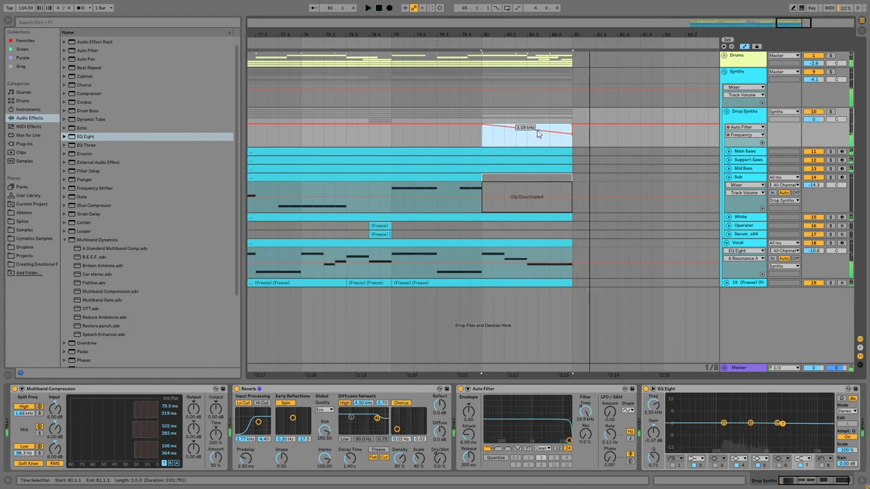
left_click(367, 8)
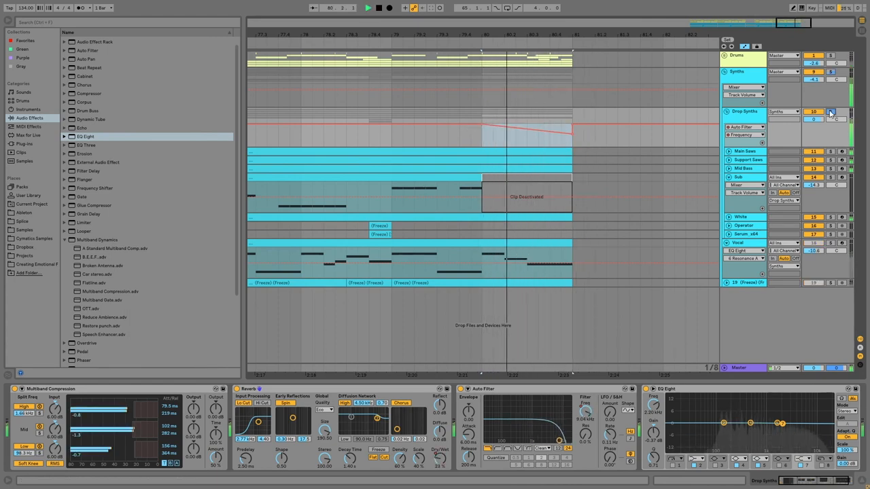